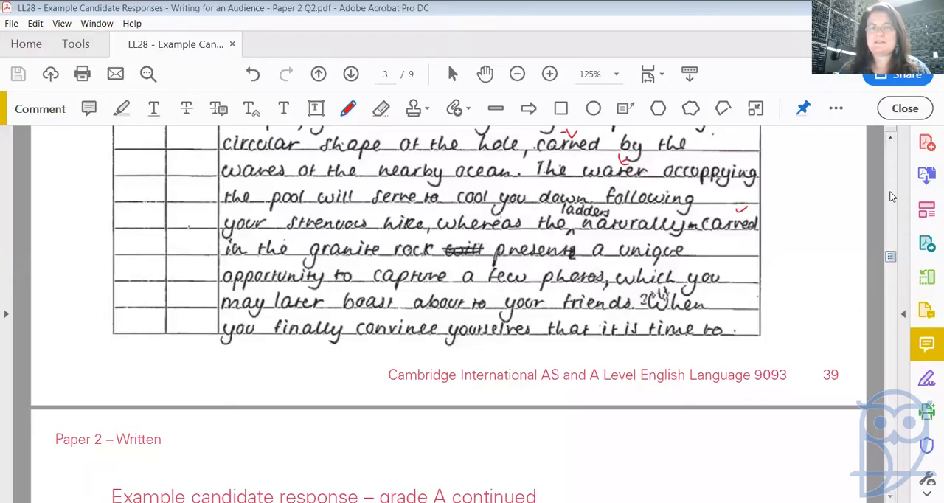
pyautogui.moveTo(738, 295)
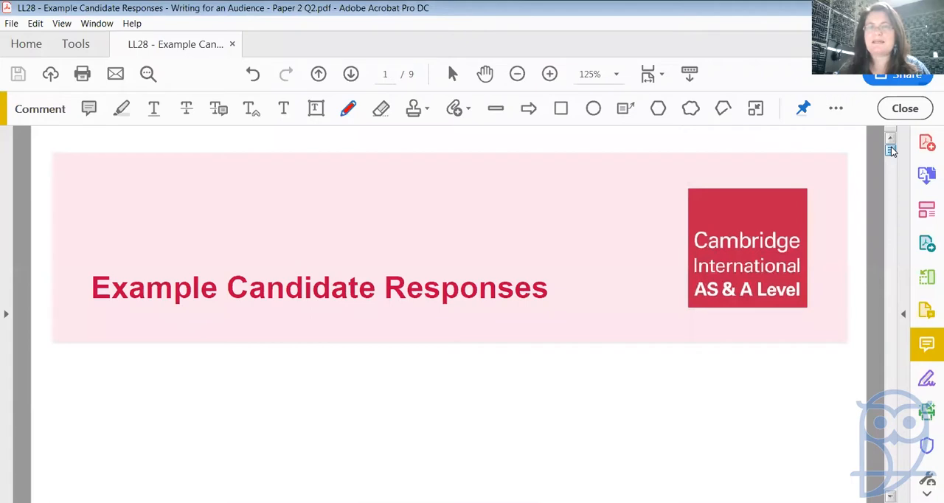
# Zoom to 100%, scroll to the Section B title box and select the Draw Free Form pen.
pyautogui.click(517, 74)
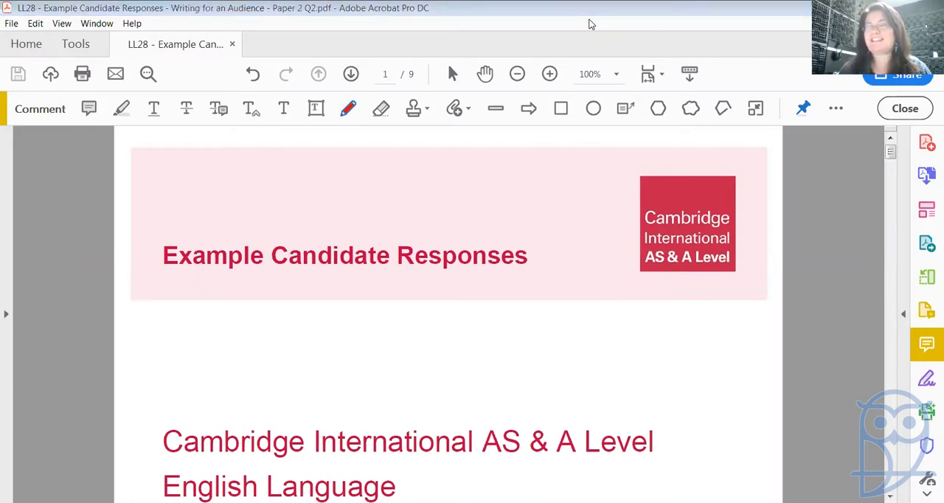
pyautogui.moveTo(608, 307)
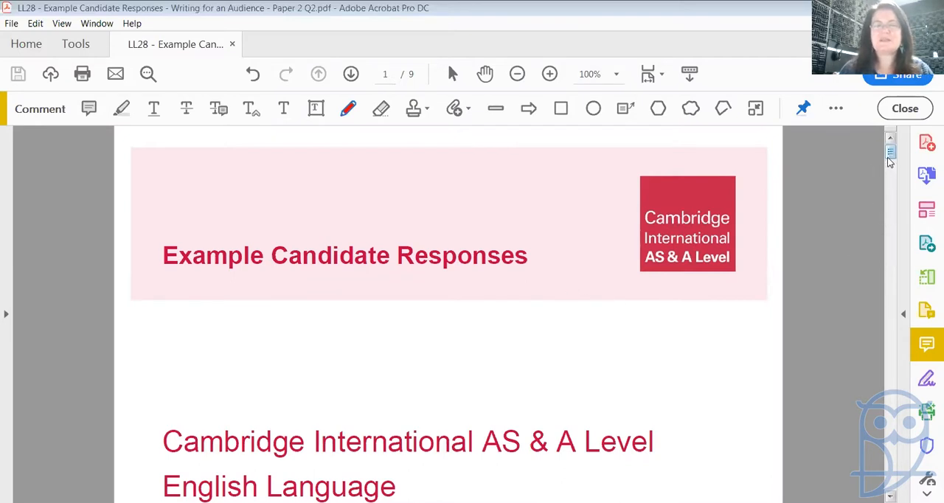
pyautogui.scroll(-3)
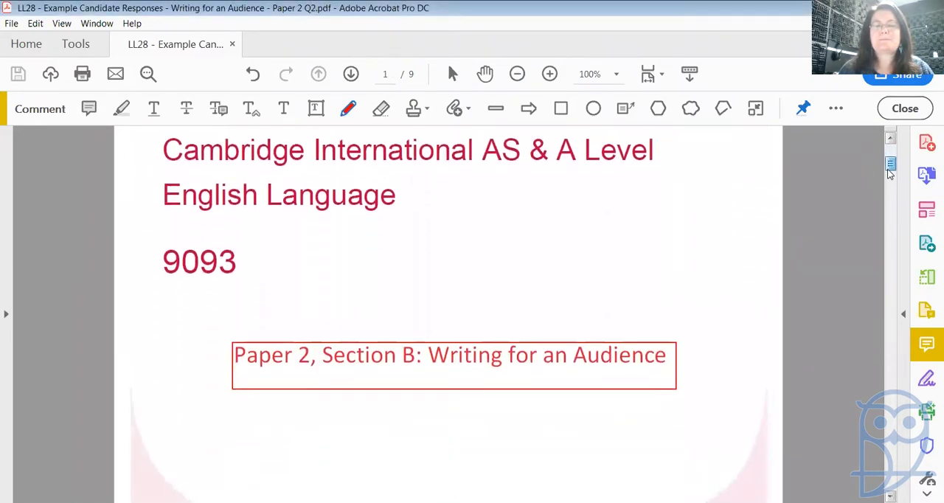
pyautogui.scroll(-3)
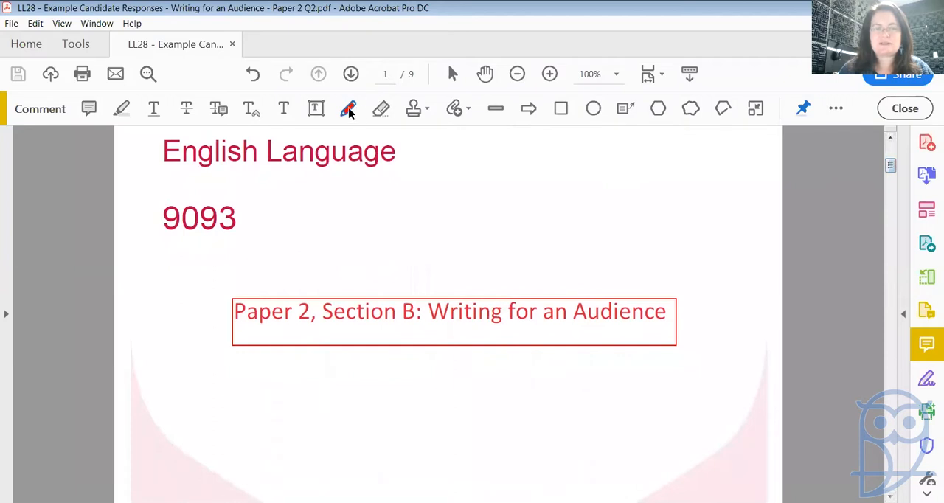
pyautogui.click(803, 109)
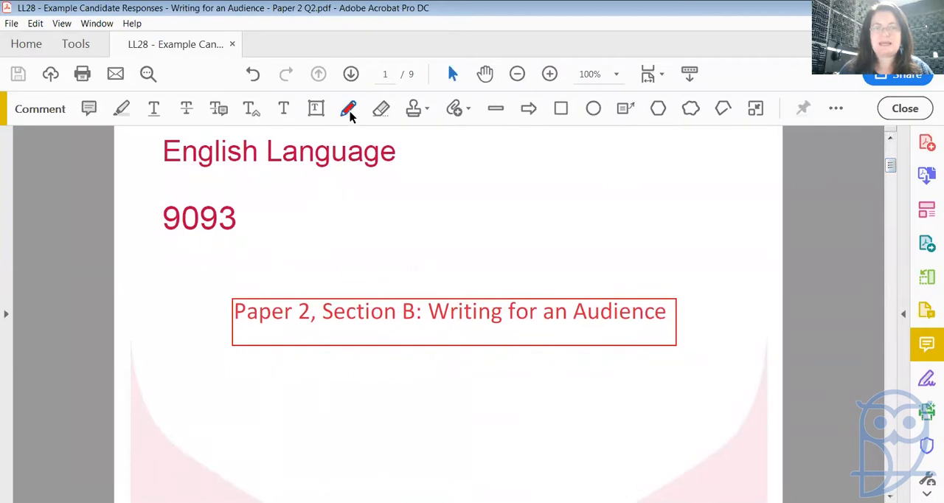
pyautogui.click(349, 109)
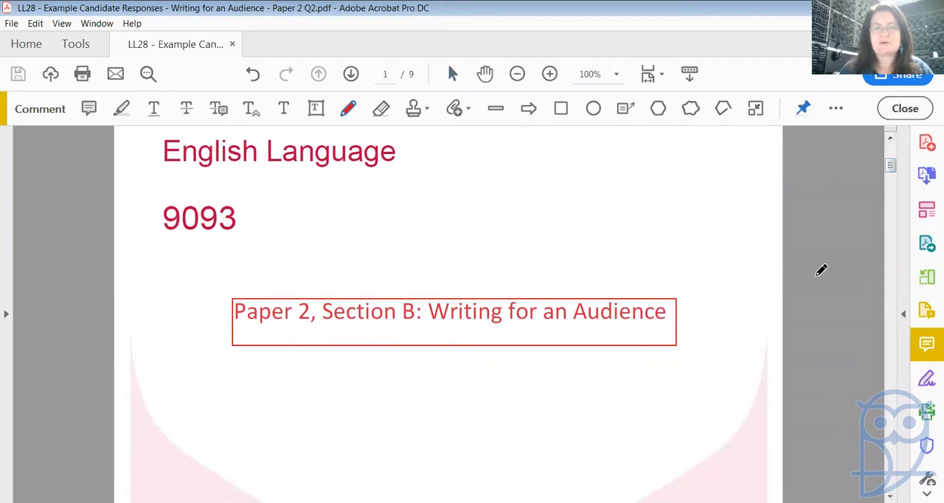
# Underline 'Audience' in the Paper 2 title and draw an arrow up from it.
pyautogui.scroll(-3)
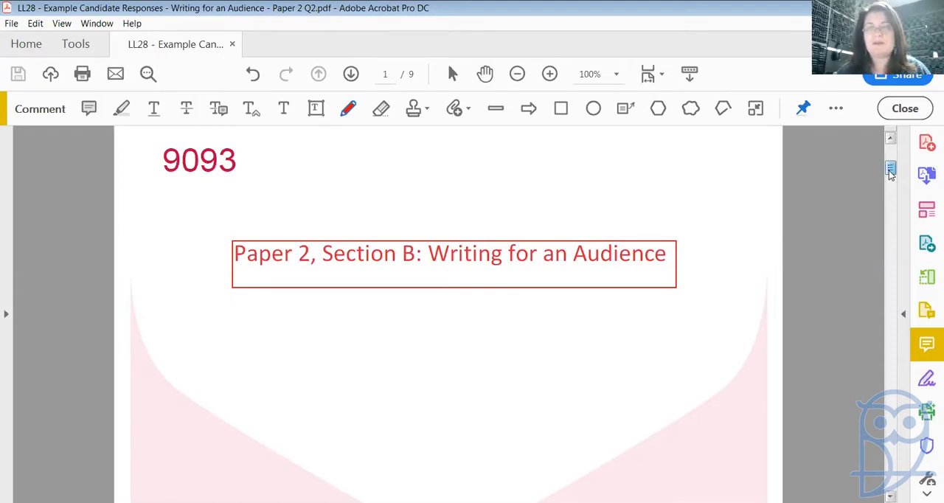
pyautogui.scroll(3)
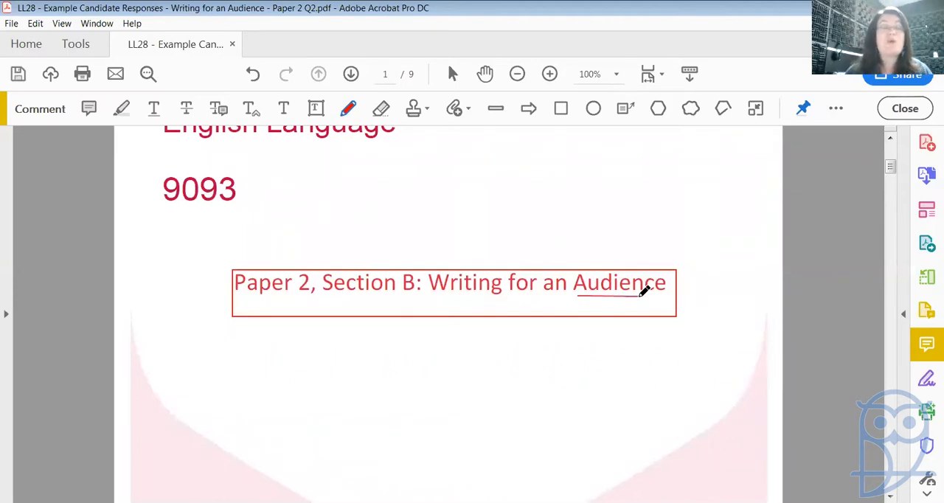
pyautogui.moveTo(591, 254); pyautogui.dragTo(611, 214)
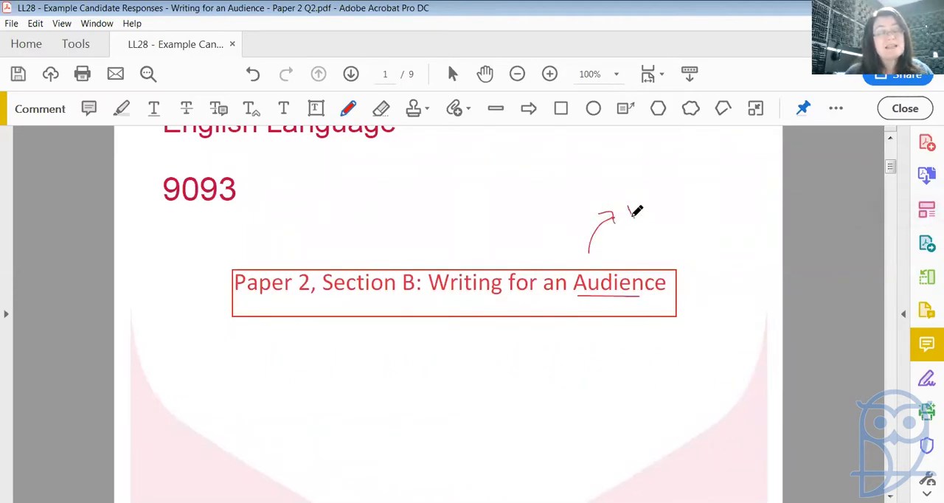
pyautogui.moveTo(632, 214); pyautogui.dragTo(697, 195)
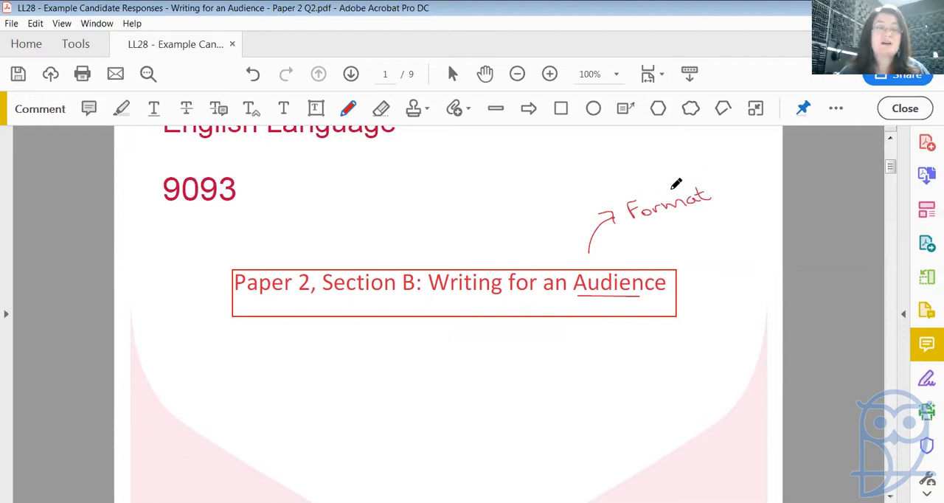
pyautogui.moveTo(664, 186)
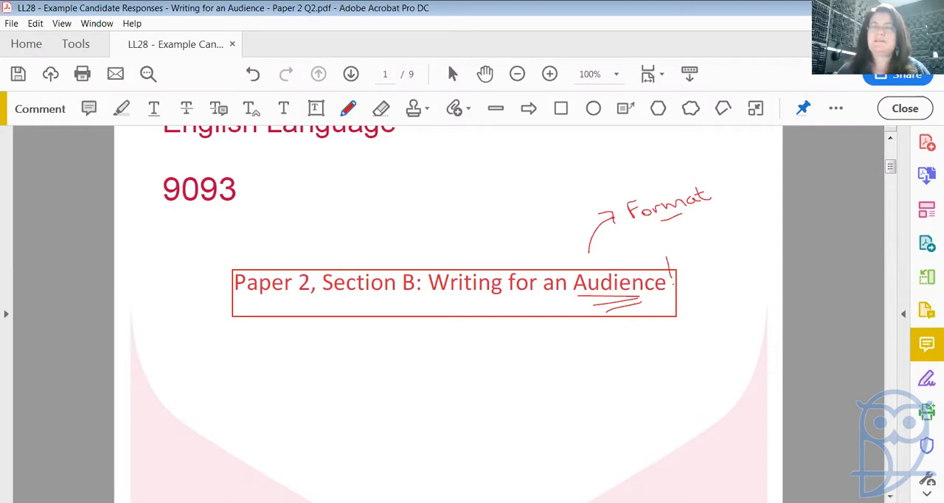
pyautogui.moveTo(897, 183)
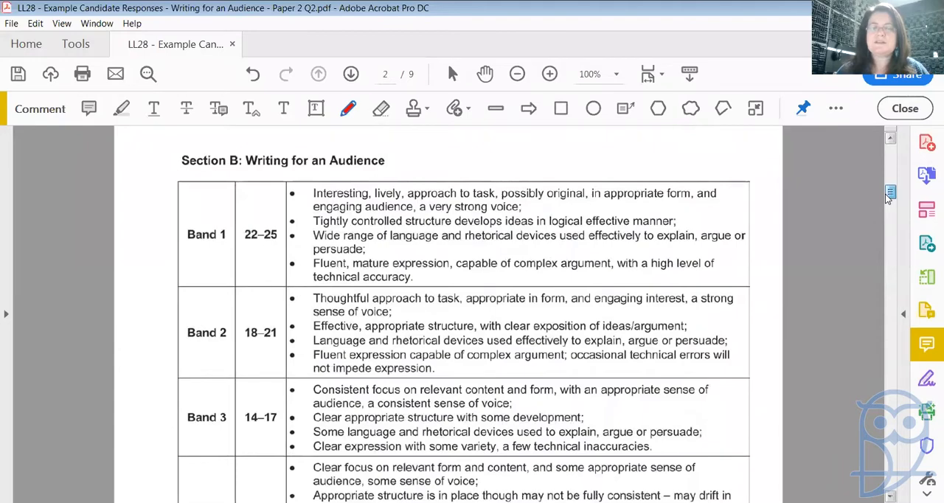
# Scroll down past the mark scheme table to Question 5 on page 3.
pyautogui.scroll(-3)
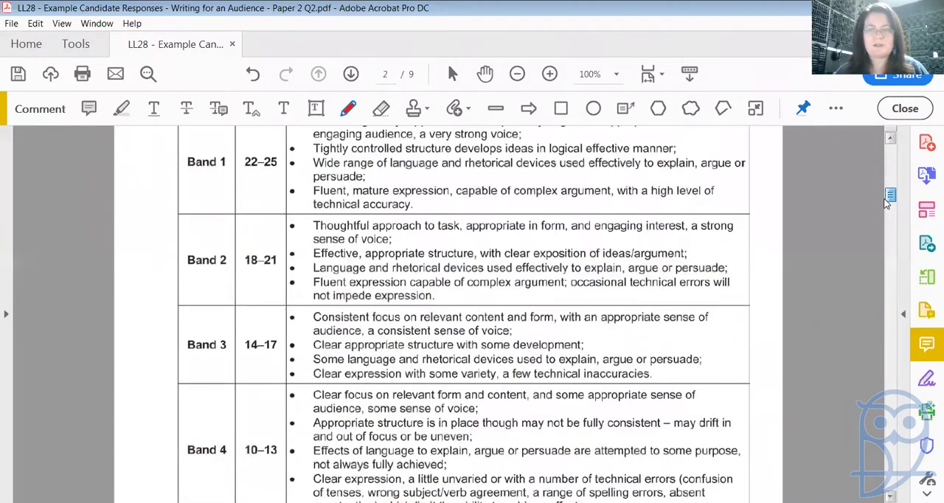
pyautogui.scroll(-3)
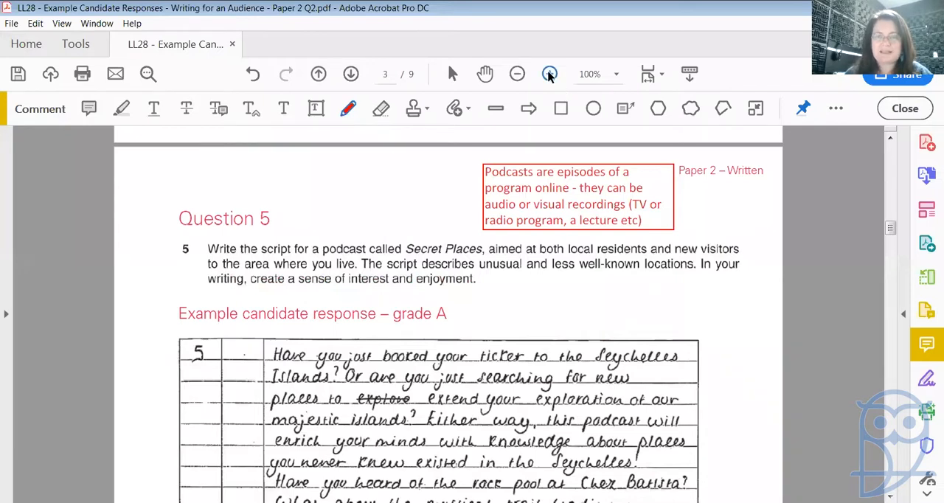
# Zoom to 125% and link the word 'podcast' to the definition box with a freehand line.
pyautogui.click(549, 74)
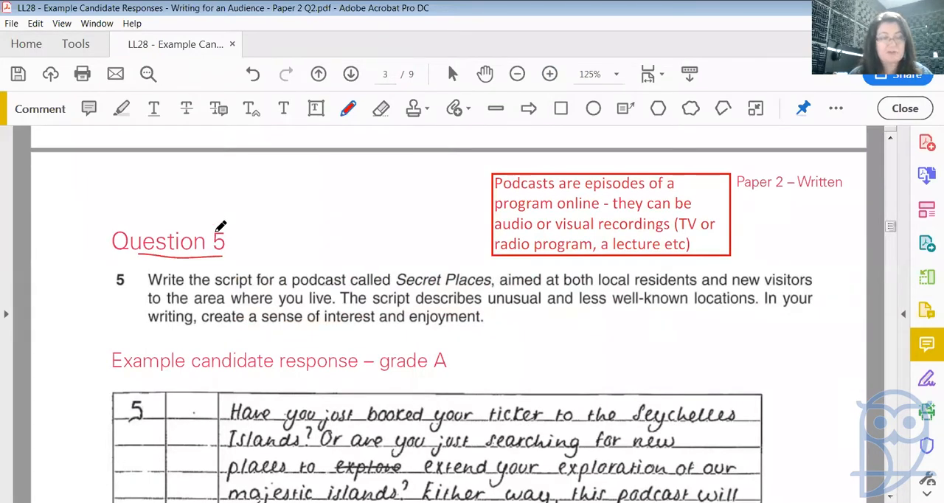
pyautogui.moveTo(251, 273)
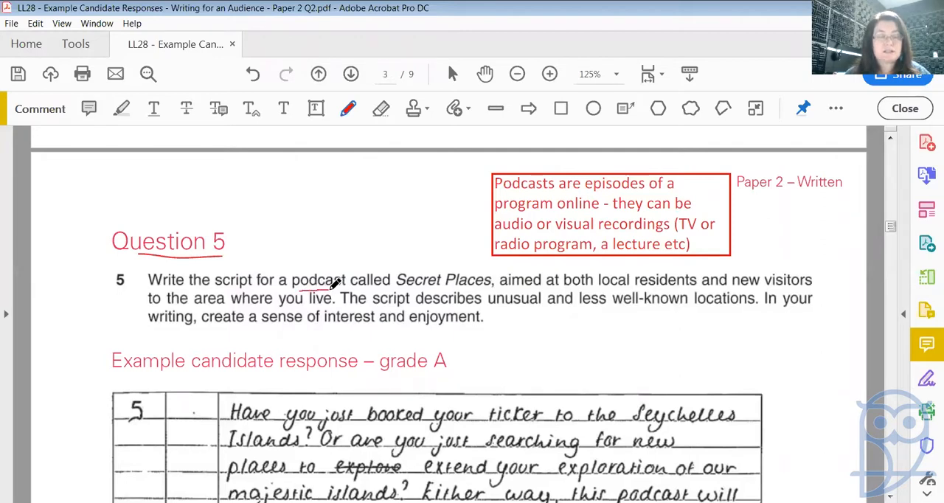
pyautogui.moveTo(454, 279)
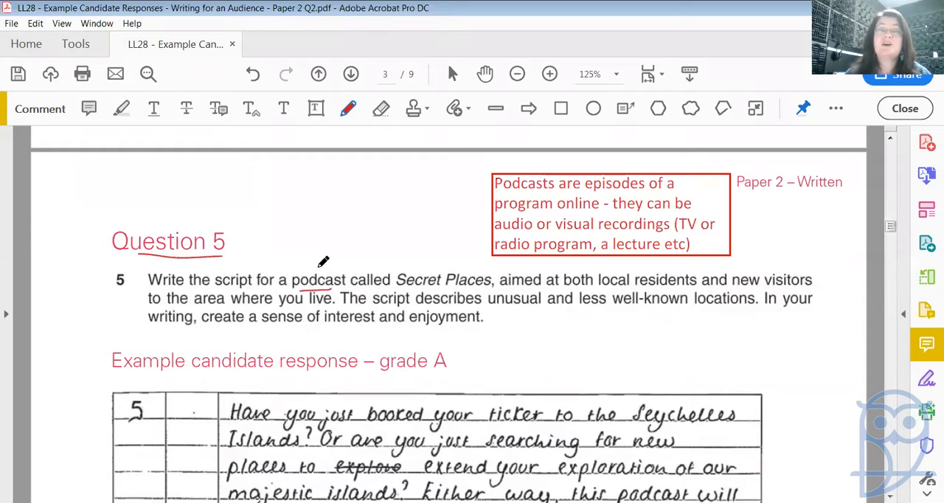
pyautogui.moveTo(316, 245)
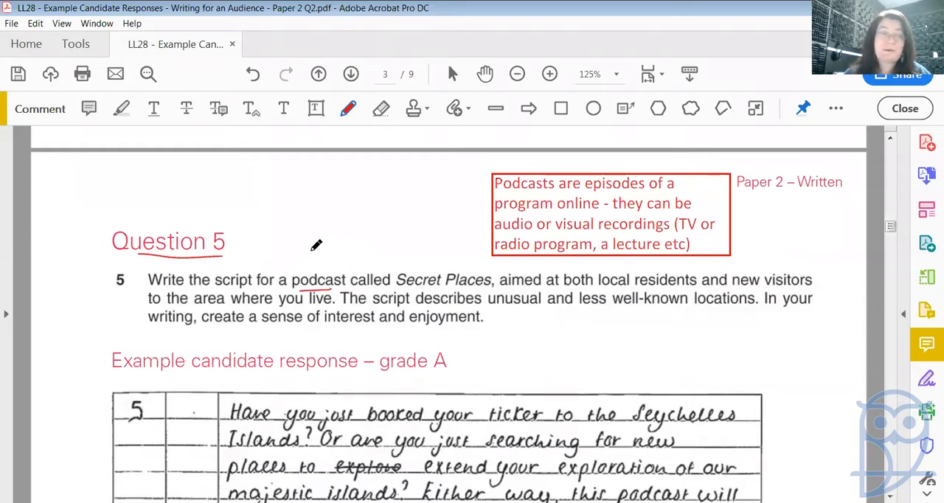
pyautogui.moveTo(401, 233)
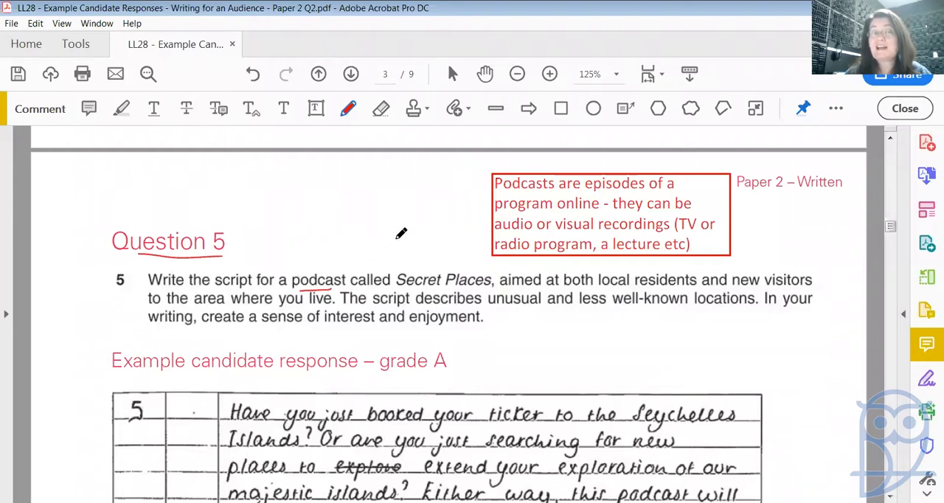
pyautogui.moveTo(382, 258)
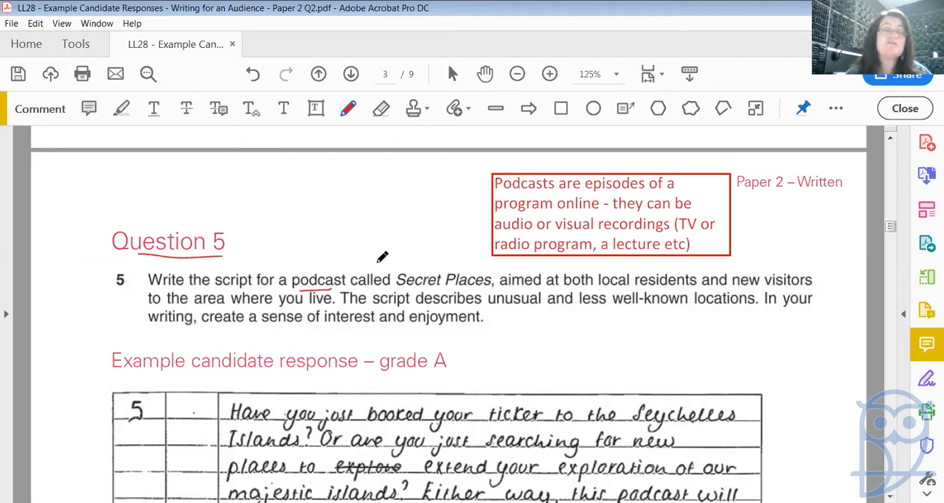
pyautogui.moveTo(330, 263)
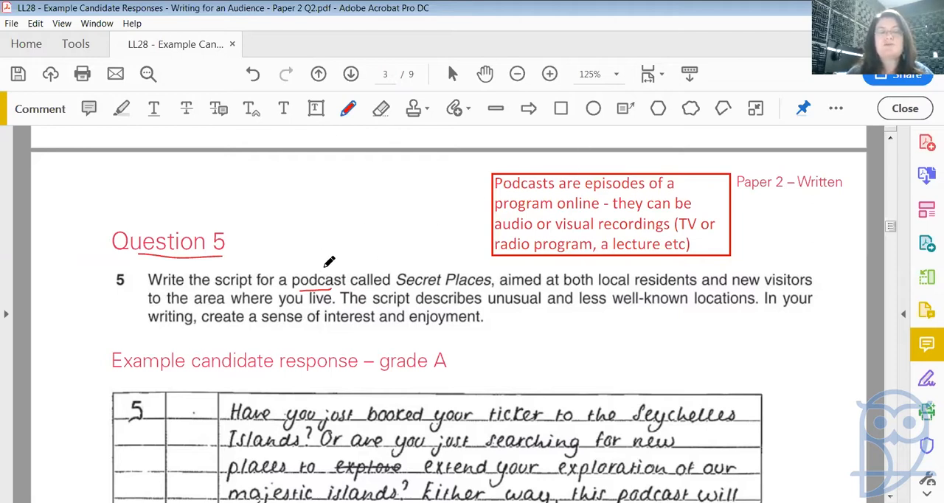
pyautogui.moveTo(328, 276); pyautogui.dragTo(487, 180)
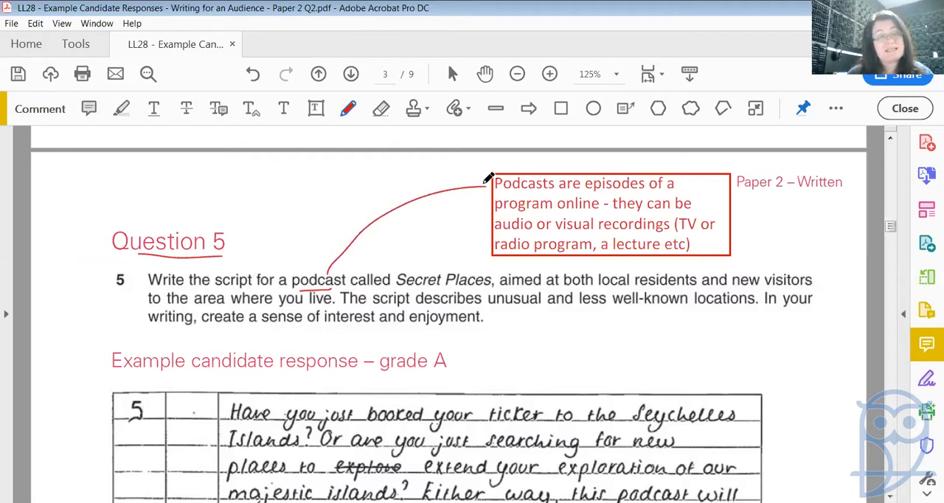
pyautogui.moveTo(519, 161)
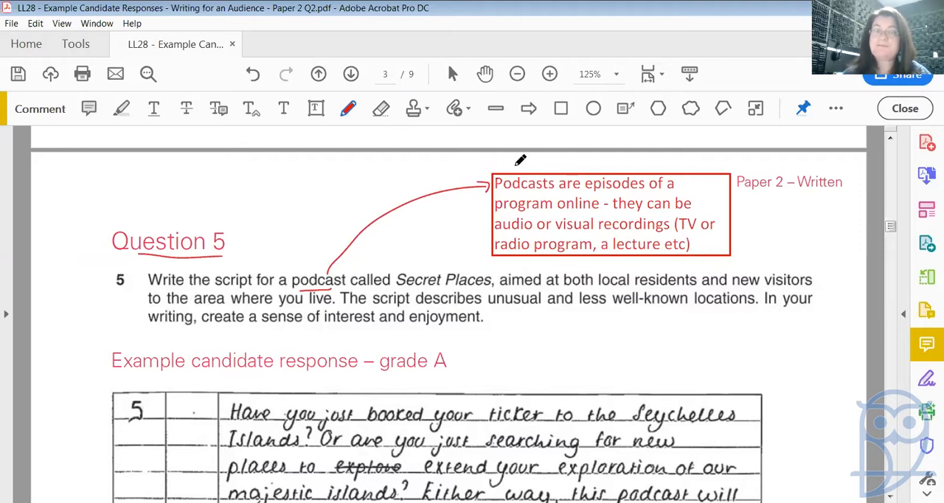
pyautogui.moveTo(608, 166)
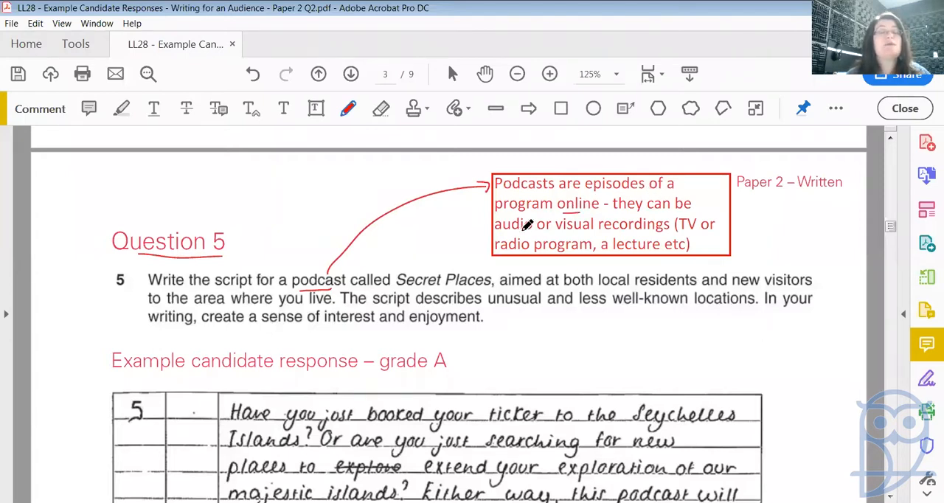
pyautogui.moveTo(590, 227)
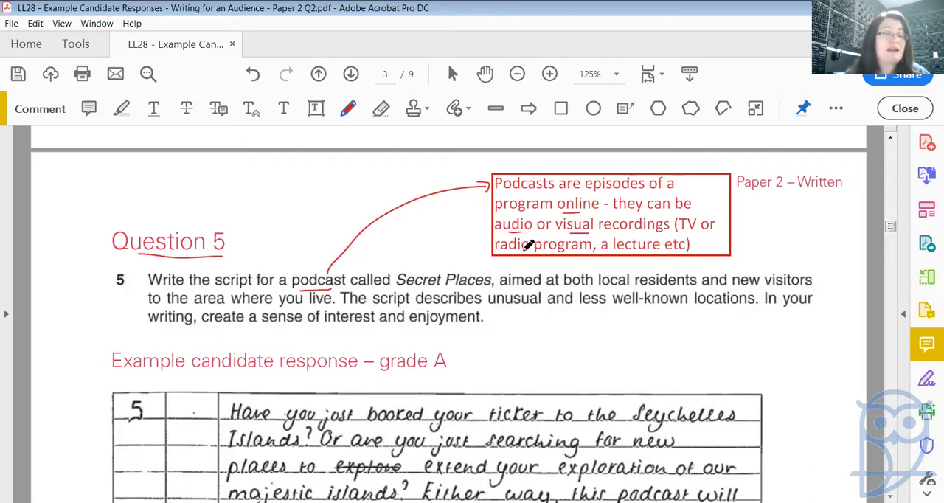
pyautogui.moveTo(641, 243)
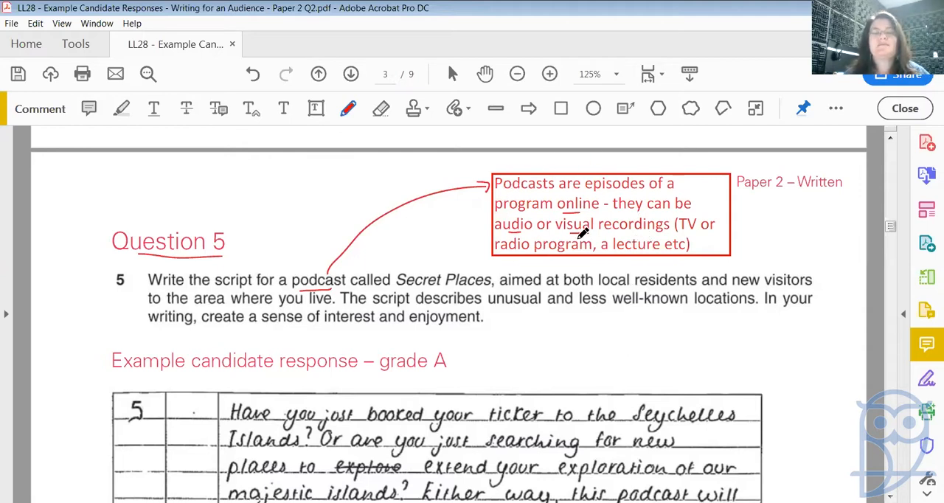
pyautogui.moveTo(575, 235)
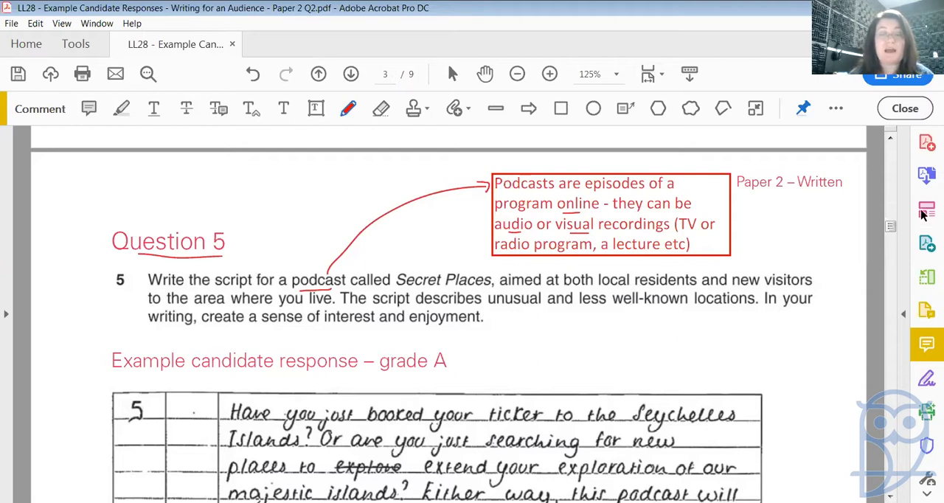
# Underline 'interest' in the Question 5 task in red.
pyautogui.scroll(-3)
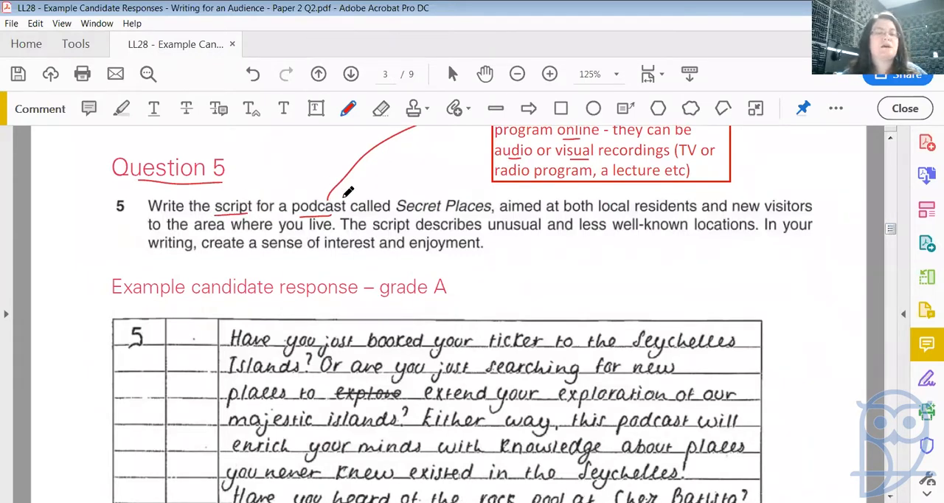
pyautogui.moveTo(420, 214)
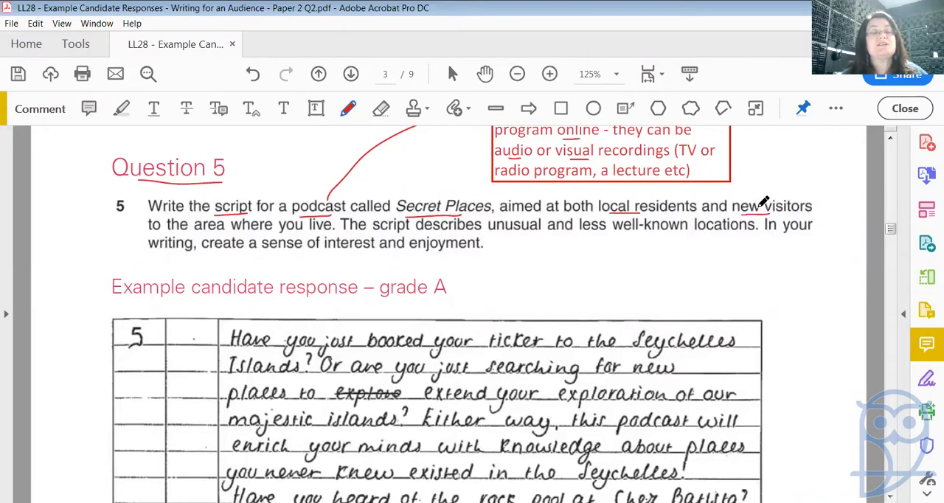
pyautogui.moveTo(256, 226)
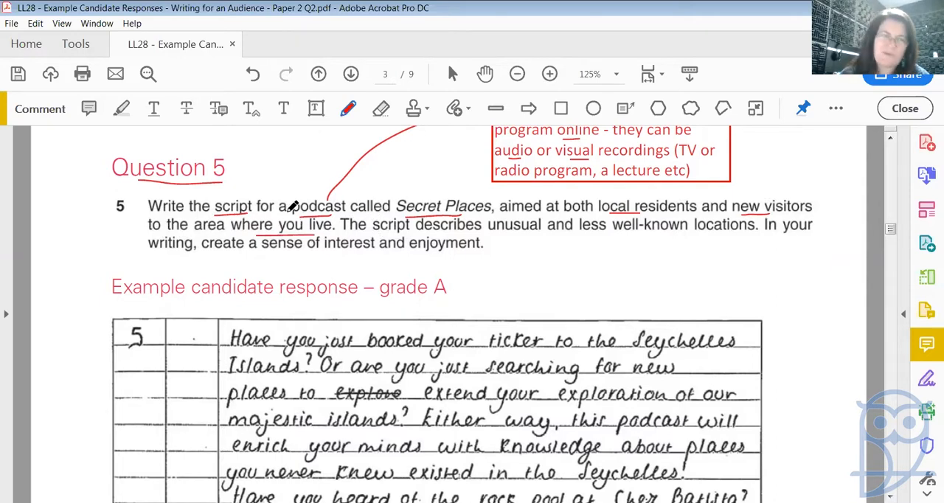
pyautogui.moveTo(310, 224)
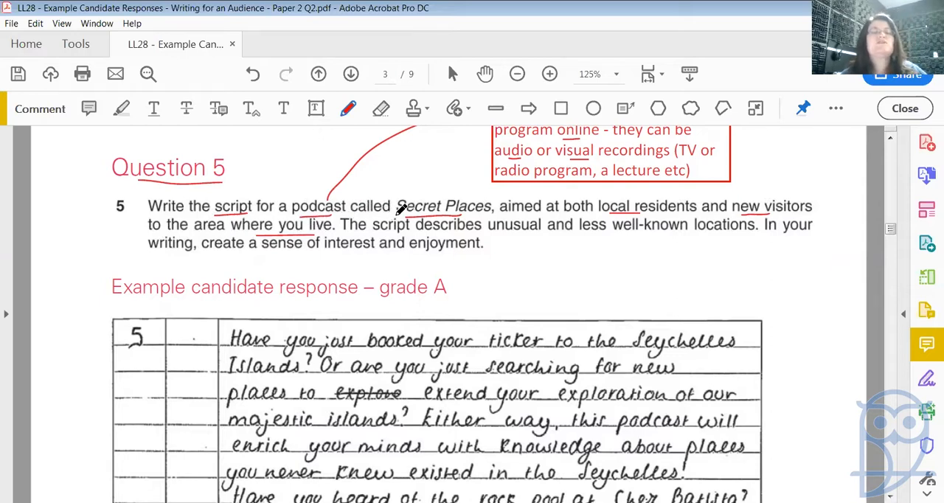
pyautogui.moveTo(516, 234)
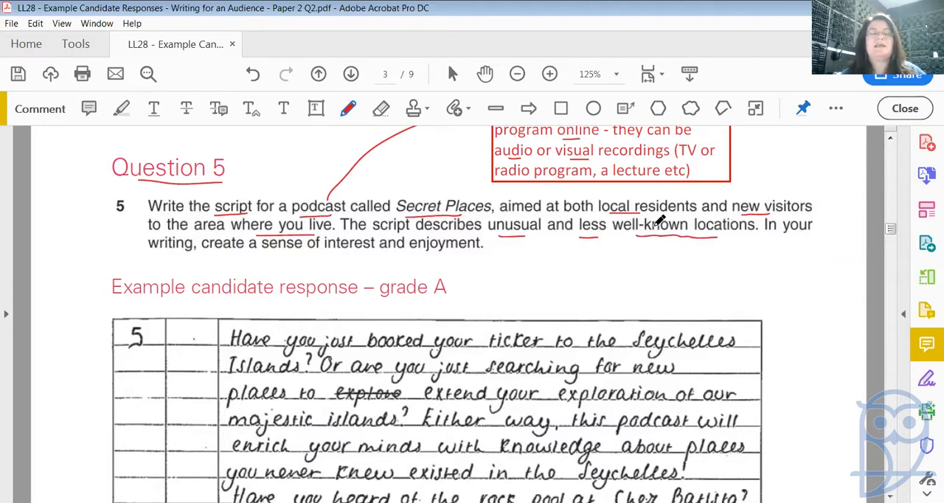
pyautogui.moveTo(332, 248)
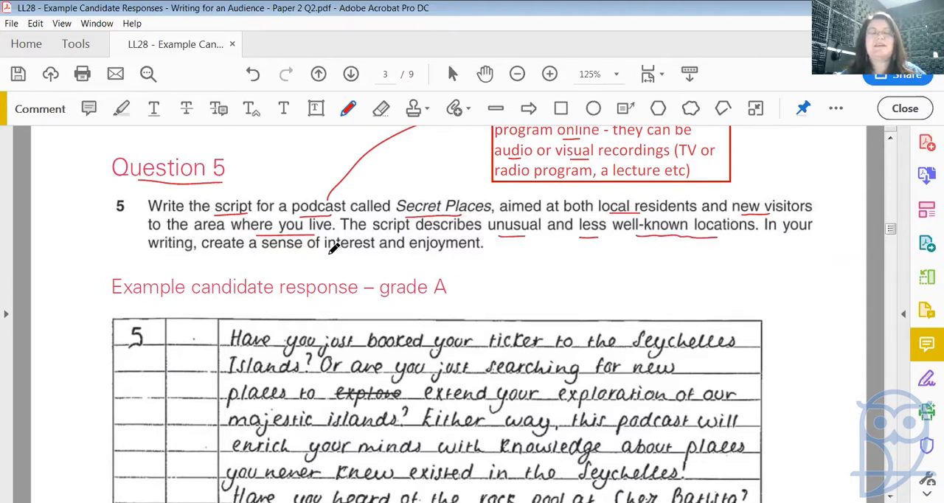
pyautogui.moveTo(327, 254); pyautogui.dragTo(369, 254)
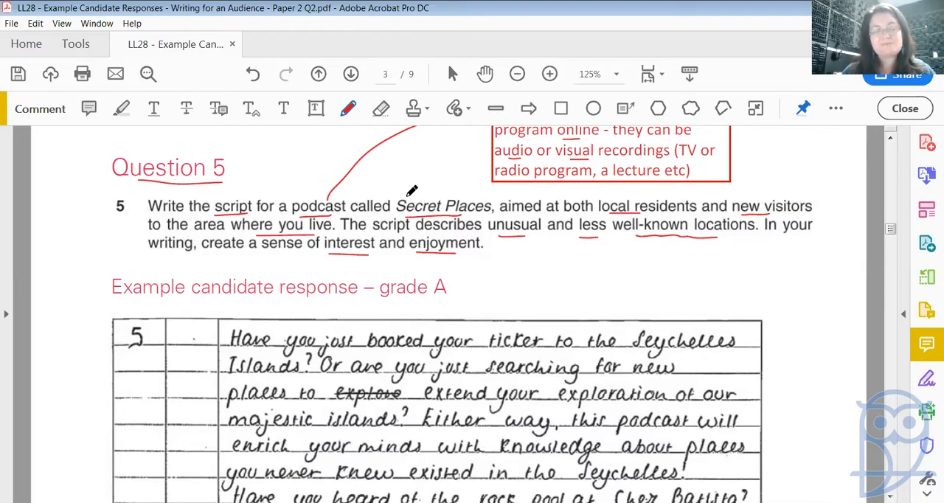
pyautogui.moveTo(404, 255)
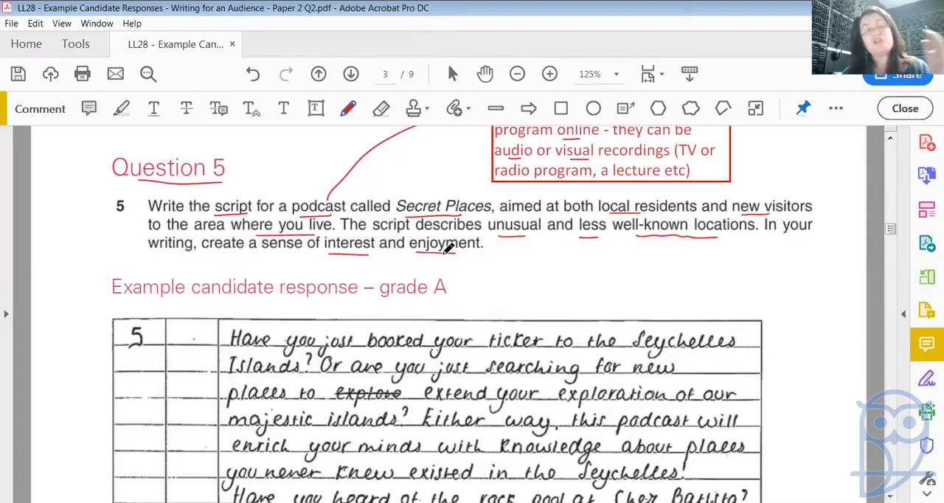
pyautogui.moveTo(517, 362)
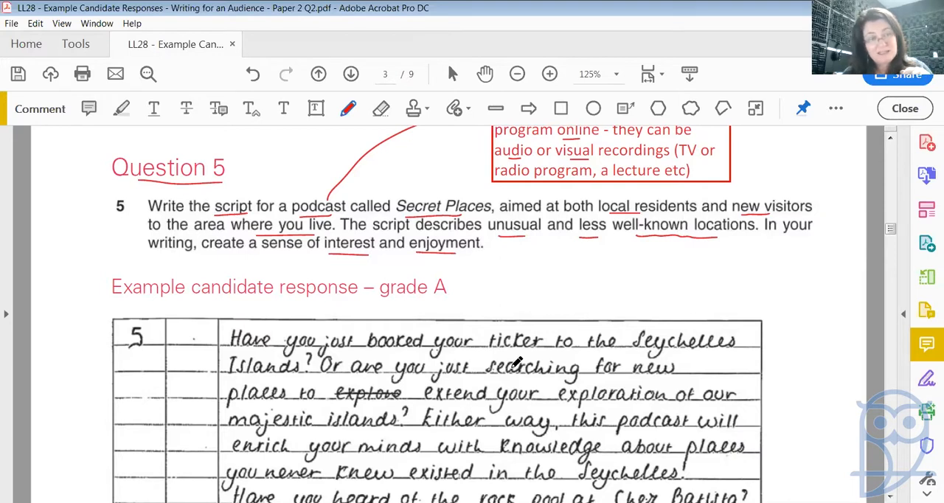
pyautogui.moveTo(446, 243)
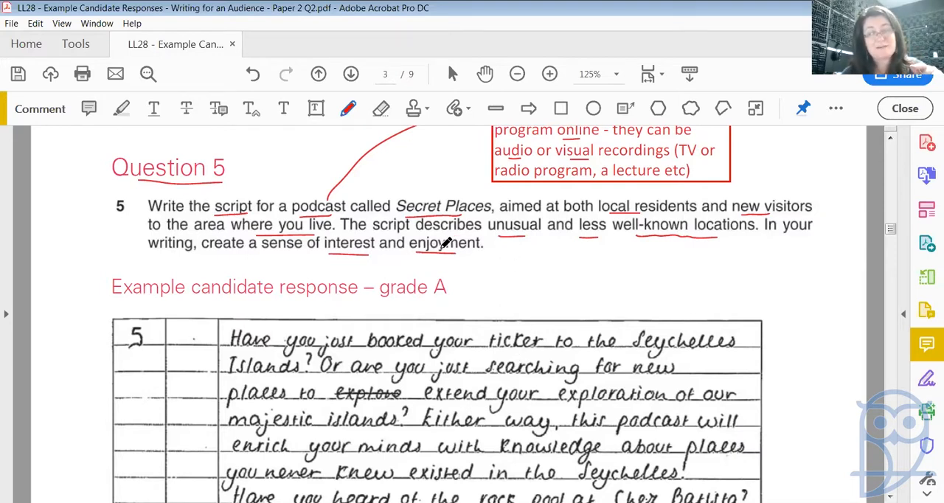
pyautogui.moveTo(620, 347)
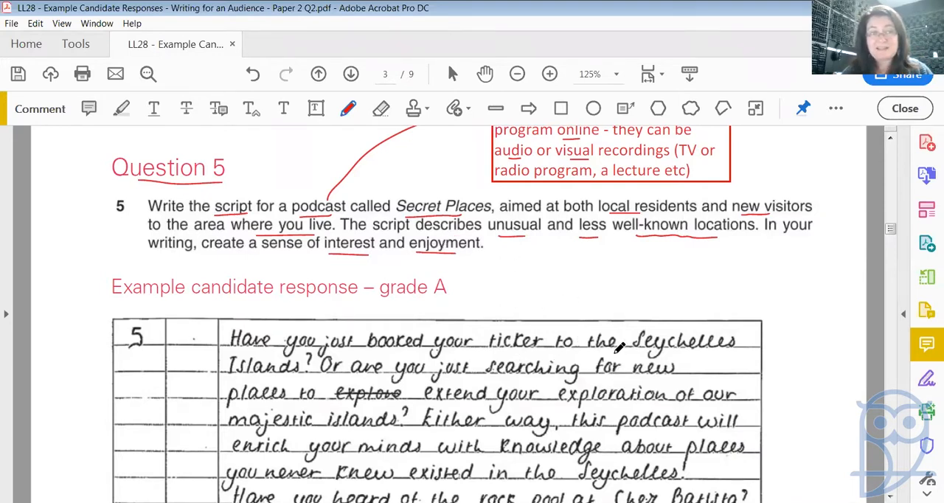
pyautogui.moveTo(632, 353)
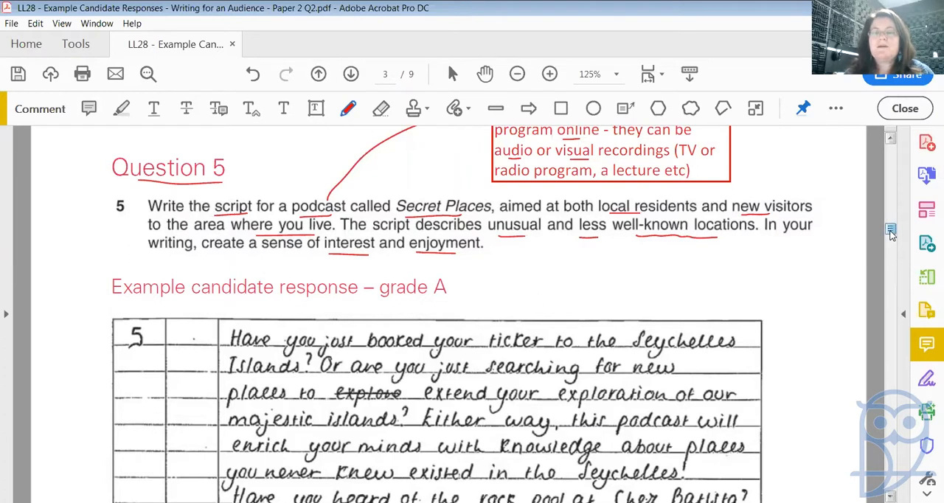
# Scroll to the candidate's handwritten Seychelles podcast script.
pyautogui.scroll(-3)
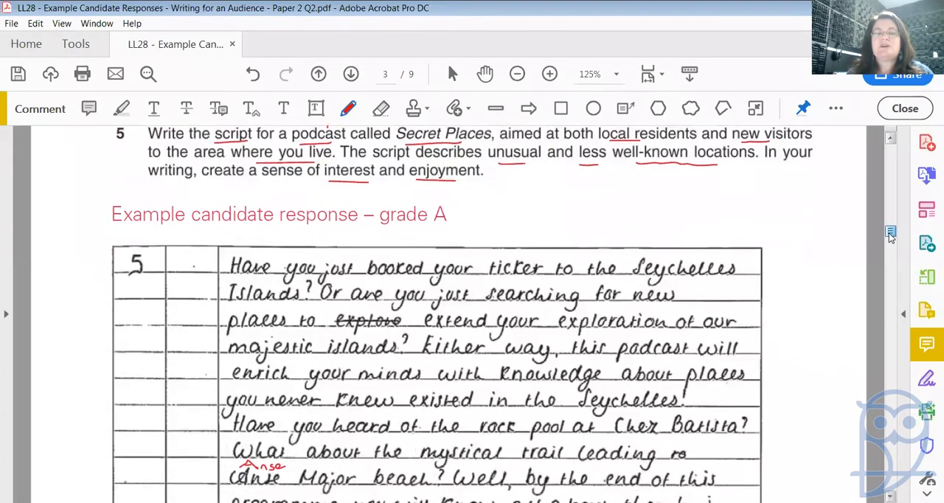
pyautogui.scroll(-3)
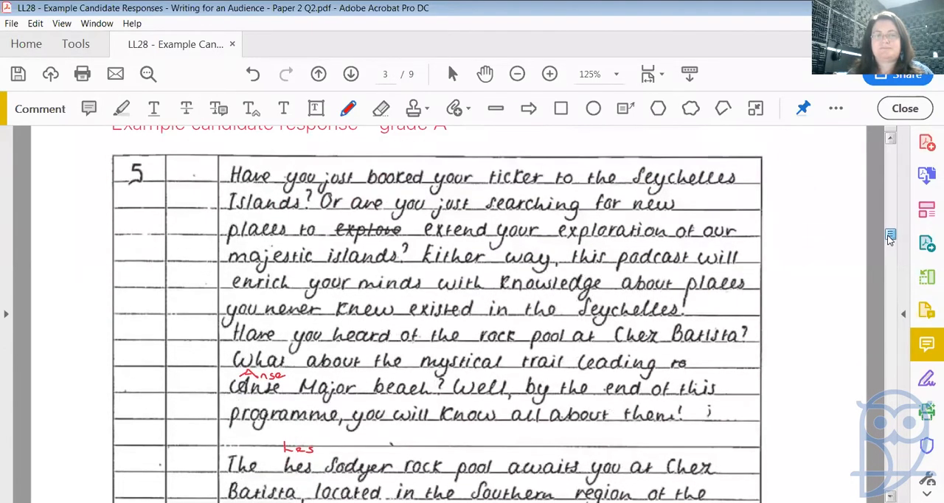
pyautogui.scroll(3)
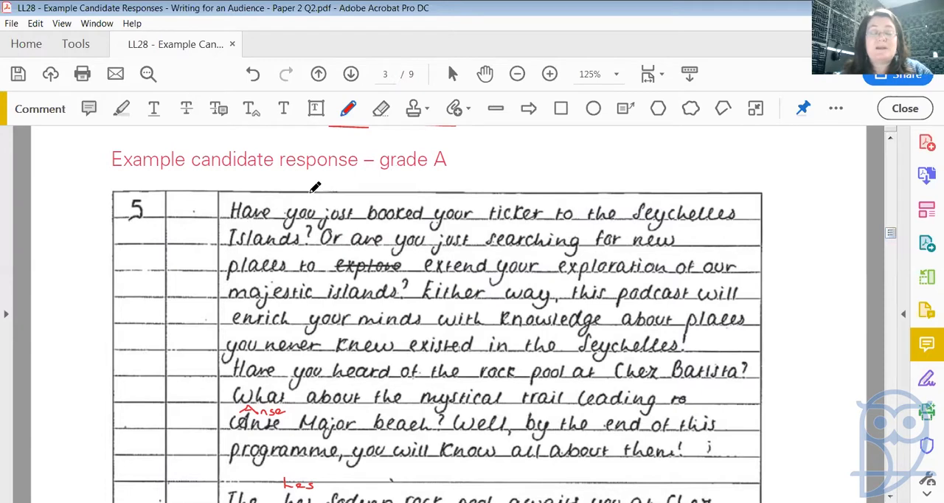
pyautogui.moveTo(250, 189)
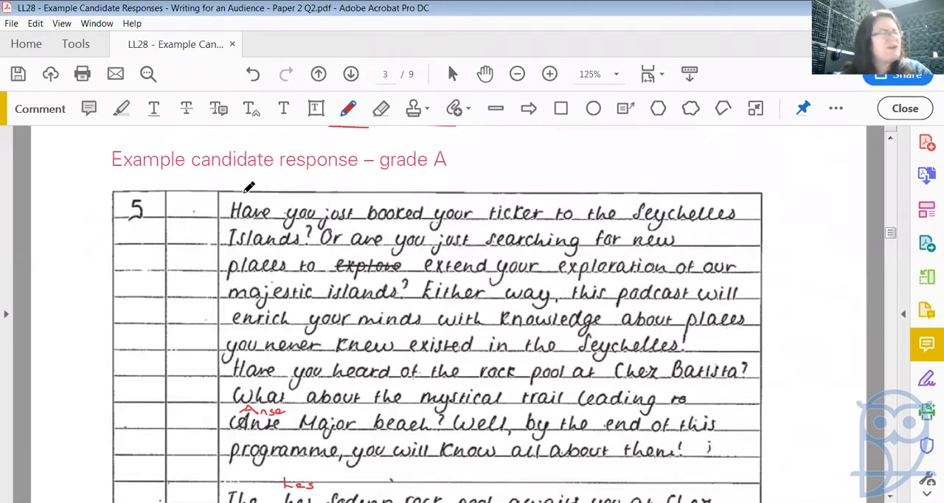
pyautogui.moveTo(330, 188)
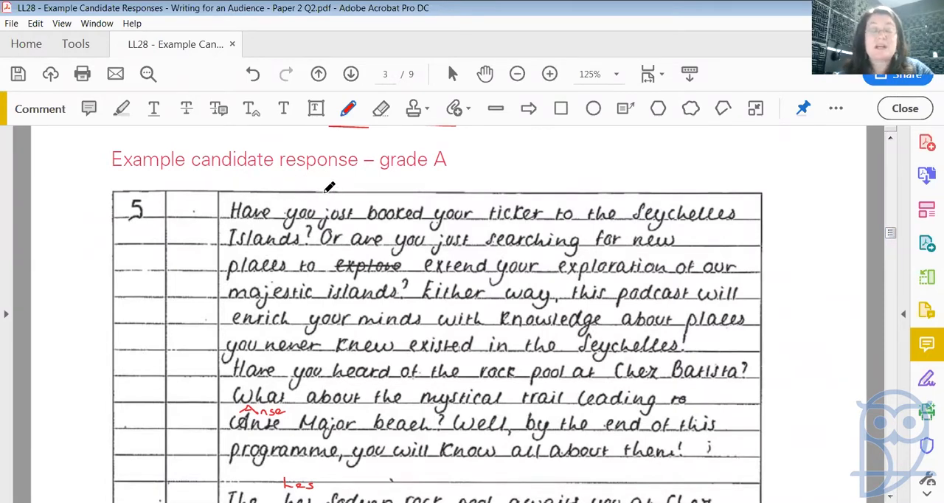
pyautogui.moveTo(262, 164)
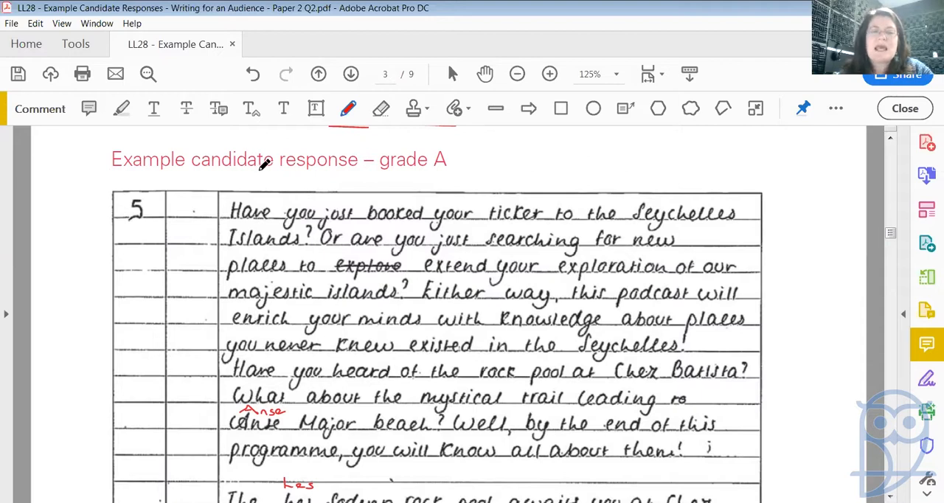
pyautogui.moveTo(535, 209)
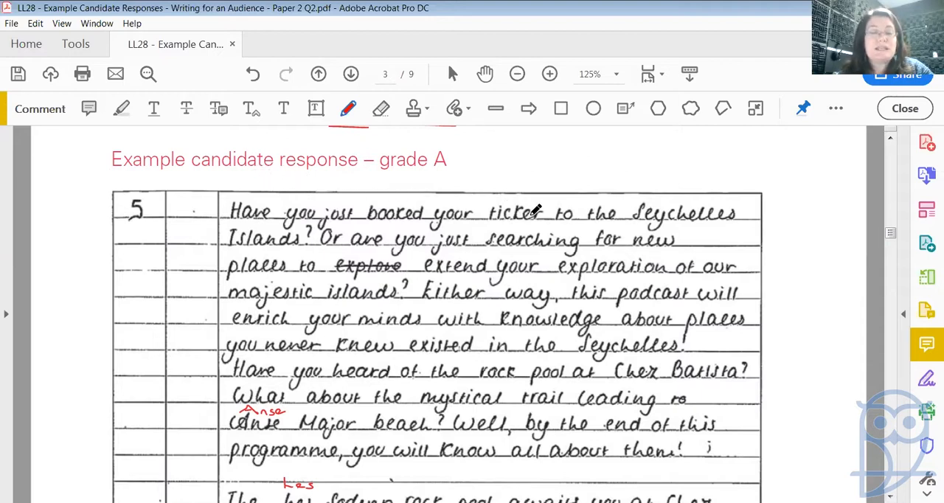
pyautogui.moveTo(269, 221)
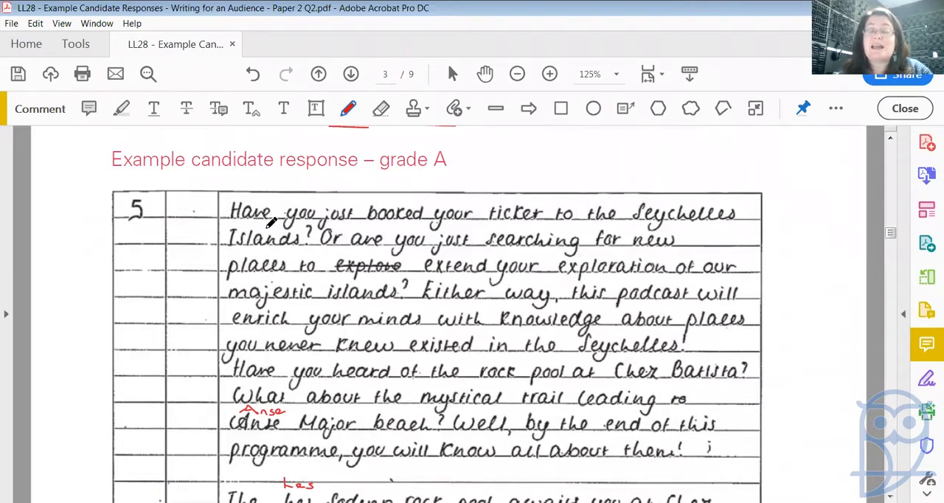
pyautogui.moveTo(514, 229)
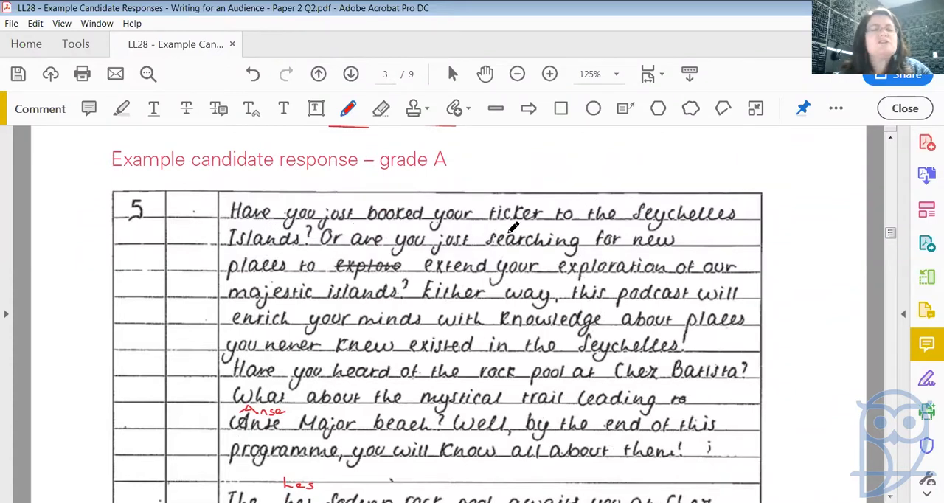
pyautogui.moveTo(475, 263)
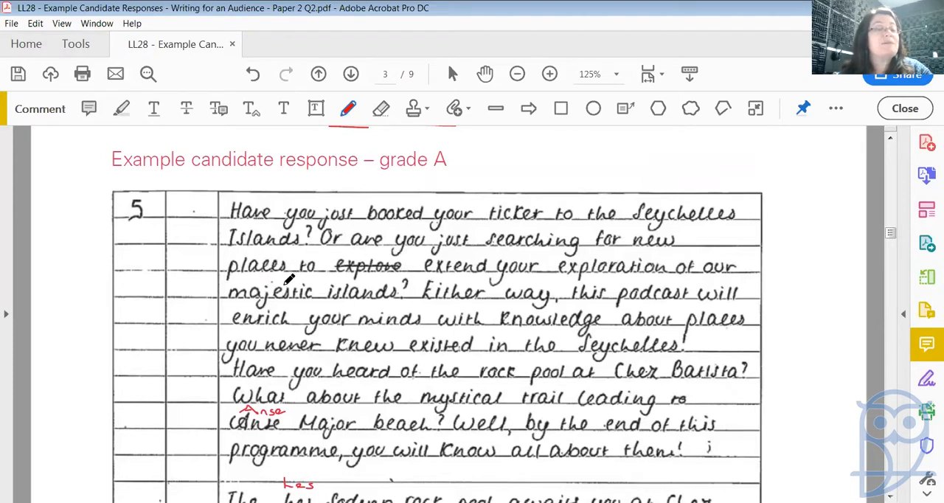
pyautogui.moveTo(455, 267)
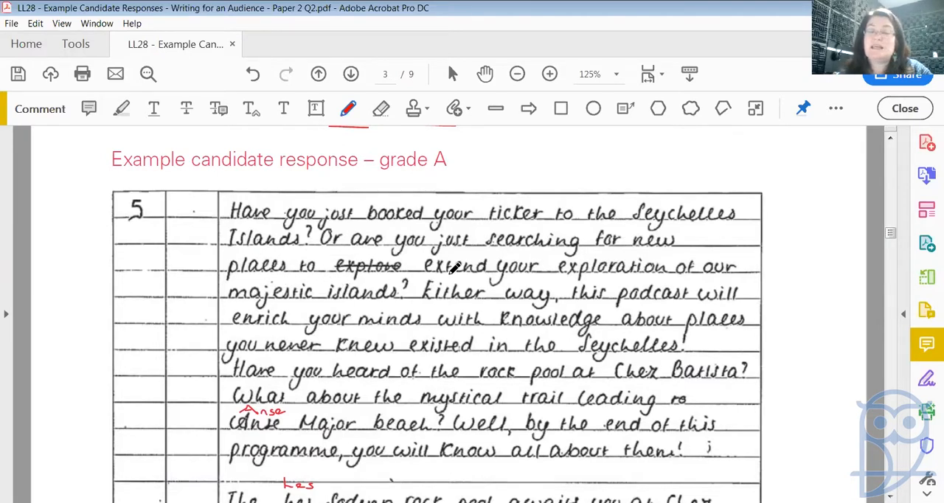
pyautogui.moveTo(667, 287)
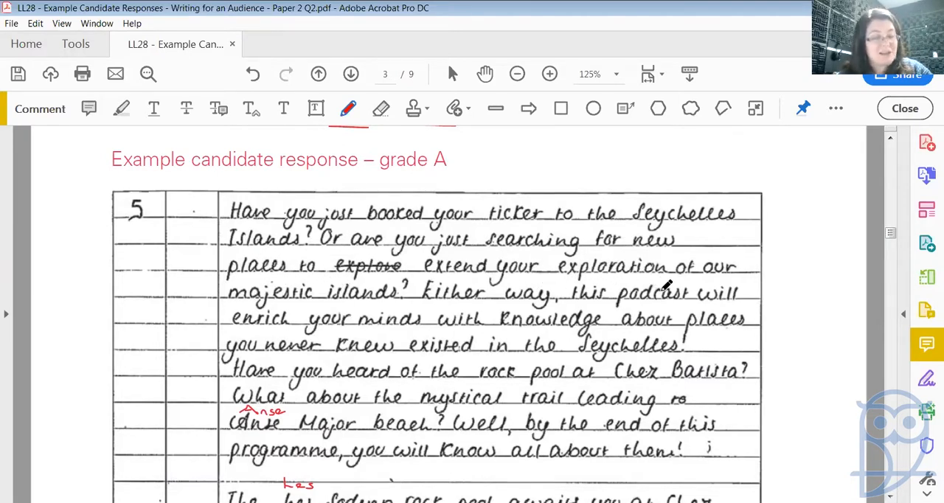
pyautogui.moveTo(646, 301)
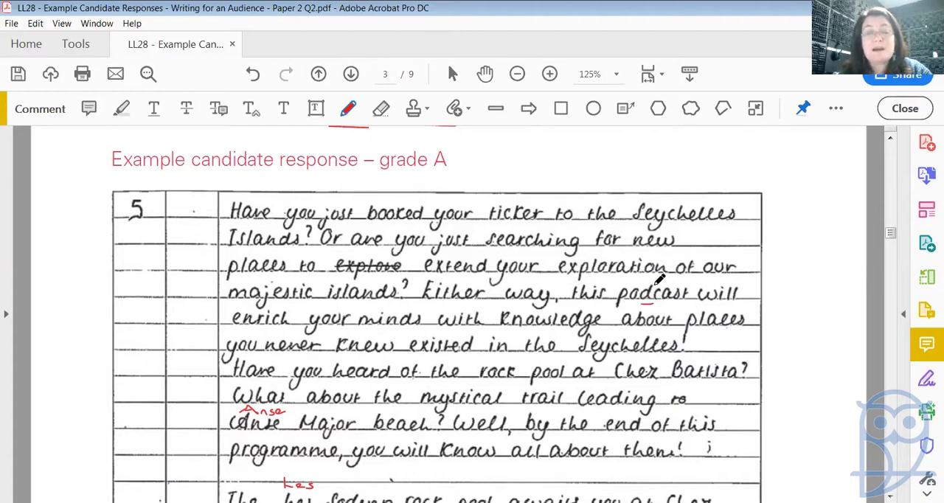
pyautogui.moveTo(405, 287)
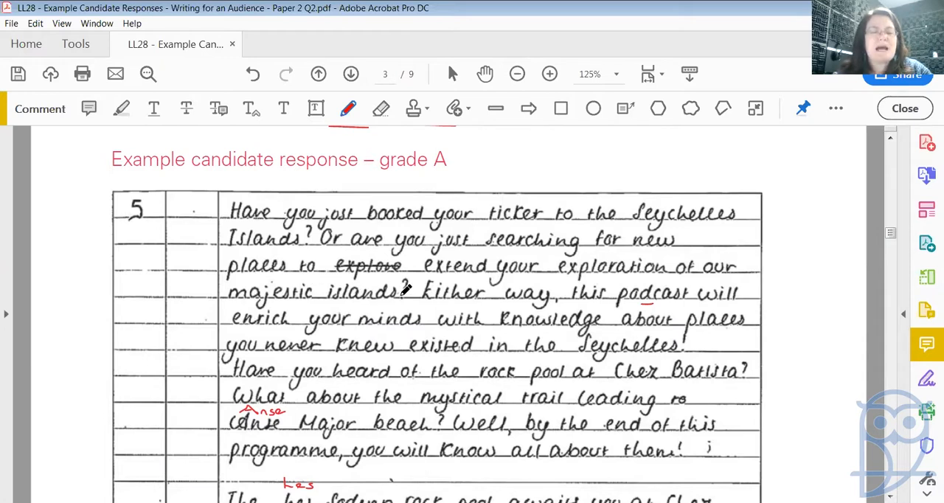
pyautogui.moveTo(277, 330)
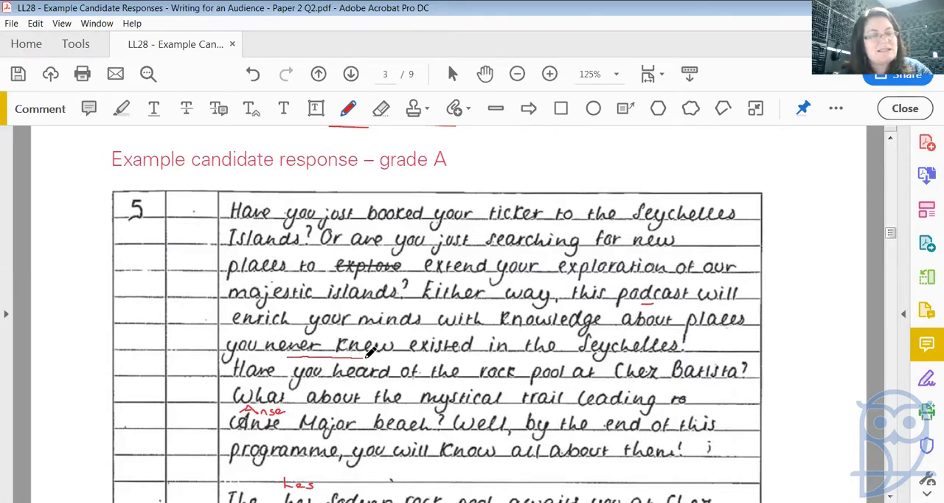
pyautogui.moveTo(342, 288)
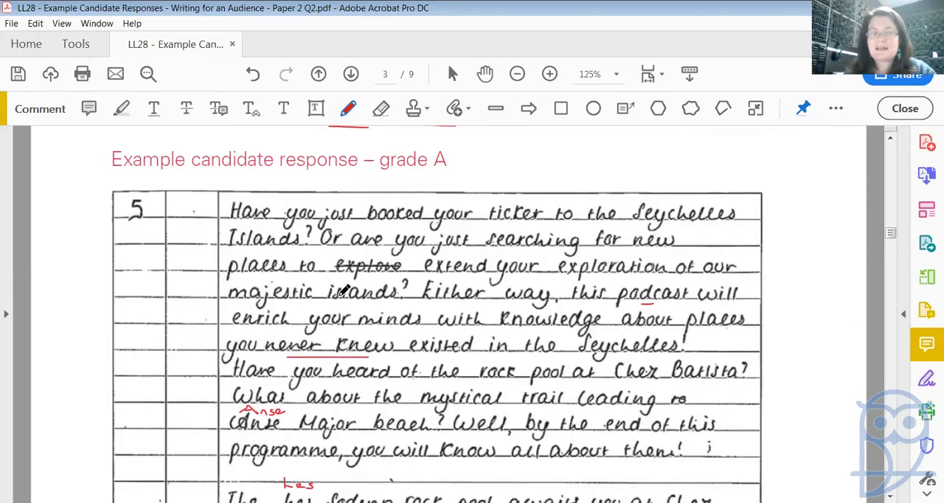
pyautogui.moveTo(454, 303)
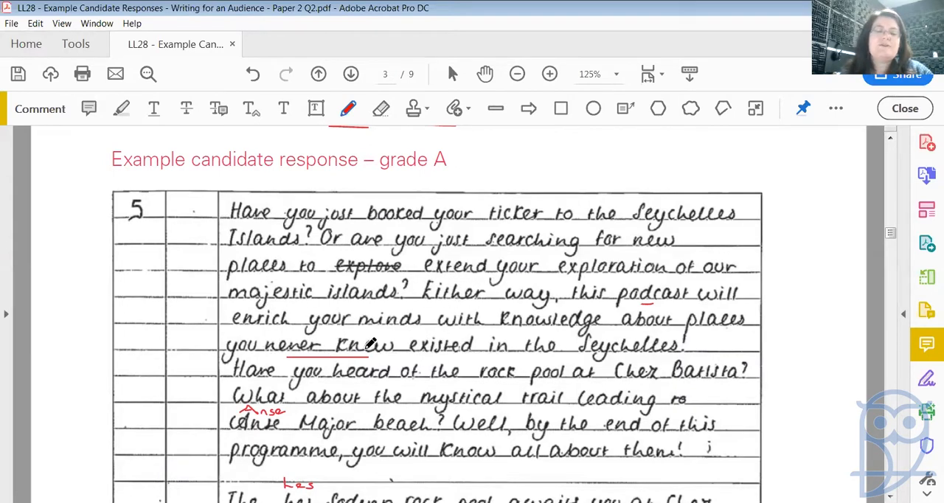
pyautogui.moveTo(572, 362)
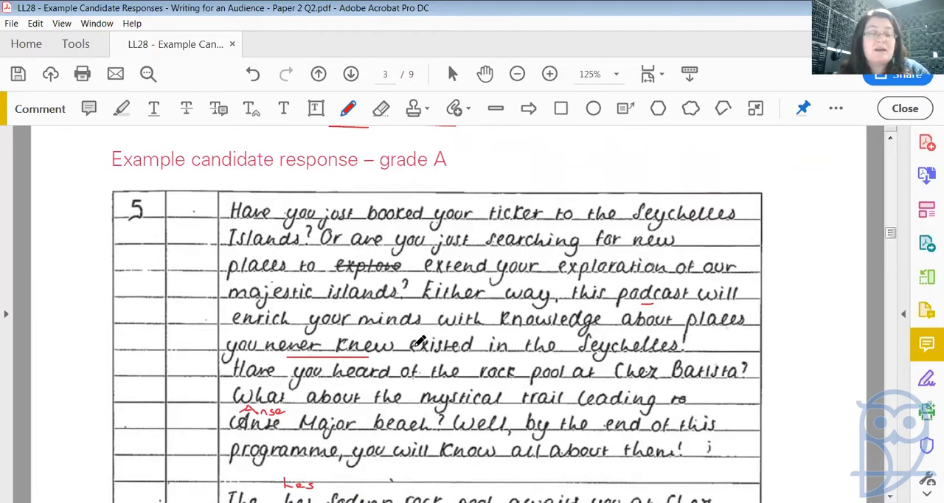
pyautogui.moveTo(543, 384)
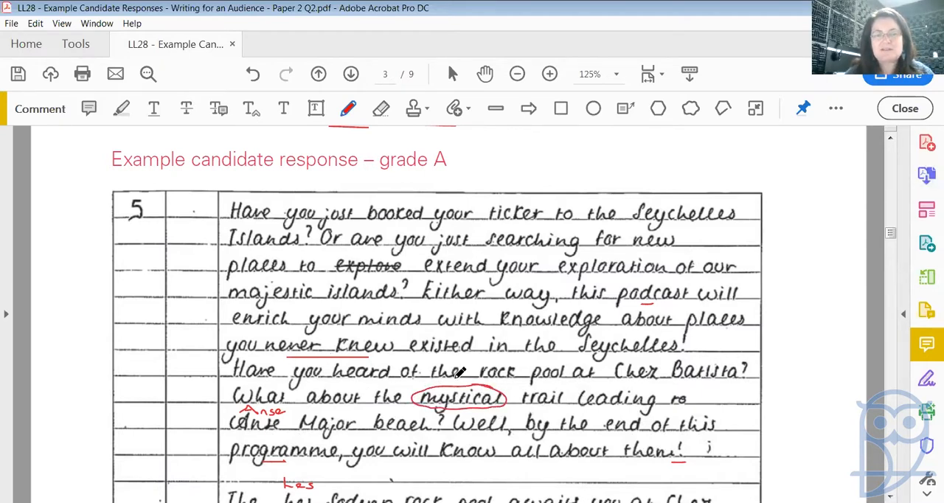
pyautogui.moveTo(509, 362)
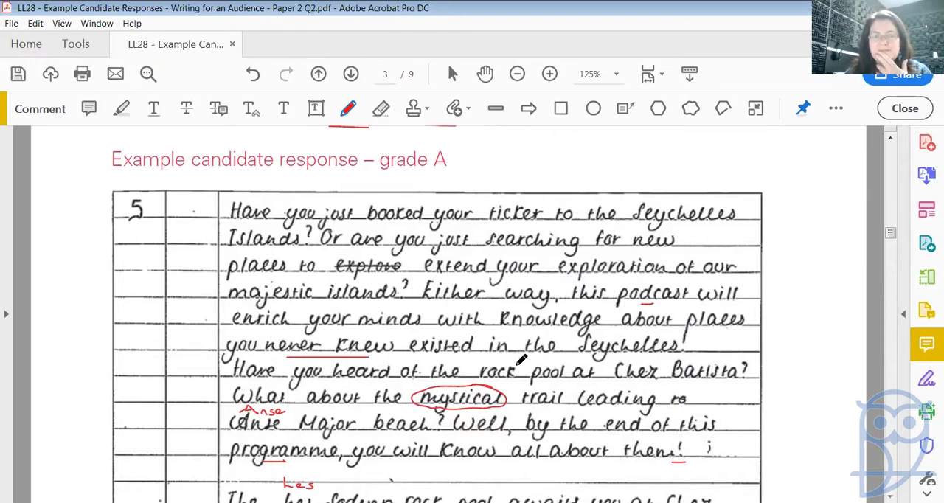
pyautogui.moveTo(476, 392)
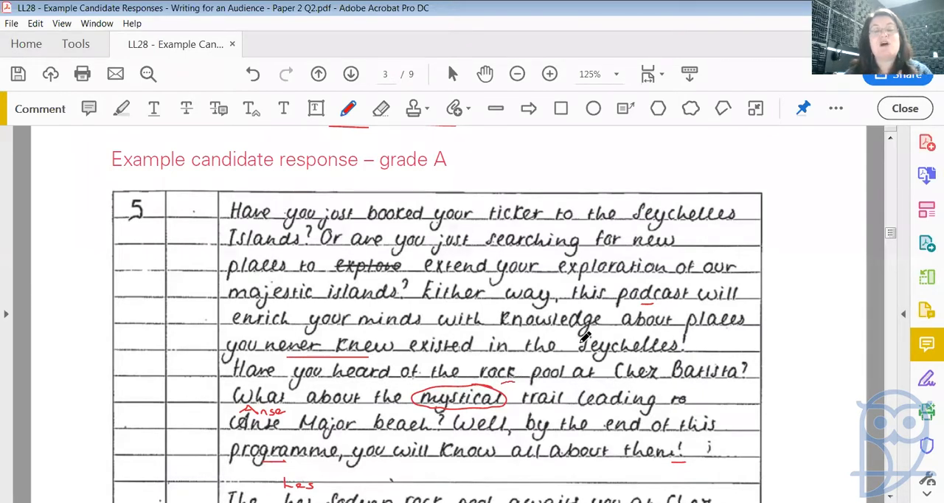
pyautogui.moveTo(871, 273)
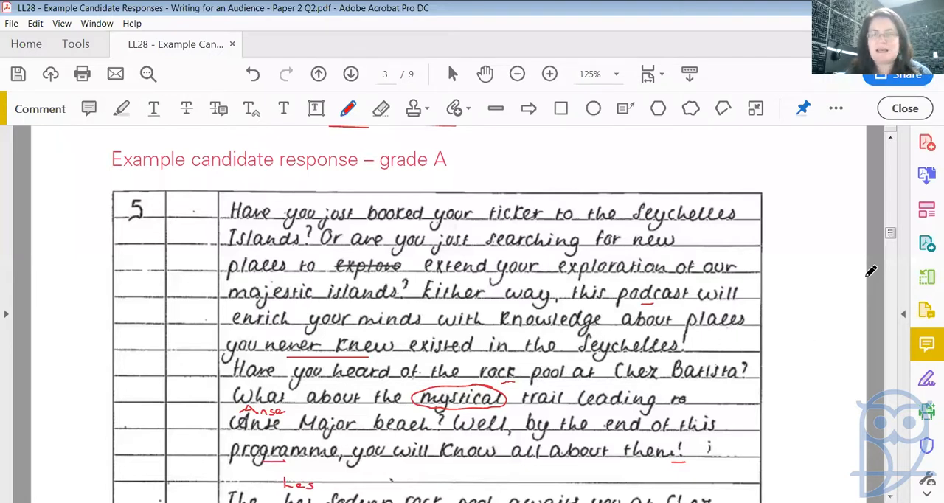
pyautogui.scroll(-3)
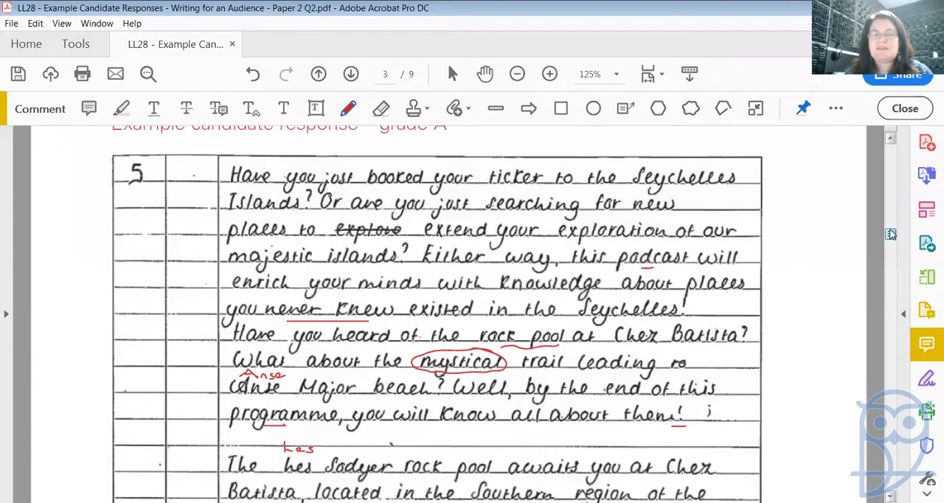
pyautogui.scroll(-3)
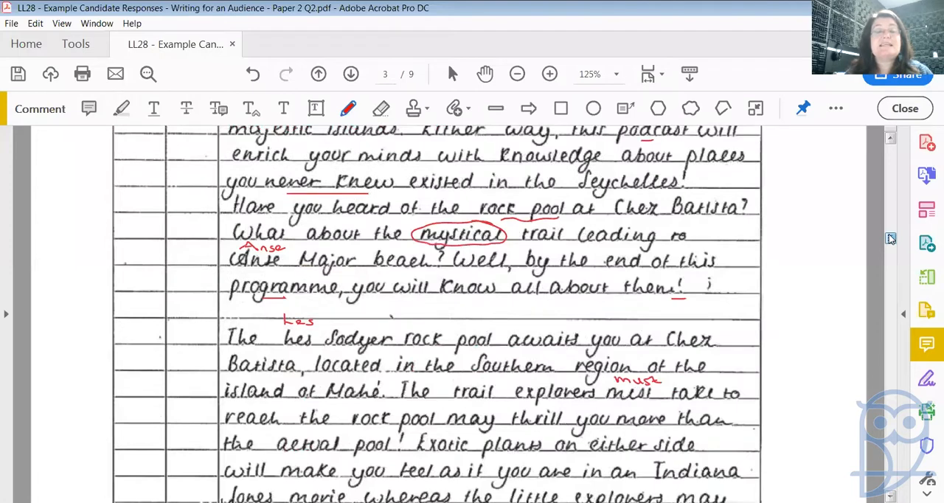
pyautogui.scroll(-3)
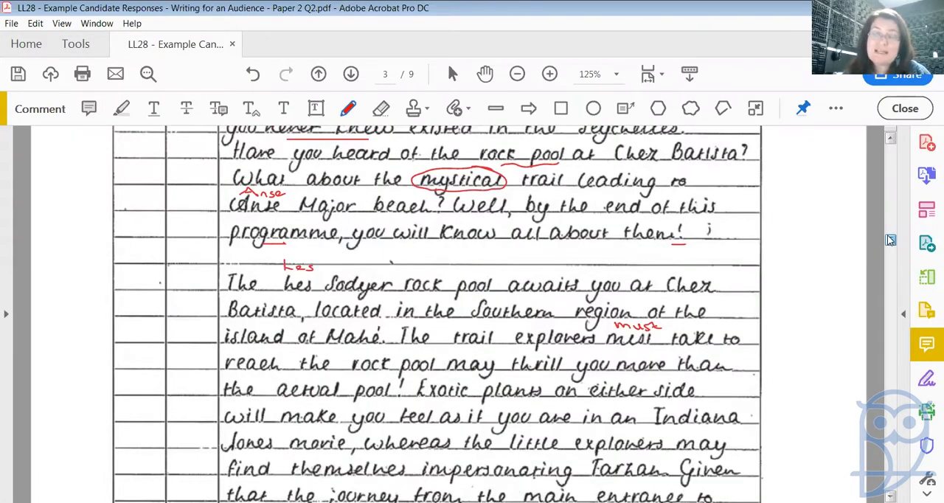
pyautogui.moveTo(892, 243)
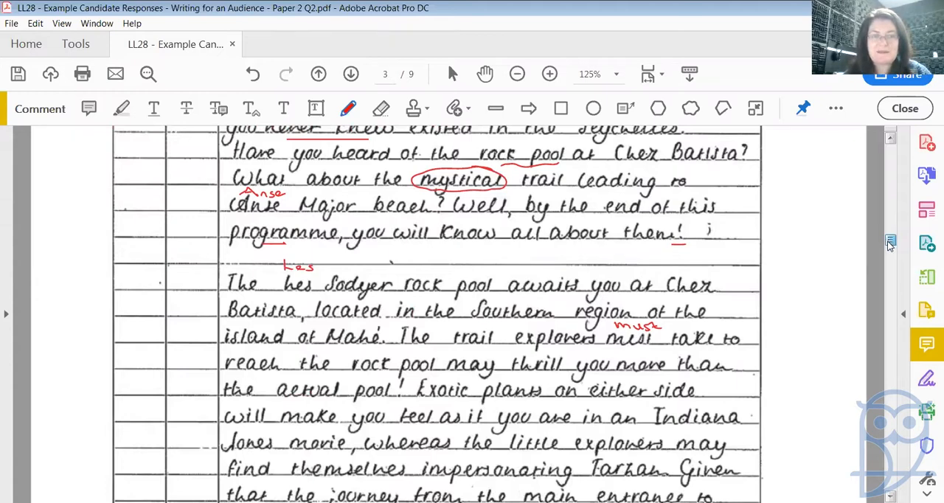
pyautogui.scroll(-3)
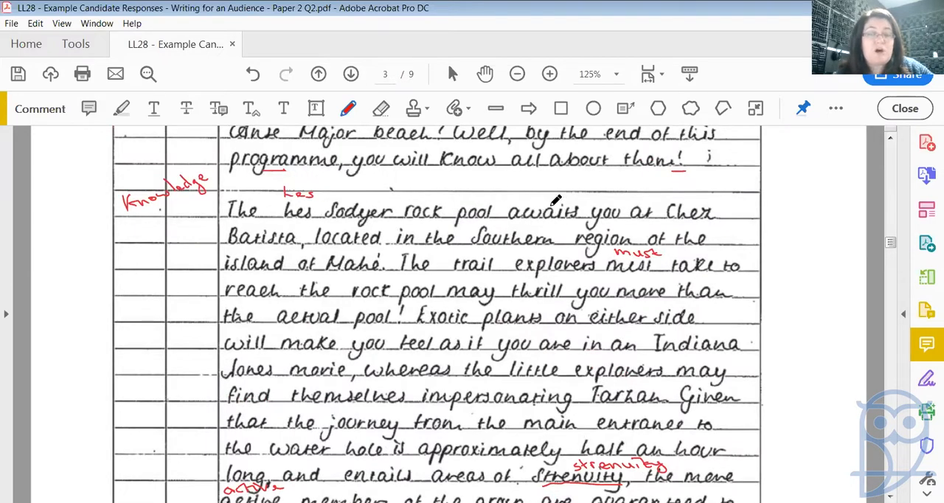
pyautogui.moveTo(303, 221)
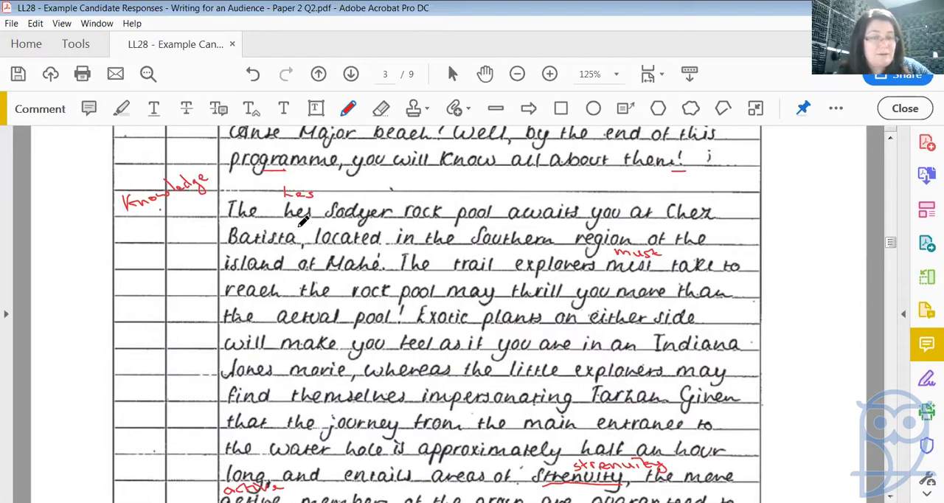
pyautogui.moveTo(629, 225)
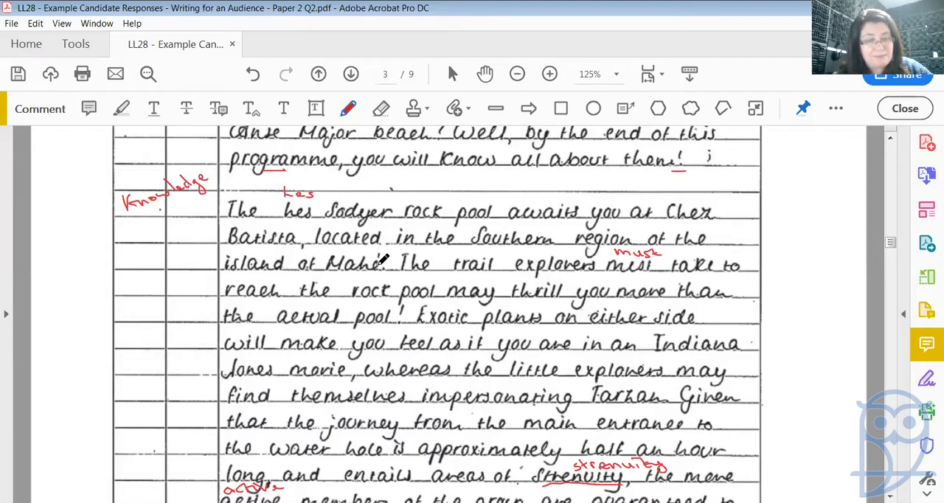
pyautogui.moveTo(575, 248)
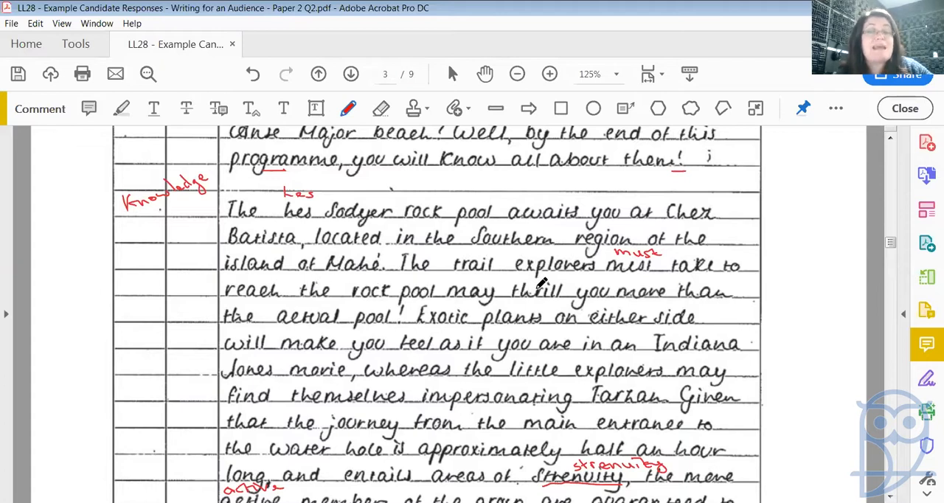
pyautogui.moveTo(384, 310)
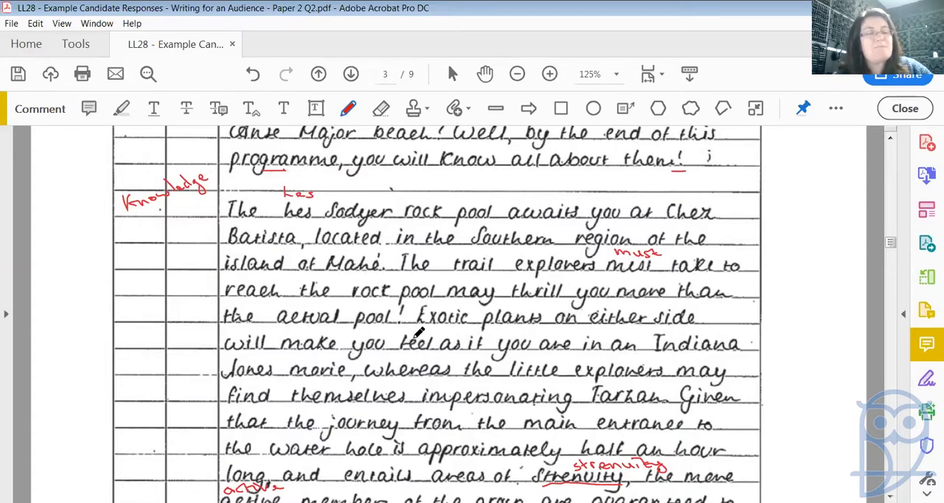
pyautogui.moveTo(608, 384)
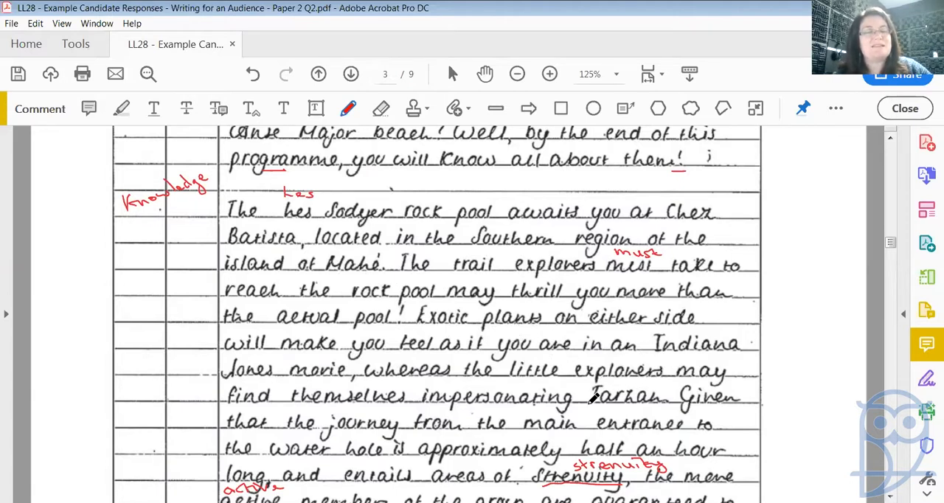
pyautogui.moveTo(501, 347)
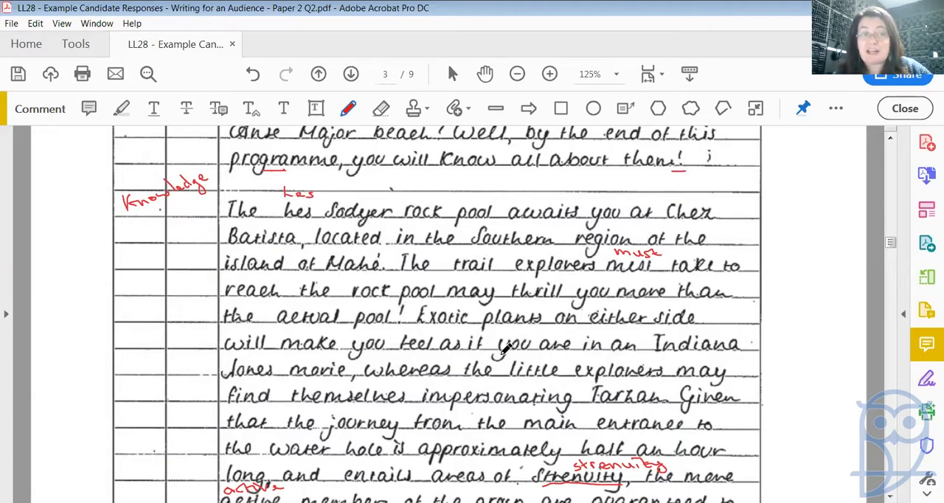
pyautogui.moveTo(694, 332)
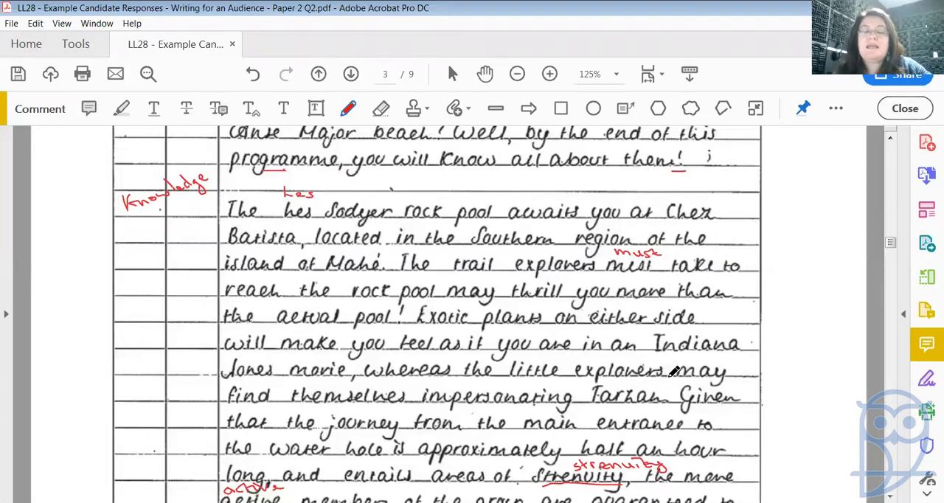
# Scroll through the rock pool paragraph to the end of the response page.
pyautogui.scroll(-3)
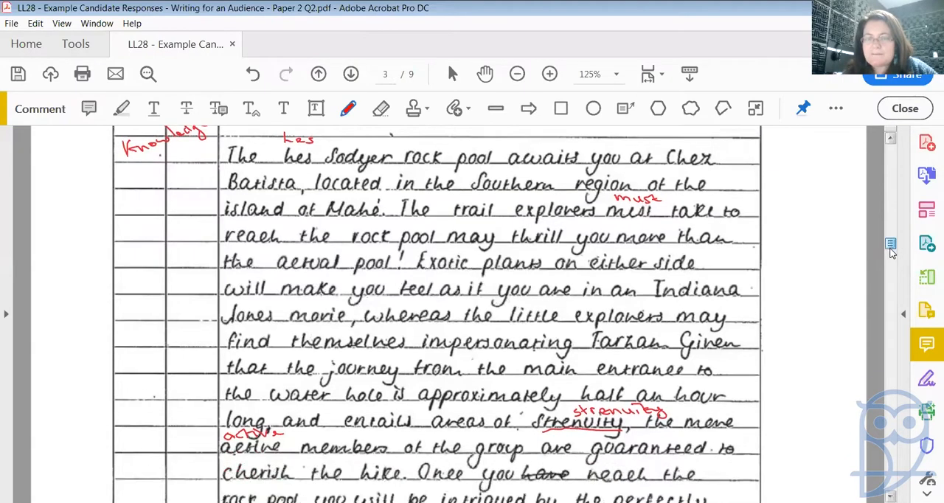
pyautogui.scroll(-3)
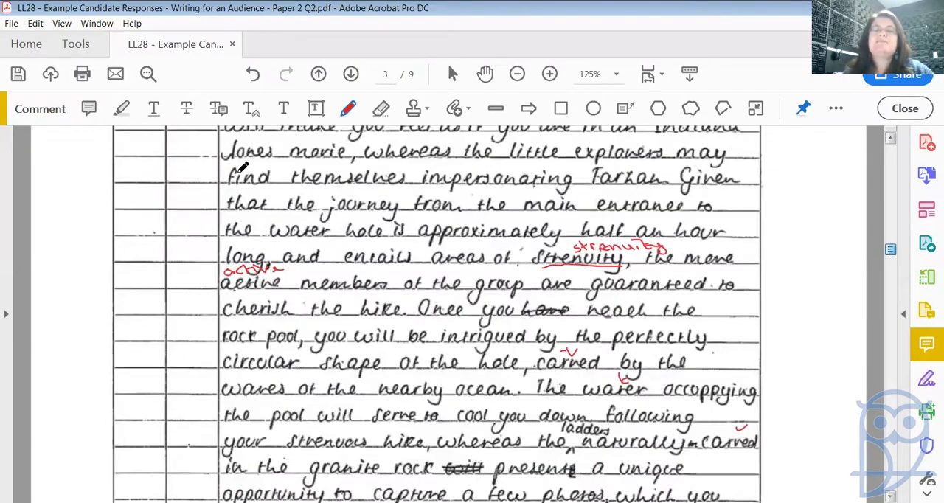
pyautogui.moveTo(502, 195)
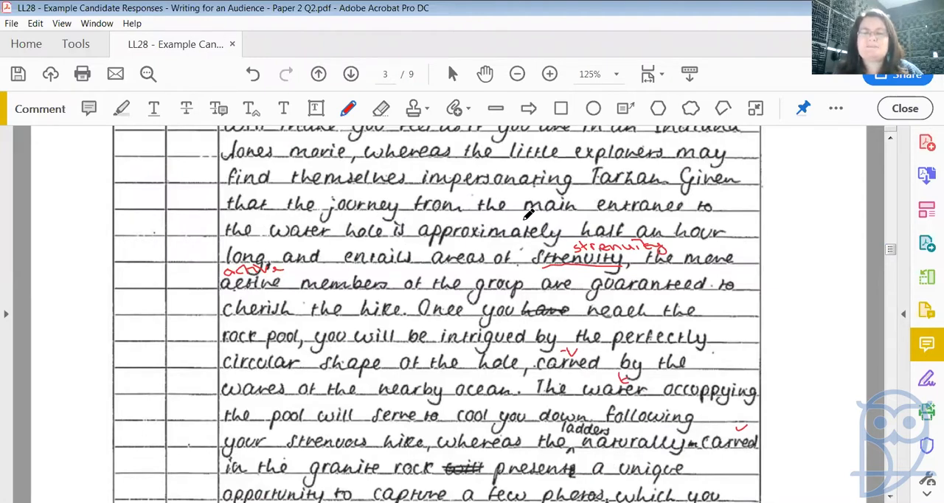
pyautogui.moveTo(416, 236)
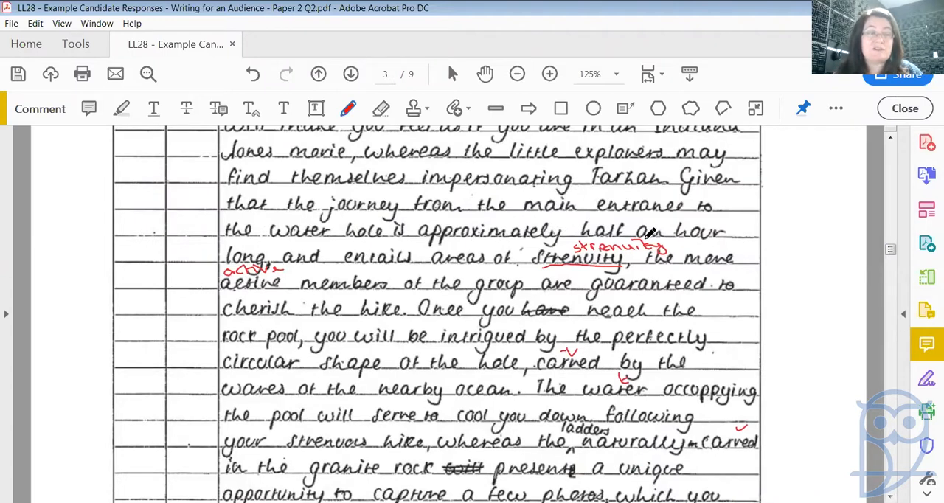
pyautogui.moveTo(484, 259)
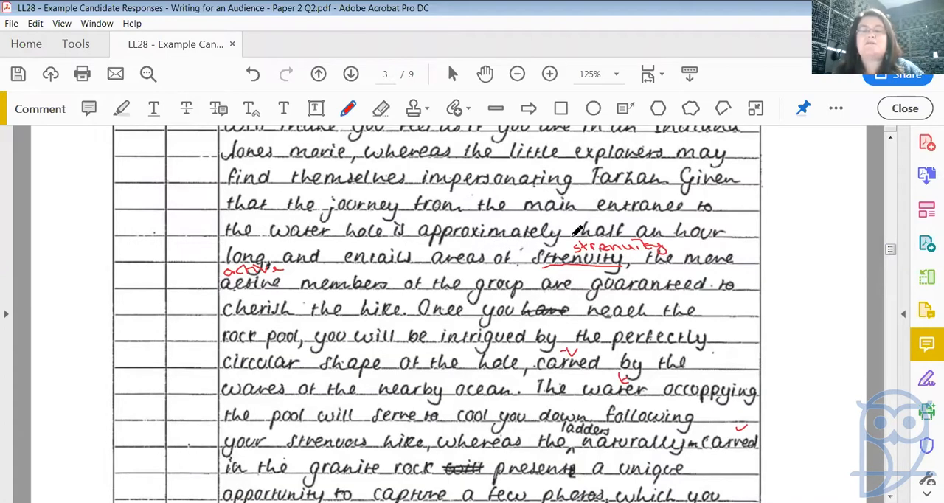
pyautogui.moveTo(288, 258)
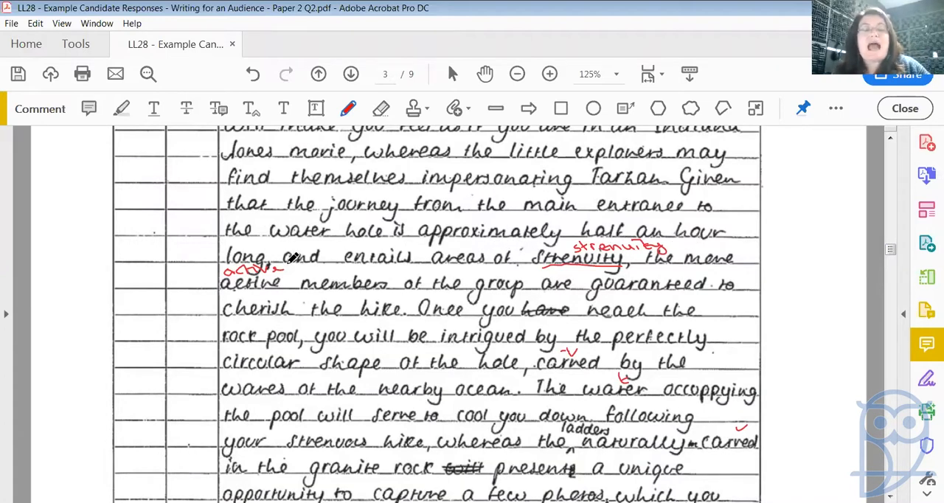
pyautogui.moveTo(620, 267)
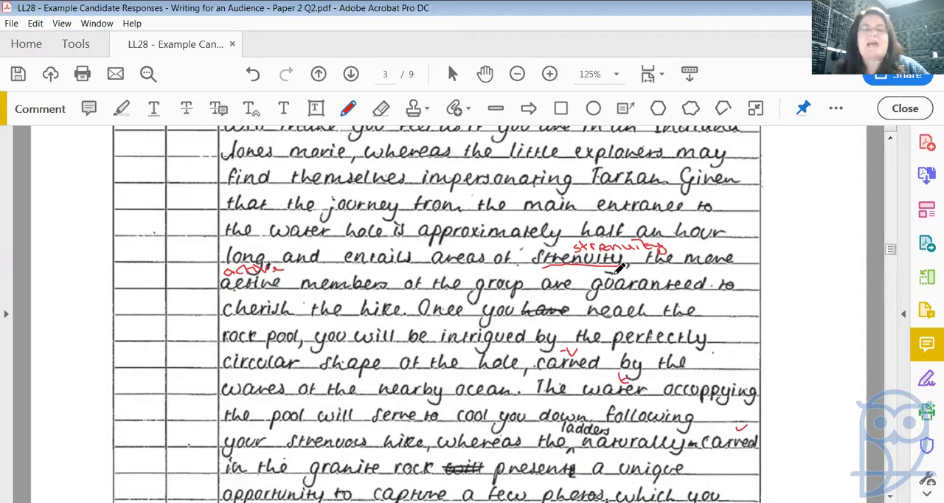
pyautogui.moveTo(353, 295)
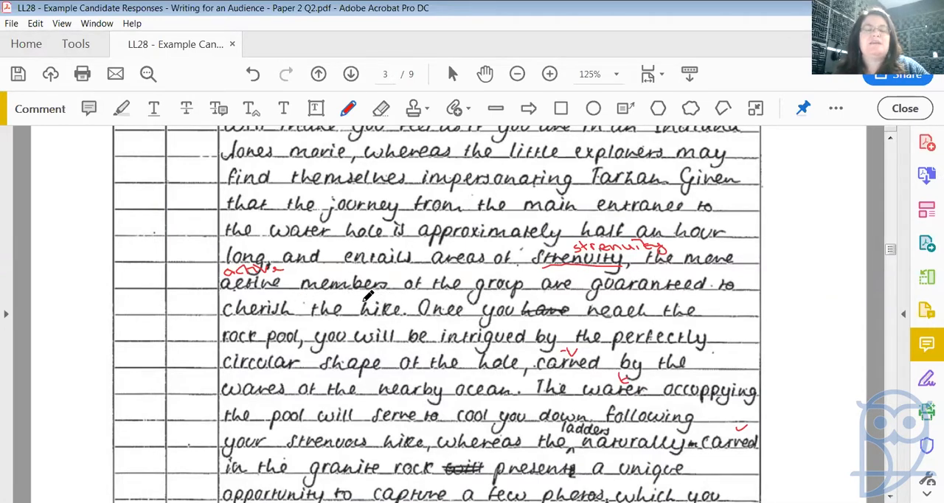
pyautogui.moveTo(268, 310)
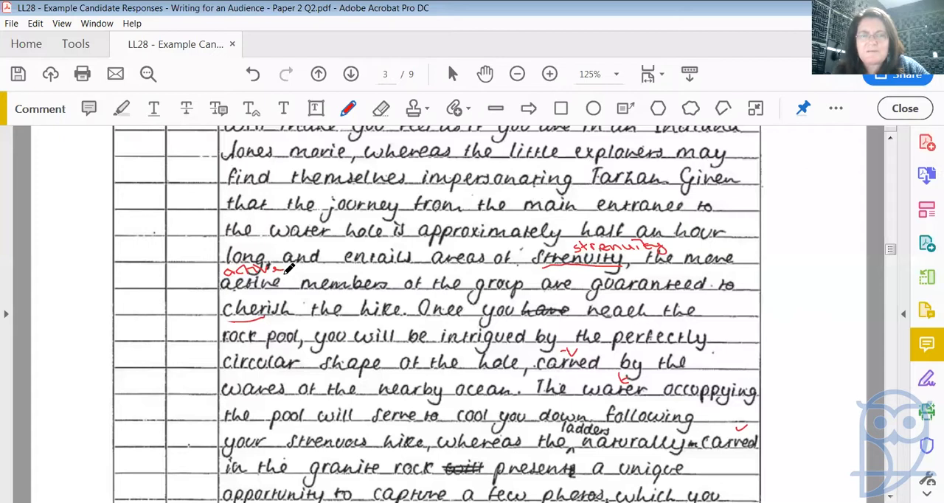
pyautogui.moveTo(298, 313)
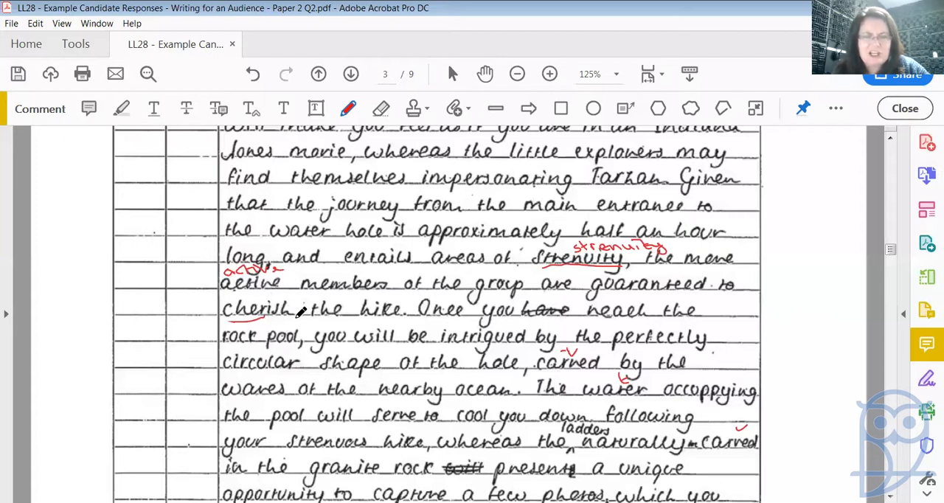
pyautogui.moveTo(411, 331)
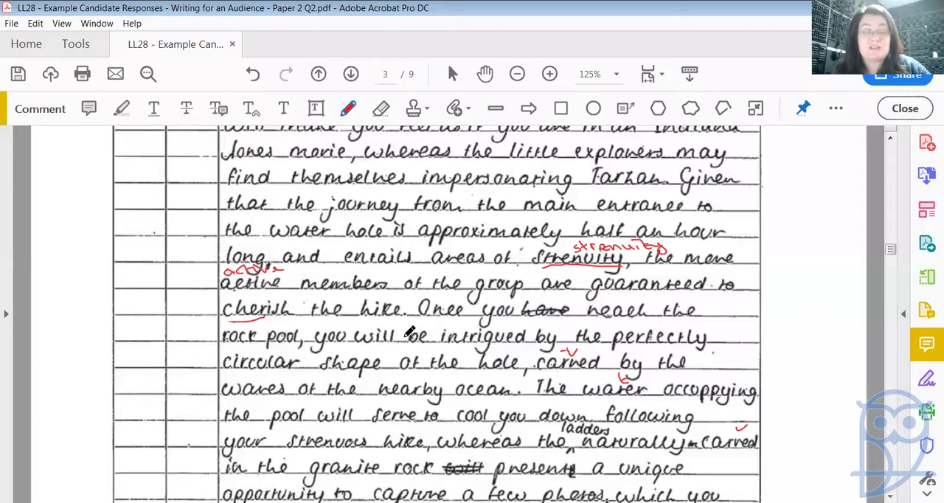
pyautogui.moveTo(797, 288)
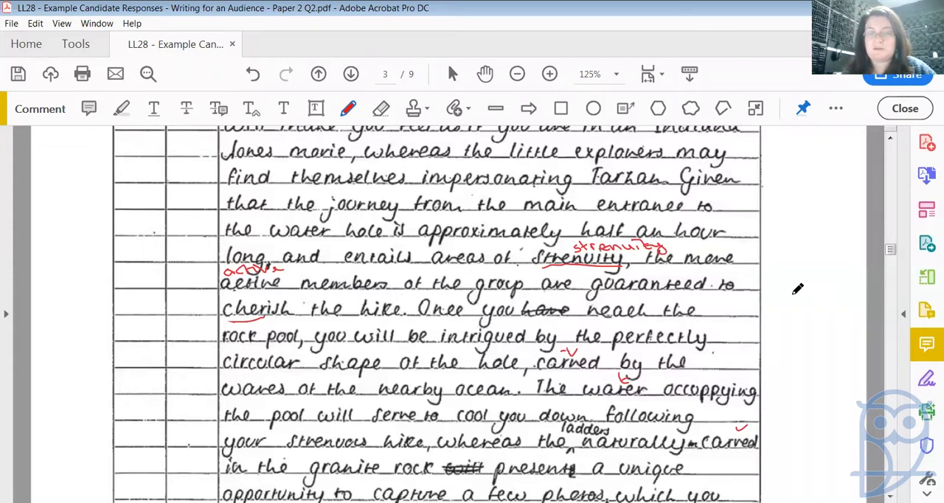
pyautogui.scroll(-3)
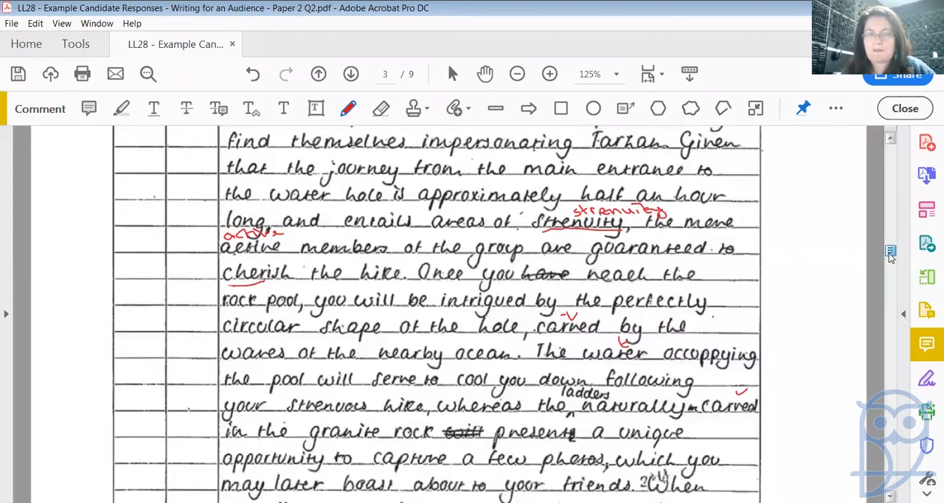
pyautogui.scroll(-3)
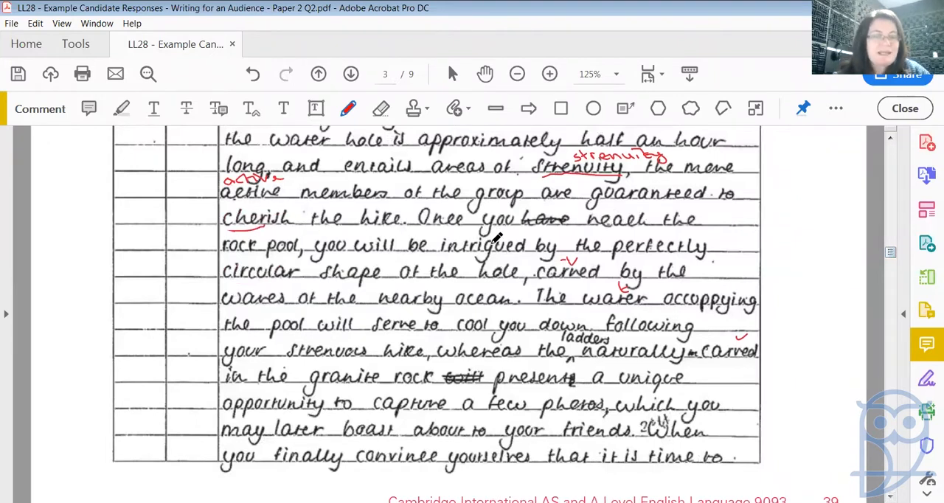
pyautogui.moveTo(546, 224)
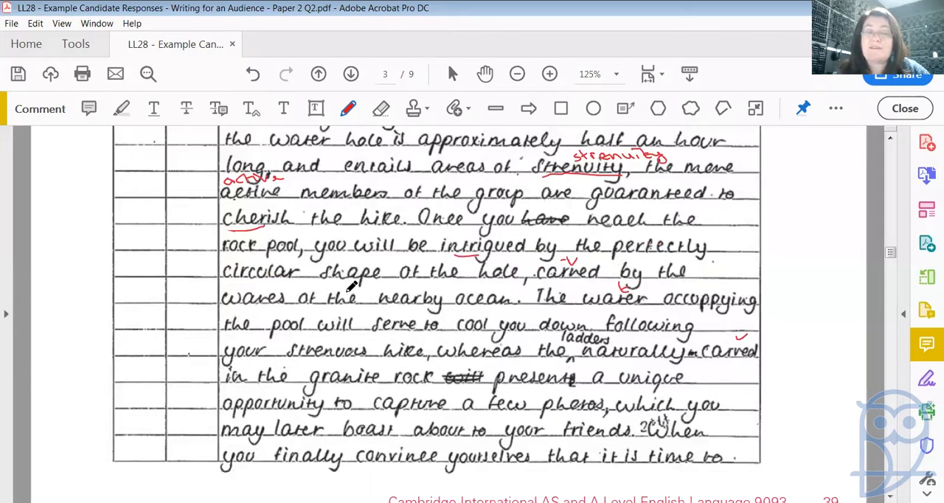
pyautogui.moveTo(221, 236)
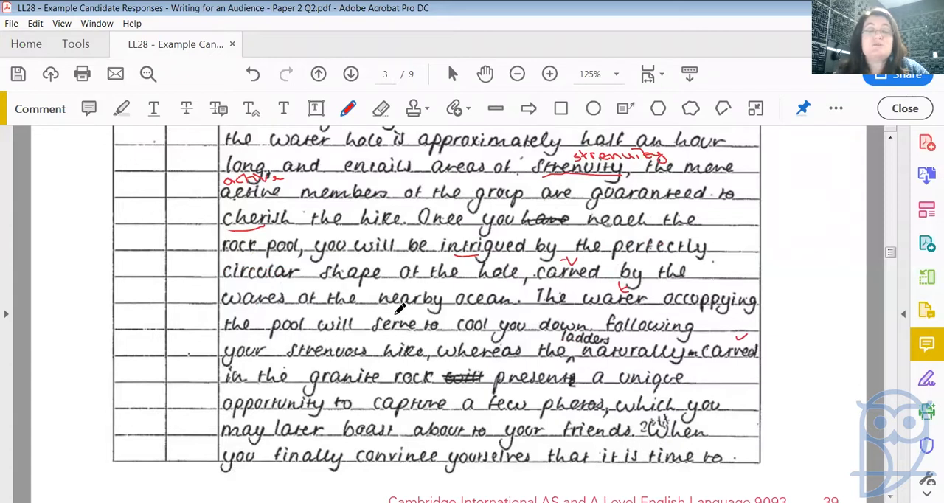
pyautogui.moveTo(567, 317)
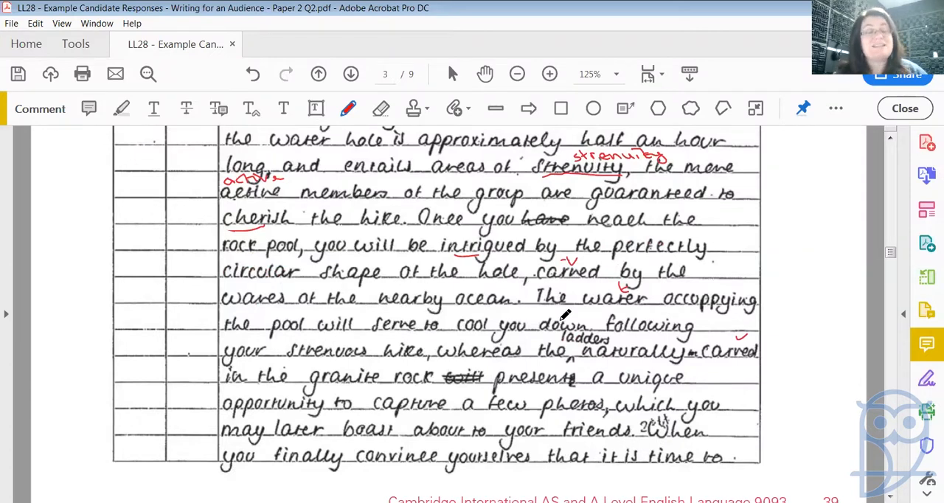
pyautogui.moveTo(671, 298)
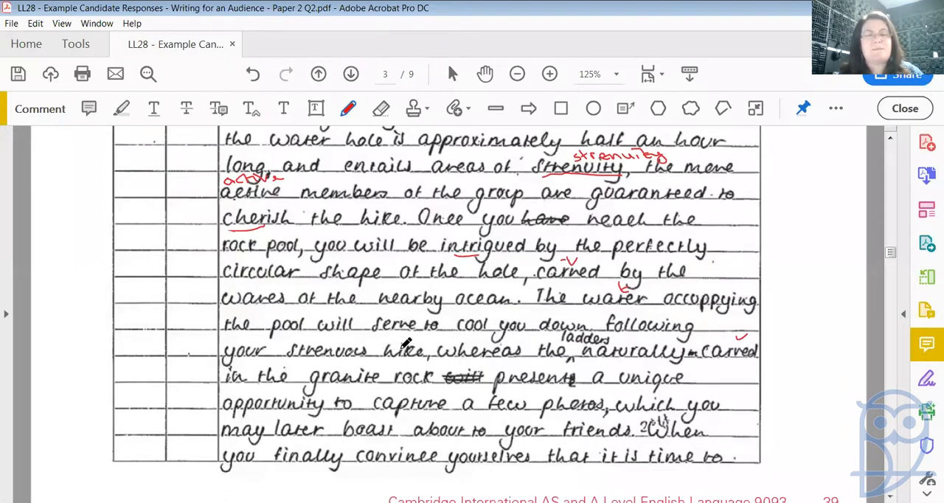
pyautogui.moveTo(602, 332)
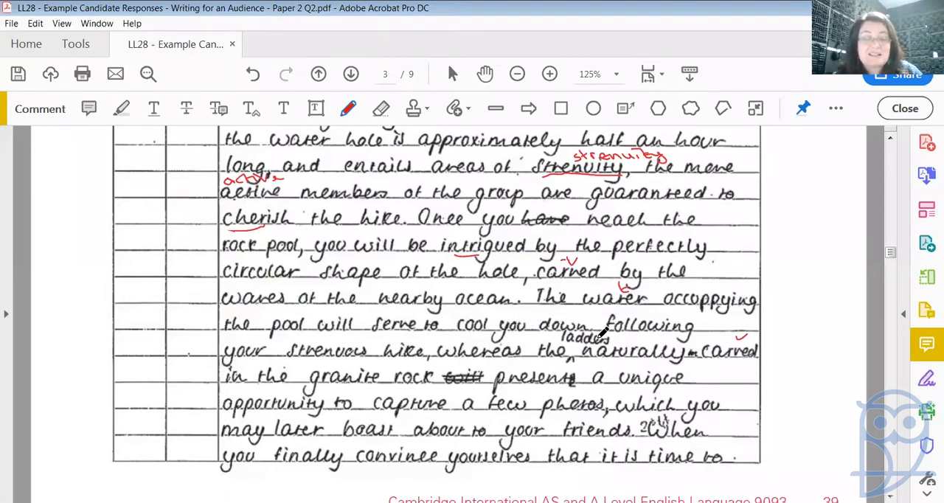
pyautogui.moveTo(428, 352)
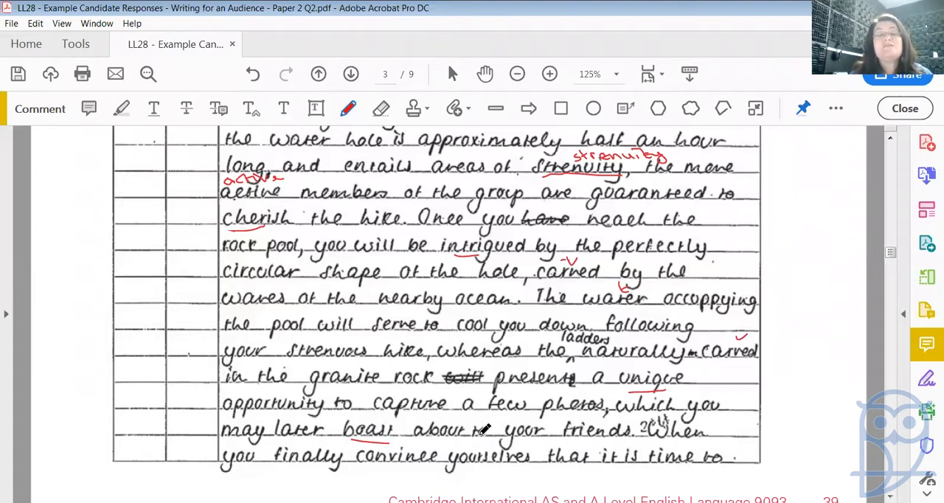
pyautogui.moveTo(682, 472)
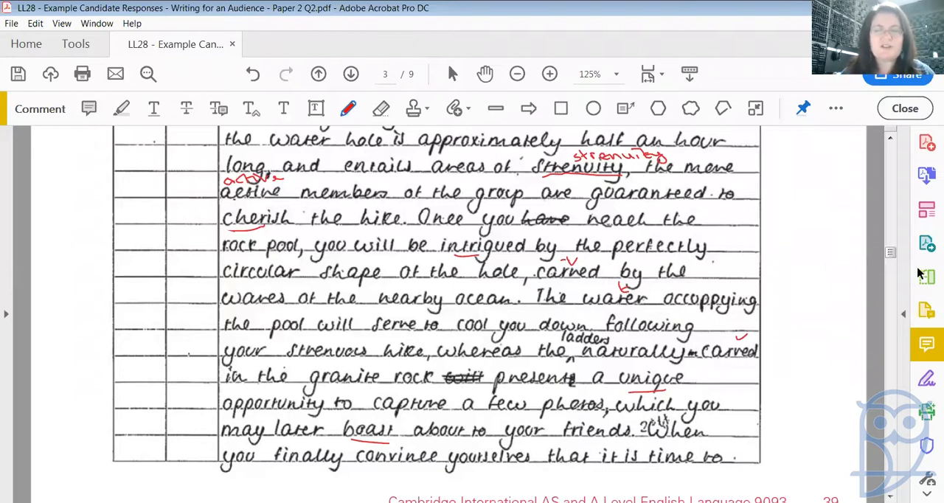
pyautogui.scroll(-3)
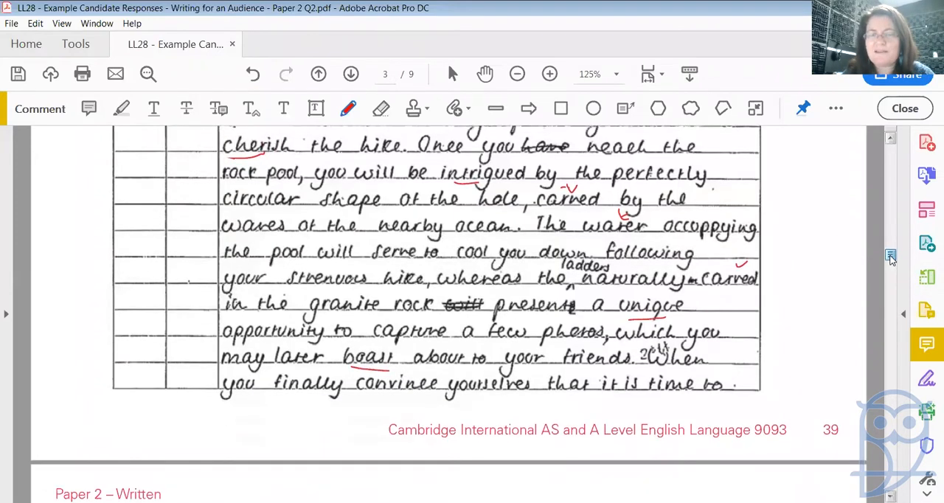
pyautogui.scroll(-3)
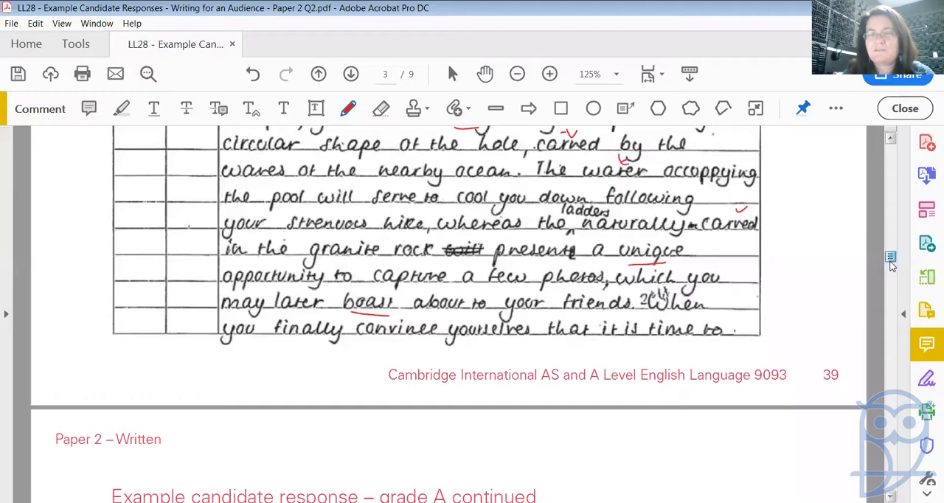
# Adjust the zoom and scroll to the top of page 4's continued grade A response.
pyautogui.click(352, 74)
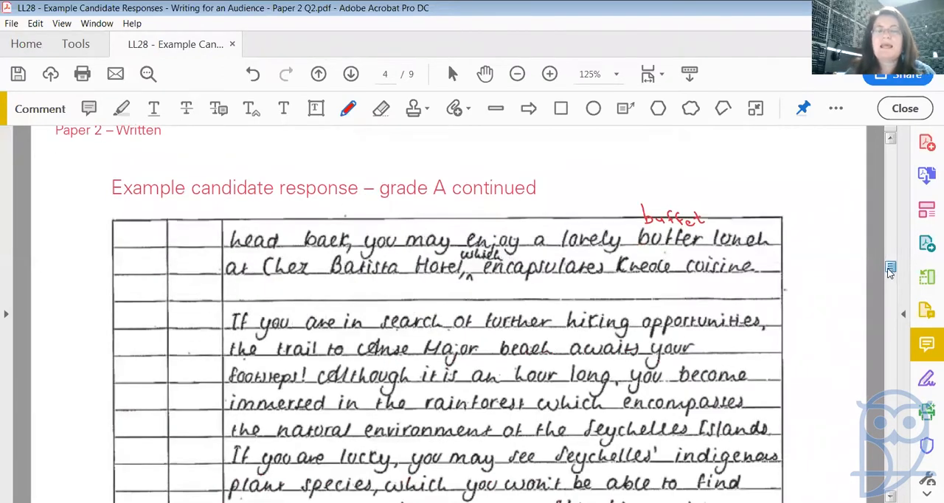
pyautogui.scroll(-3)
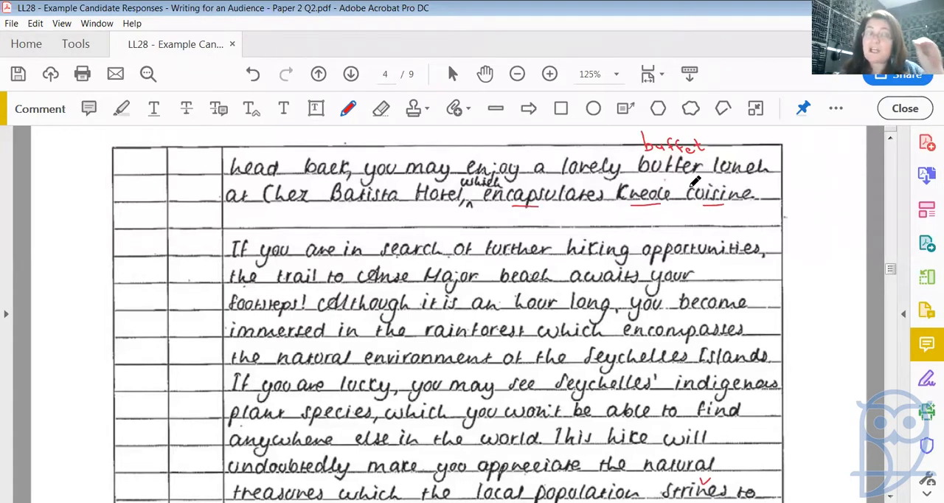
pyautogui.moveTo(652, 194)
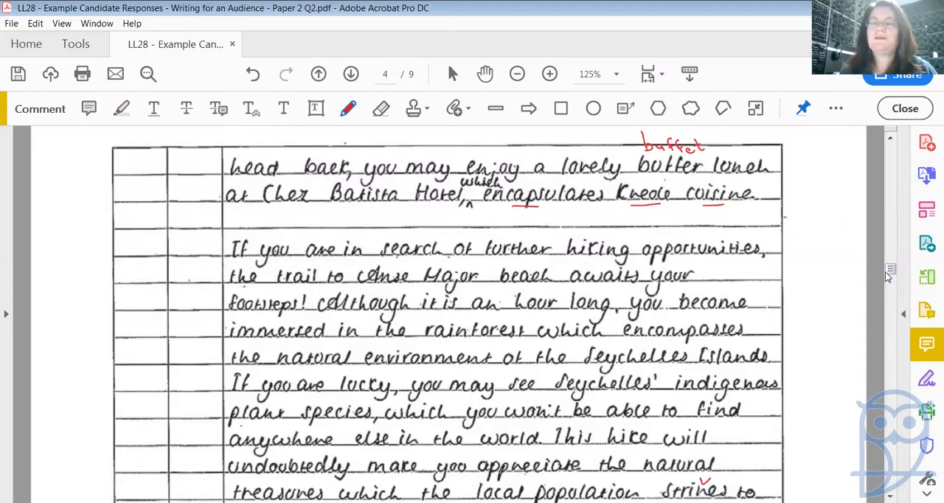
pyautogui.scroll(-3)
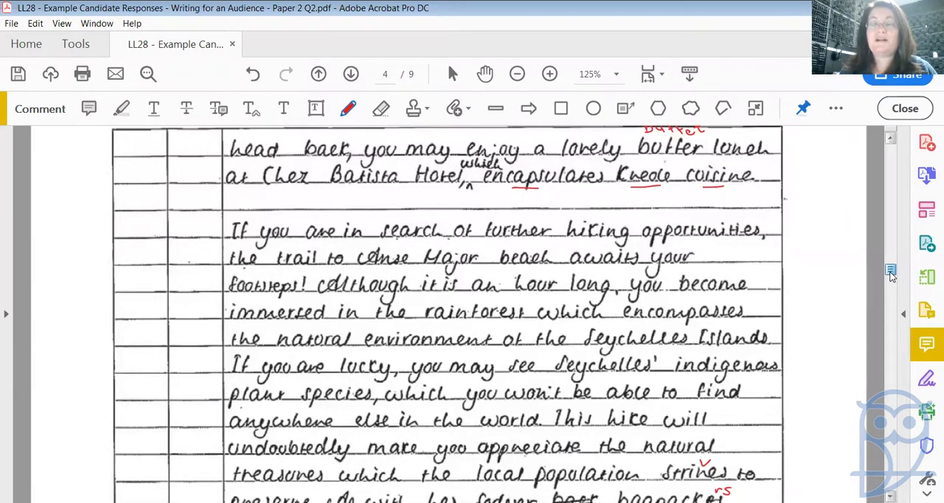
pyautogui.scroll(-3)
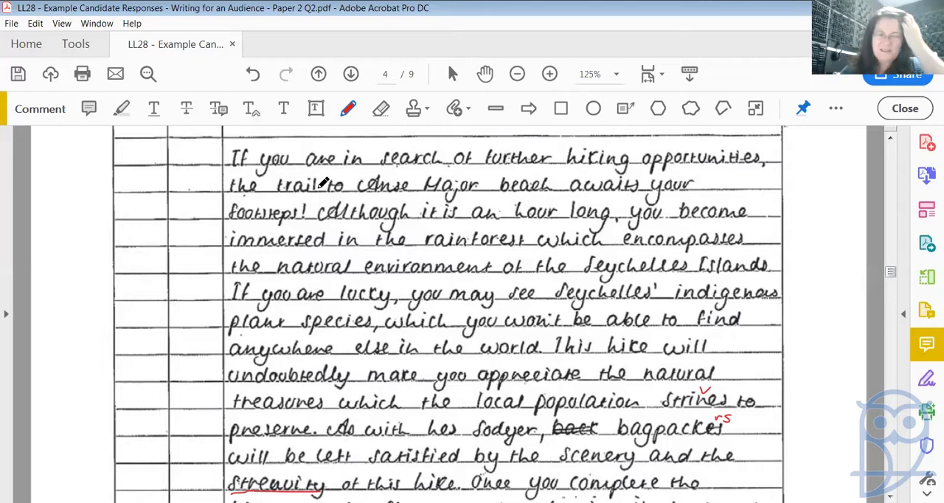
pyautogui.moveTo(292, 135)
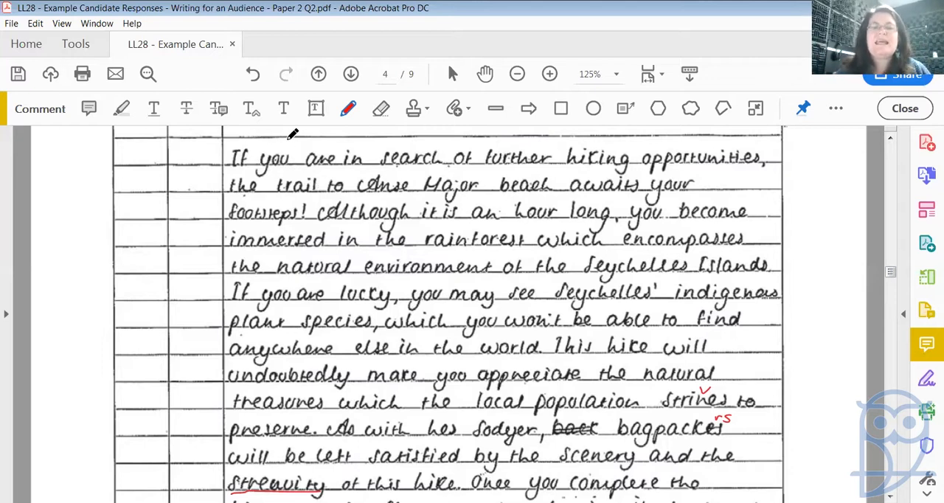
pyautogui.moveTo(544, 139)
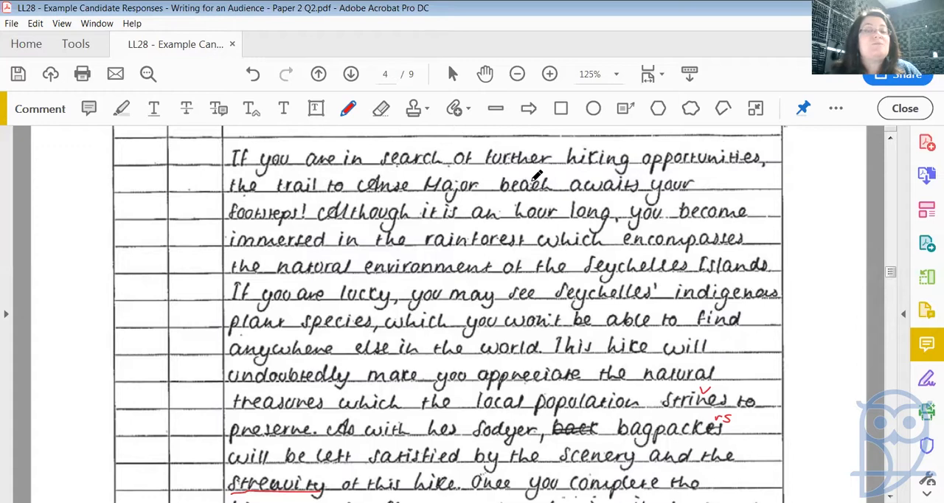
pyautogui.moveTo(292, 203)
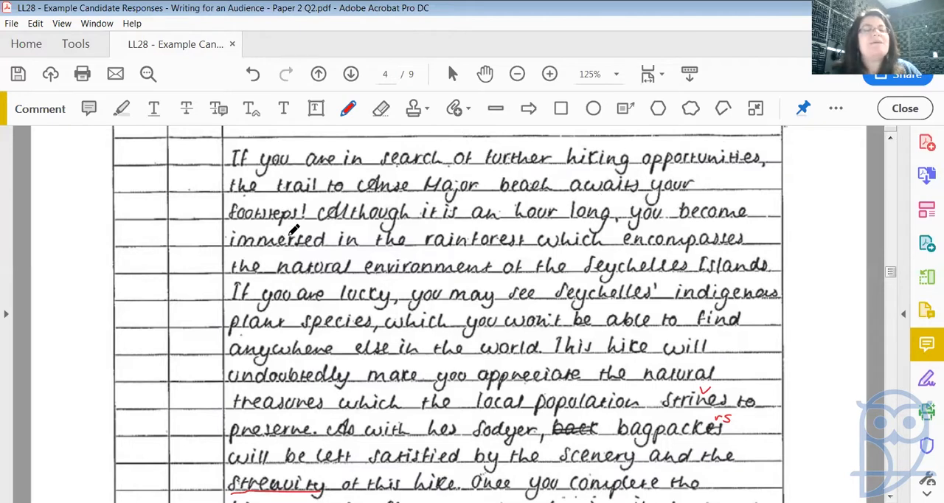
pyautogui.moveTo(619, 221)
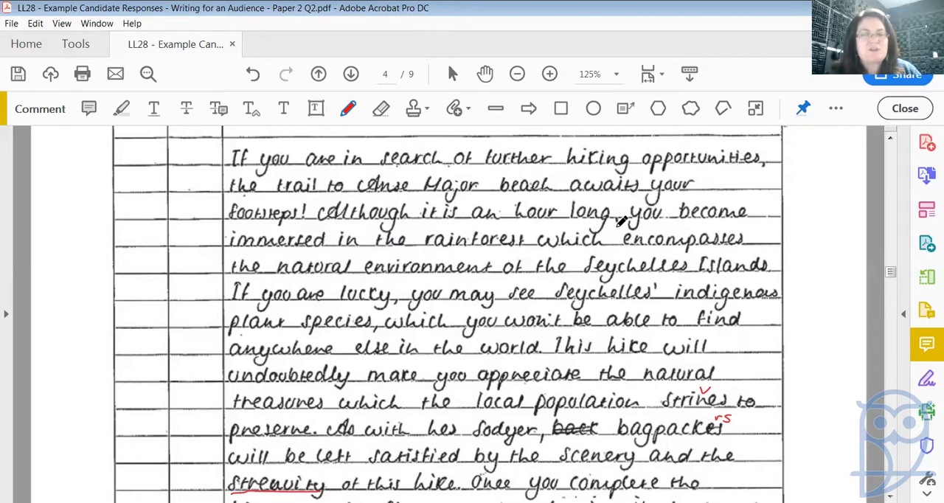
pyautogui.moveTo(457, 258)
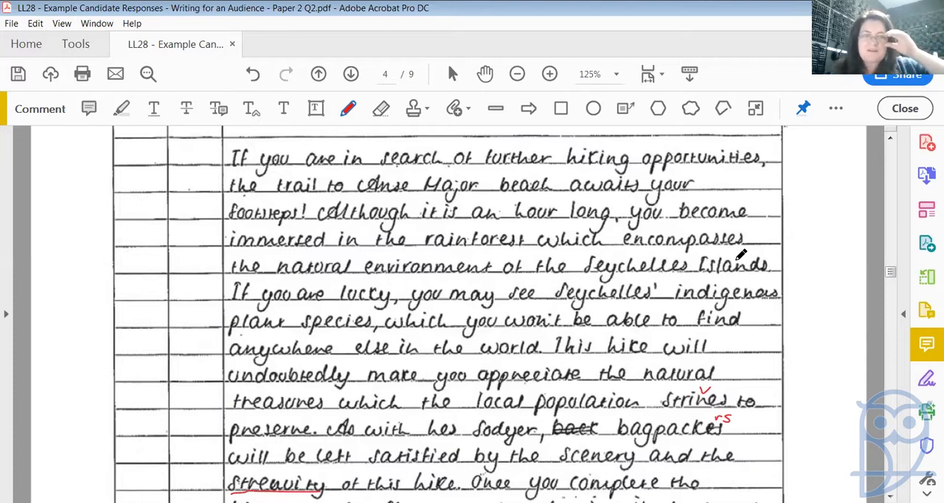
pyautogui.moveTo(578, 280)
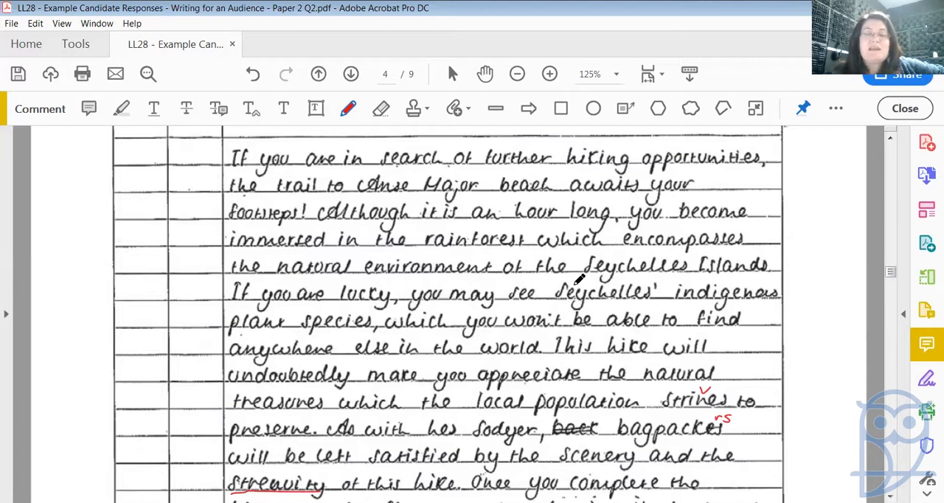
pyautogui.moveTo(446, 284)
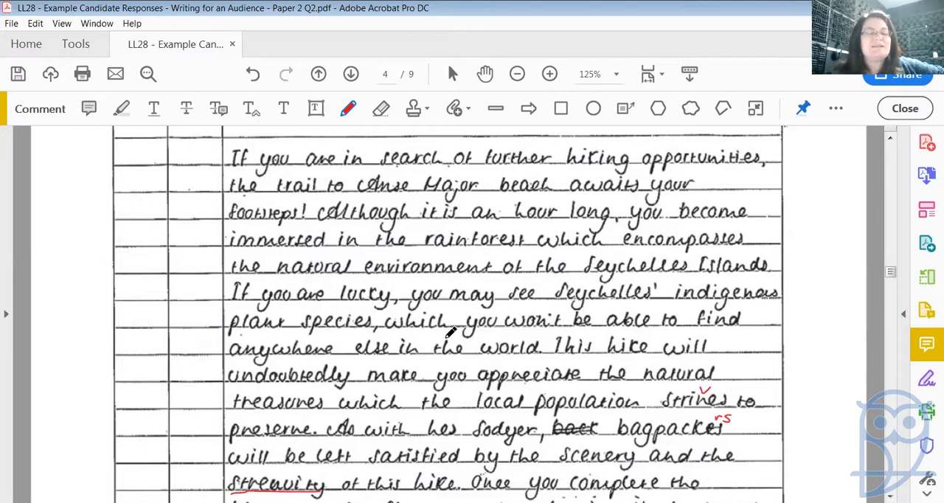
pyautogui.moveTo(538, 340)
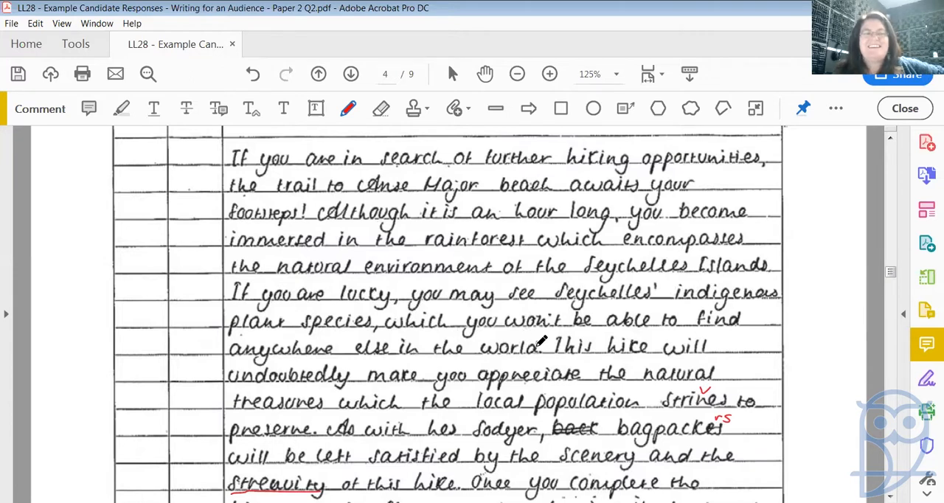
pyautogui.moveTo(398, 236)
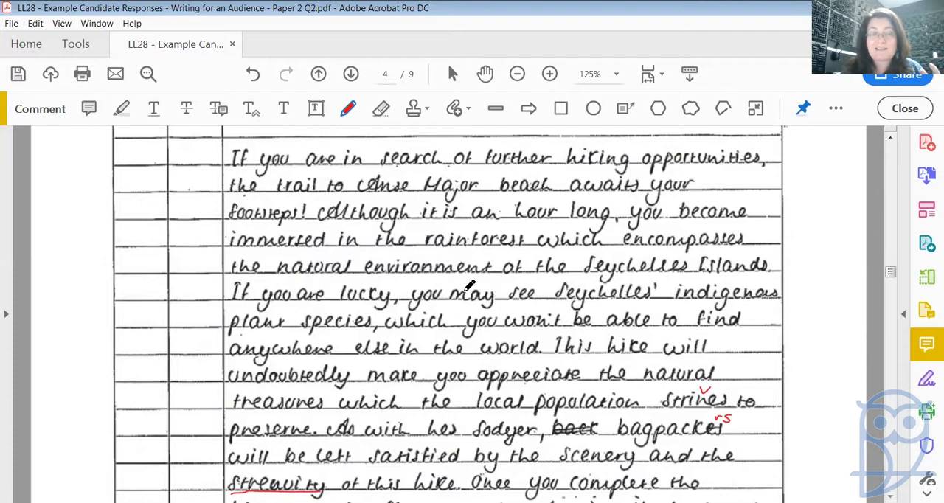
pyautogui.moveTo(361, 347)
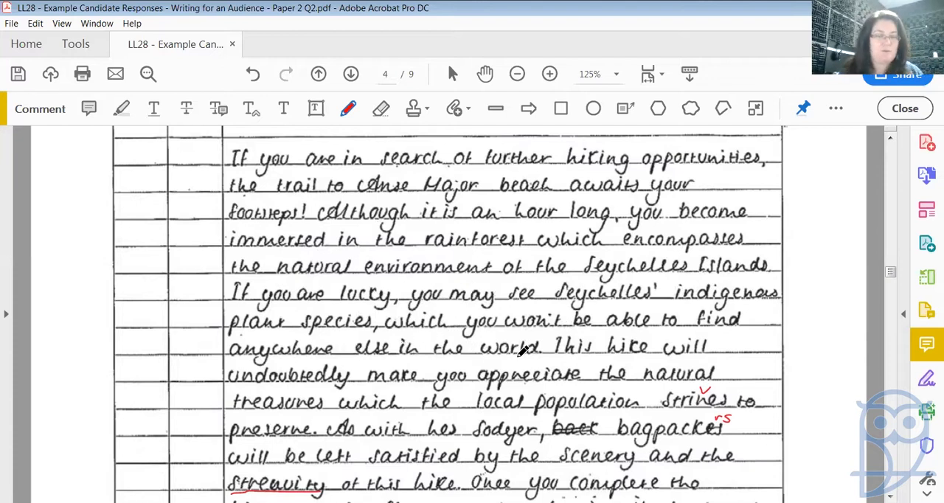
pyautogui.moveTo(667, 324)
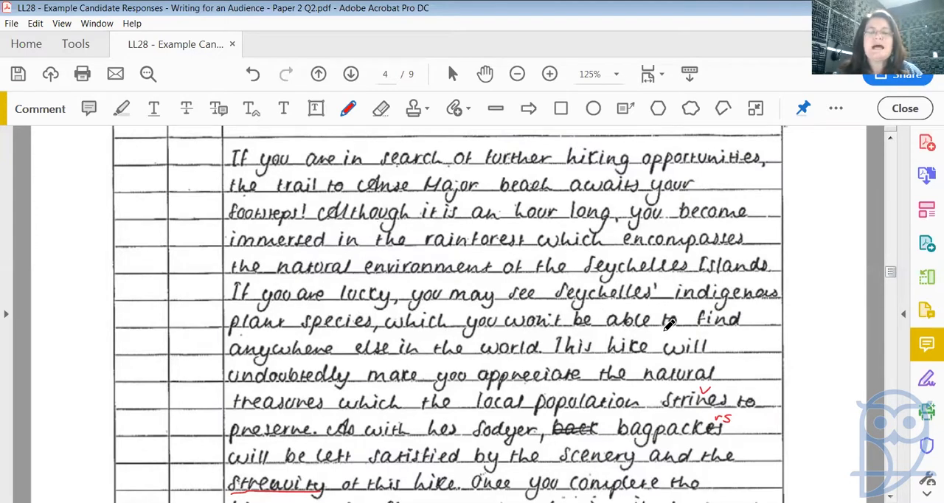
pyautogui.moveTo(531, 346)
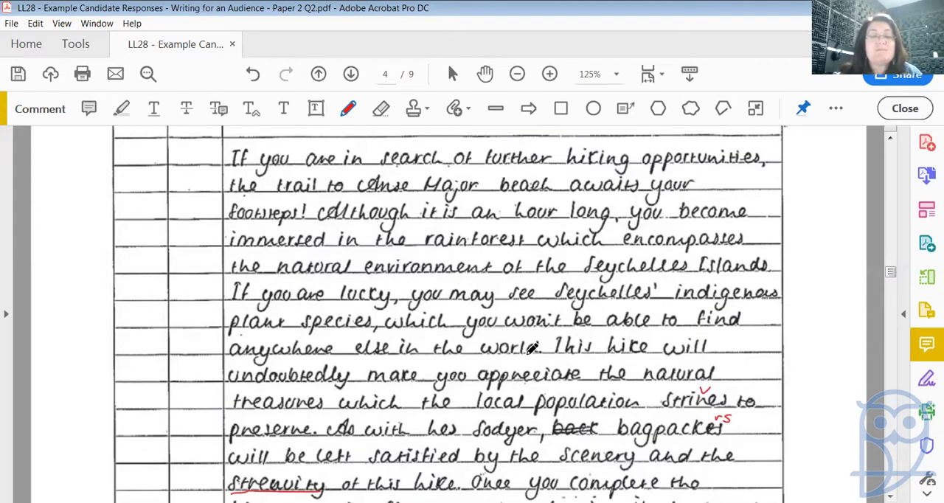
pyautogui.moveTo(310, 413)
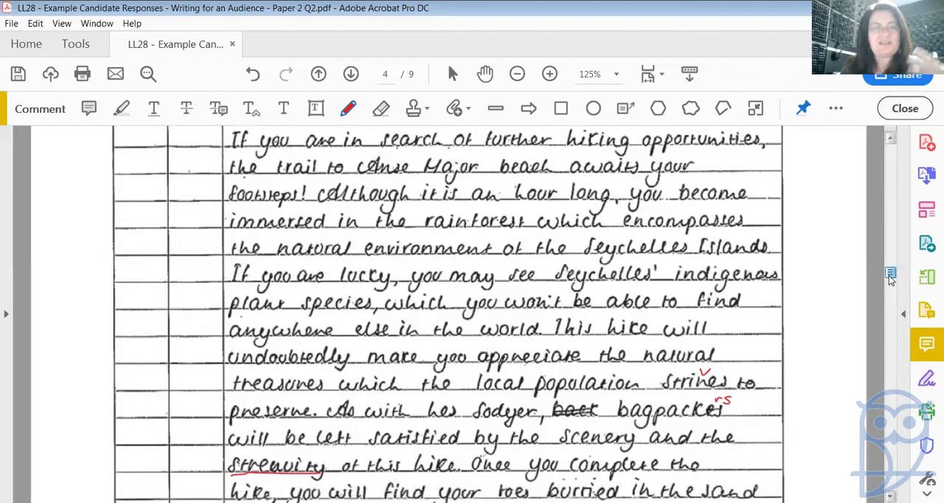
# Scroll down page 4 to the sentence about toes buried in the sand.
pyautogui.scroll(-3)
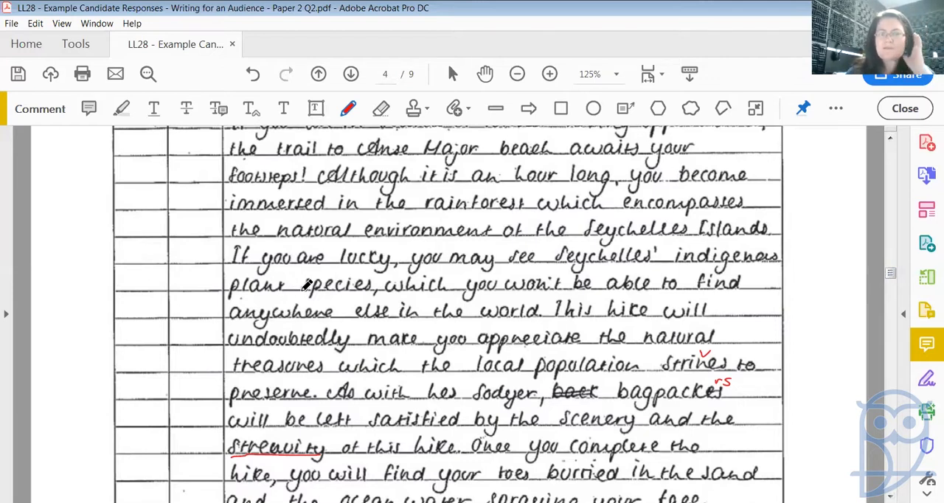
pyautogui.moveTo(487, 281)
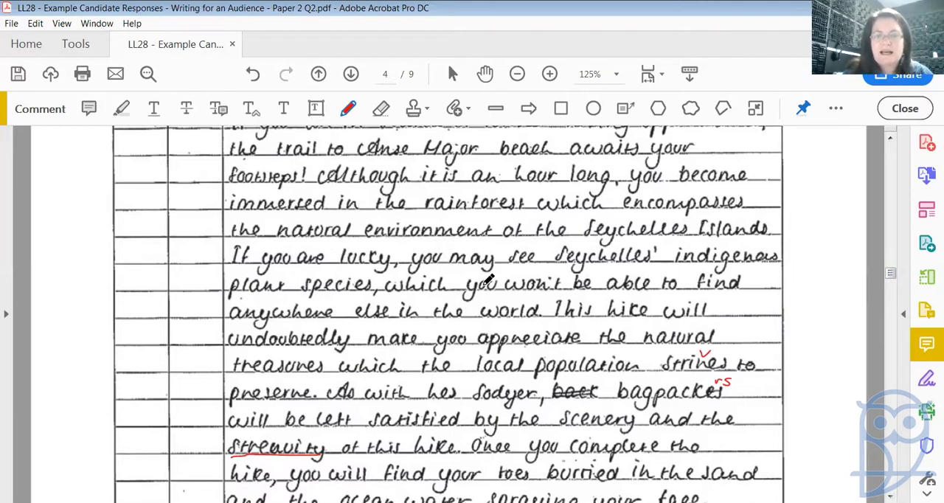
pyautogui.moveTo(437, 380)
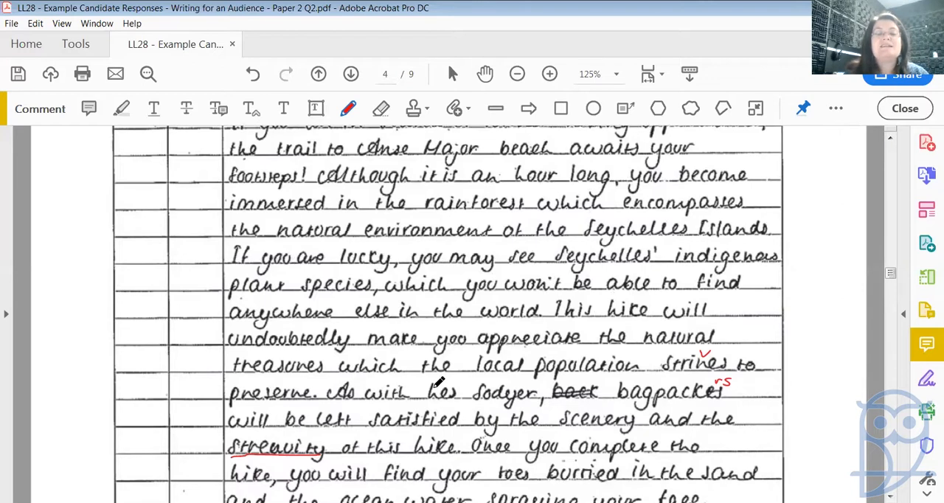
pyautogui.moveTo(684, 372)
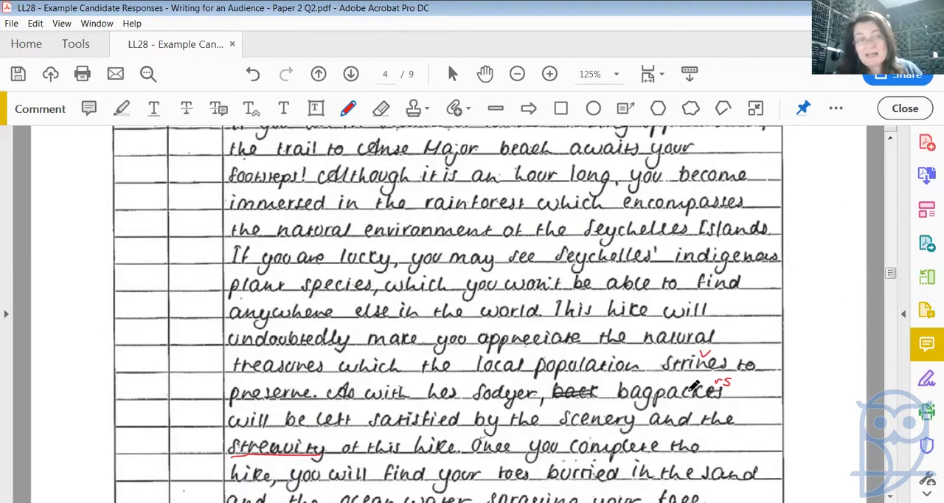
pyautogui.moveTo(353, 410)
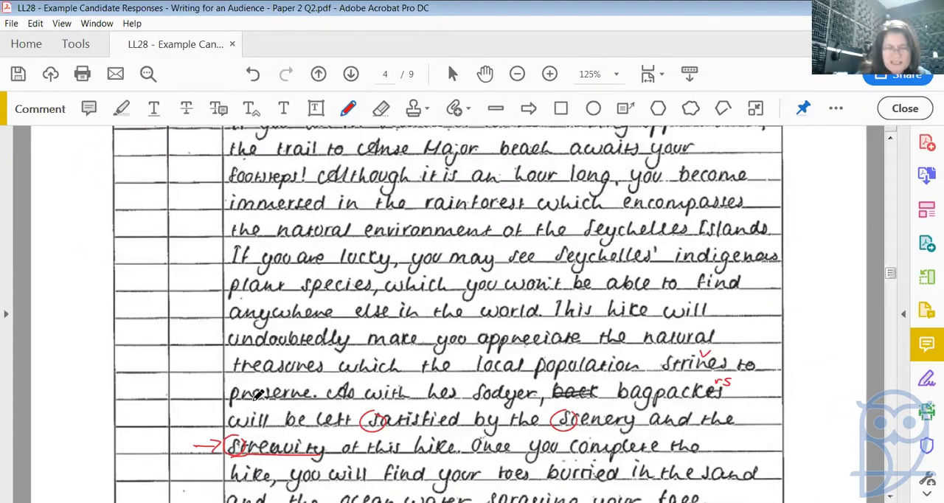
pyautogui.moveTo(279, 436)
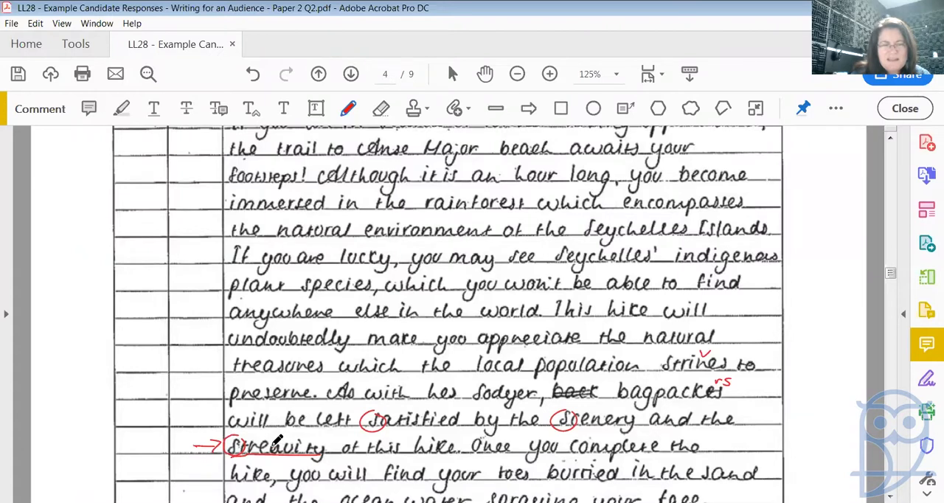
pyautogui.moveTo(269, 446)
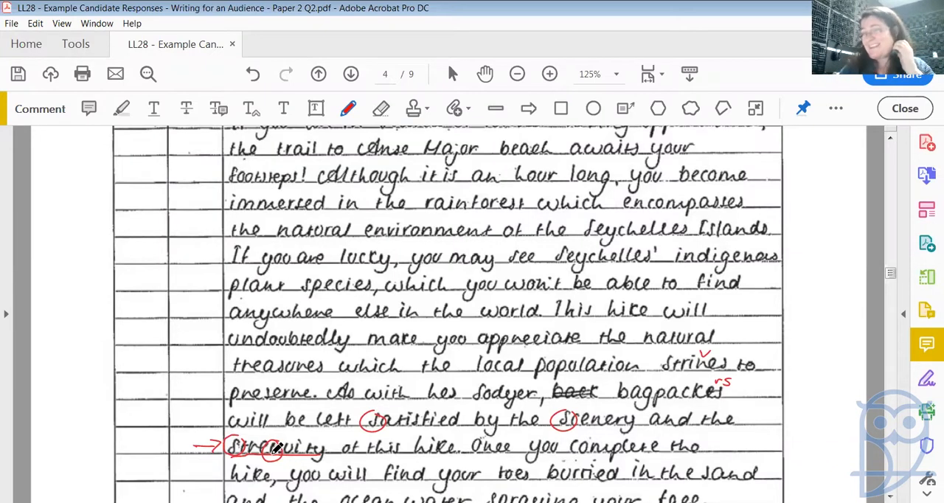
pyautogui.moveTo(618, 301)
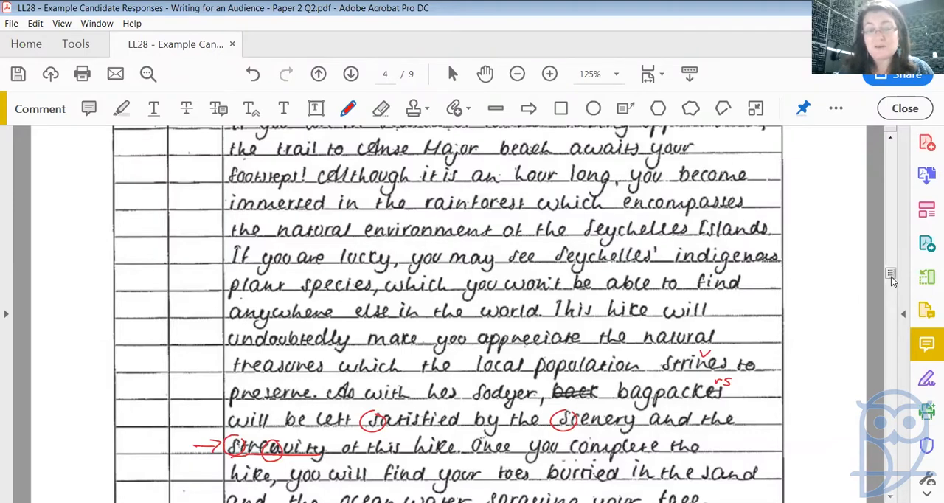
pyautogui.scroll(-3)
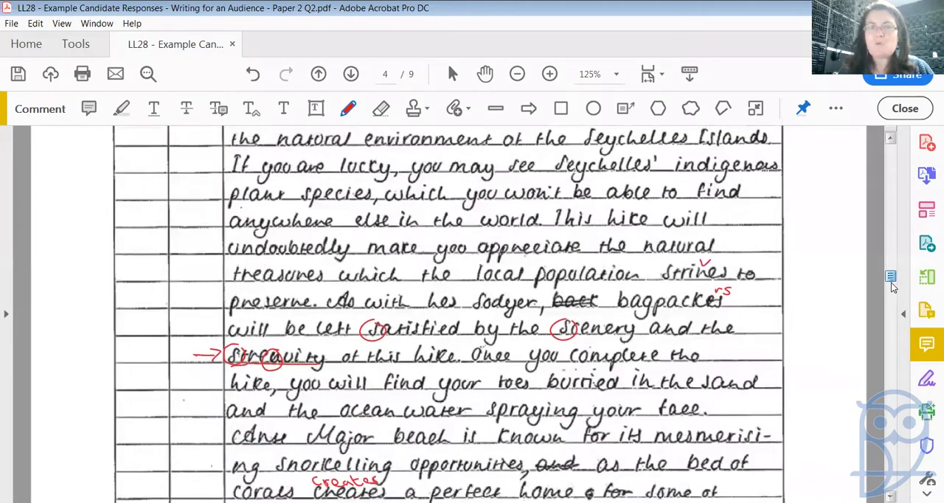
pyautogui.scroll(-3)
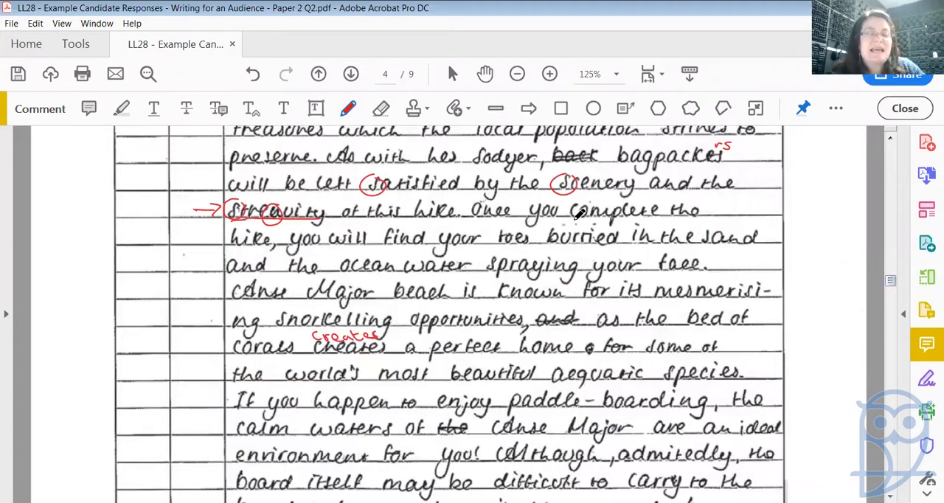
pyautogui.moveTo(578, 259)
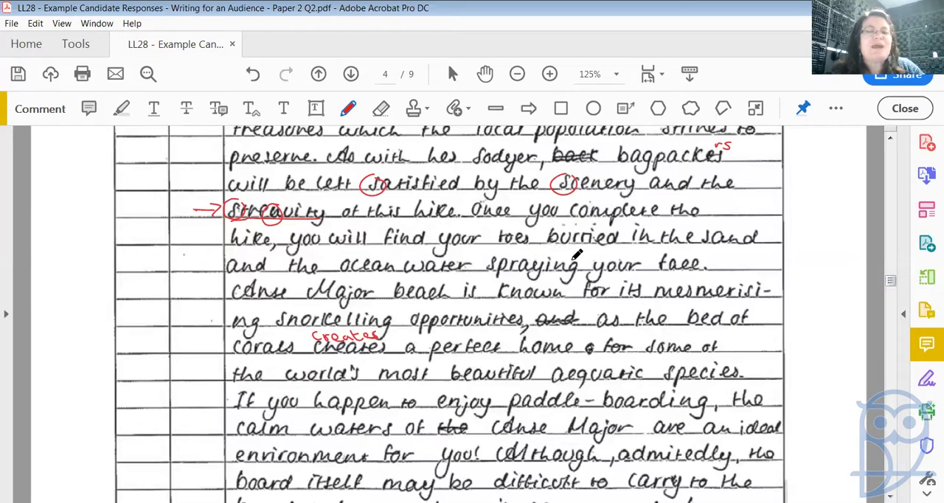
pyautogui.moveTo(723, 254)
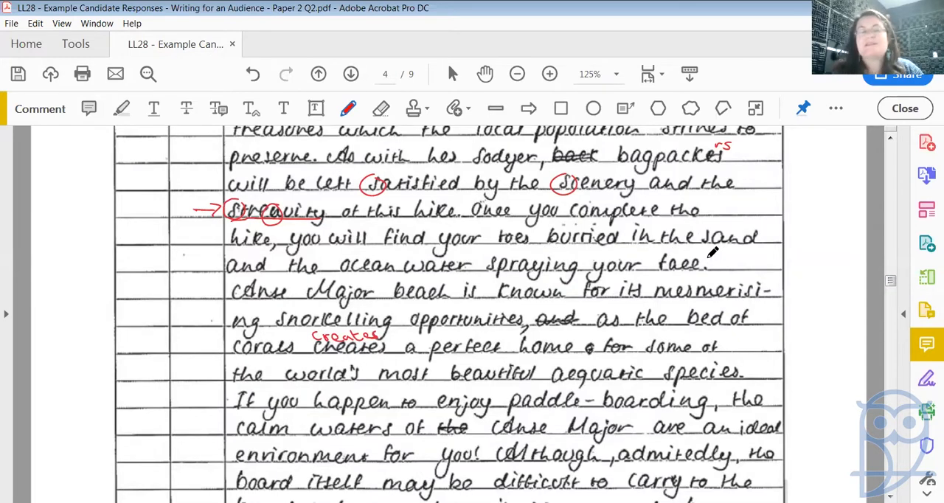
pyautogui.moveTo(583, 245)
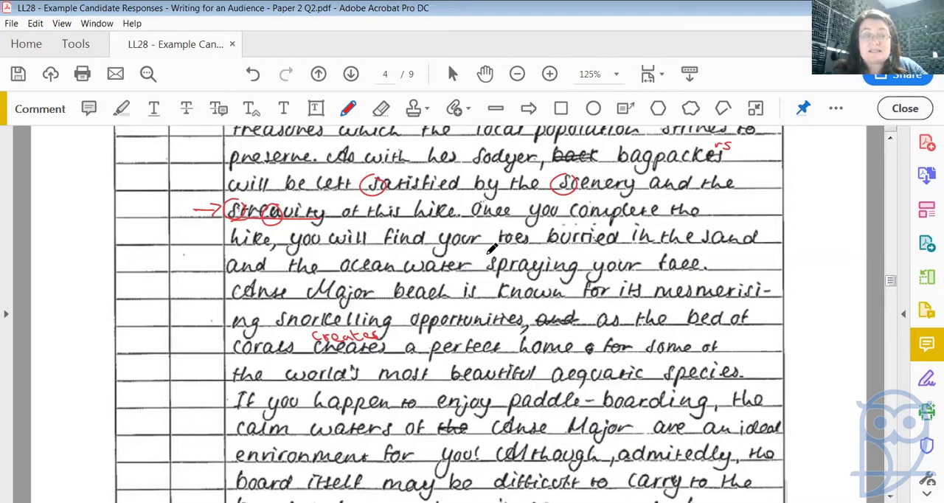
pyautogui.moveTo(475, 236)
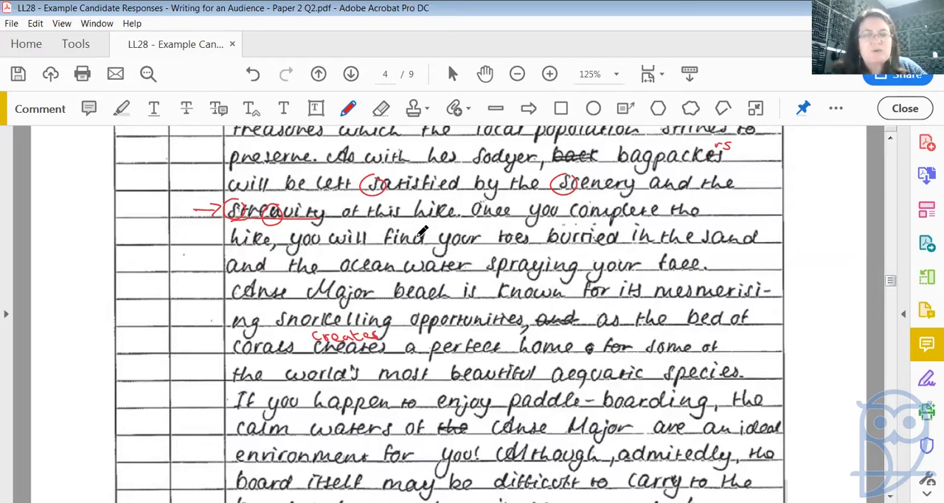
pyautogui.moveTo(327, 247)
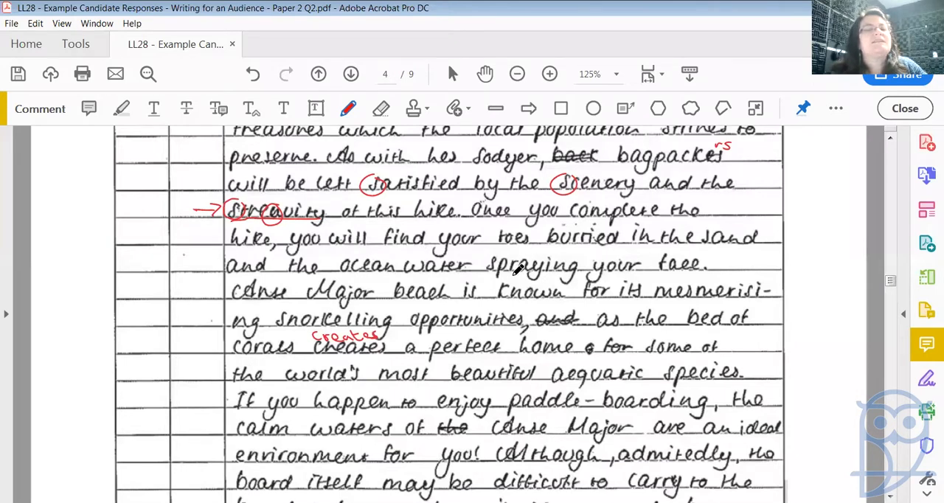
pyautogui.moveTo(720, 262)
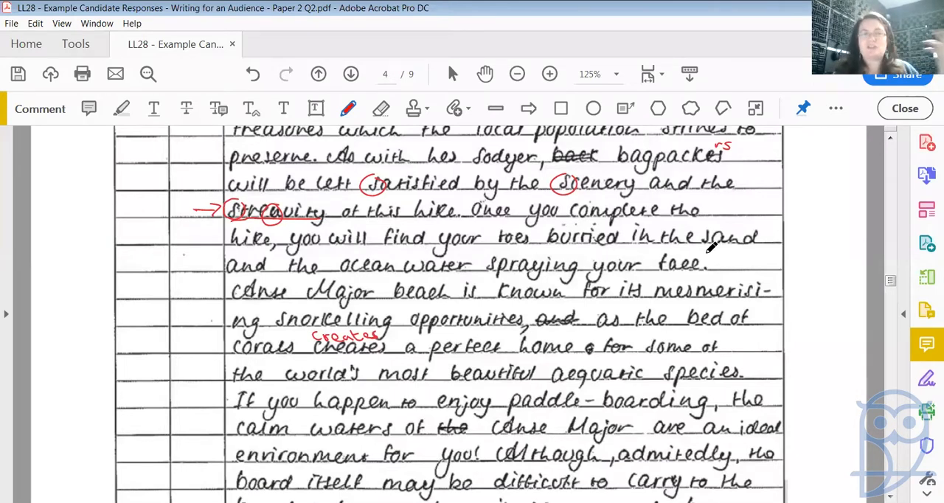
pyautogui.moveTo(743, 243)
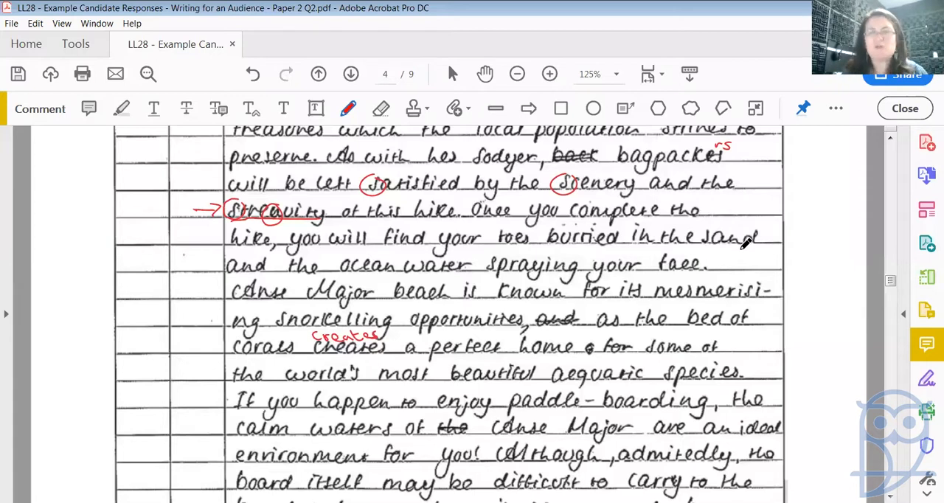
pyautogui.moveTo(893, 285)
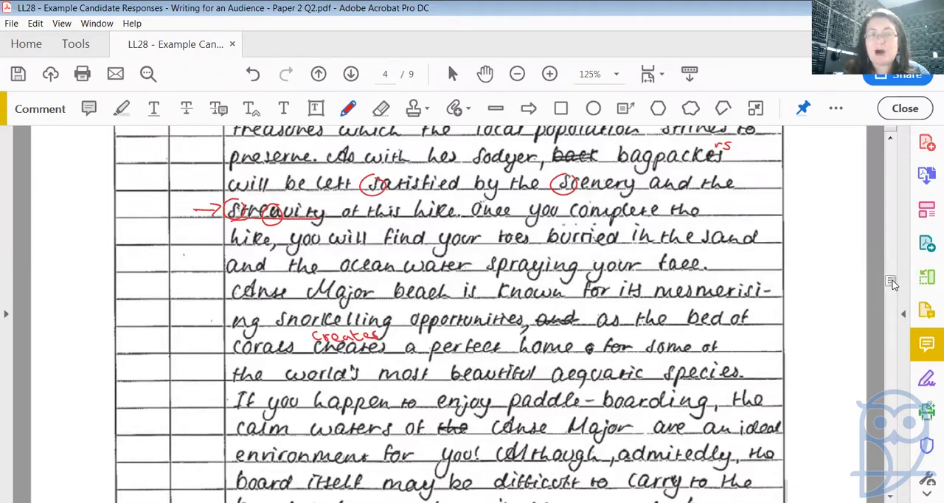
pyautogui.scroll(-3)
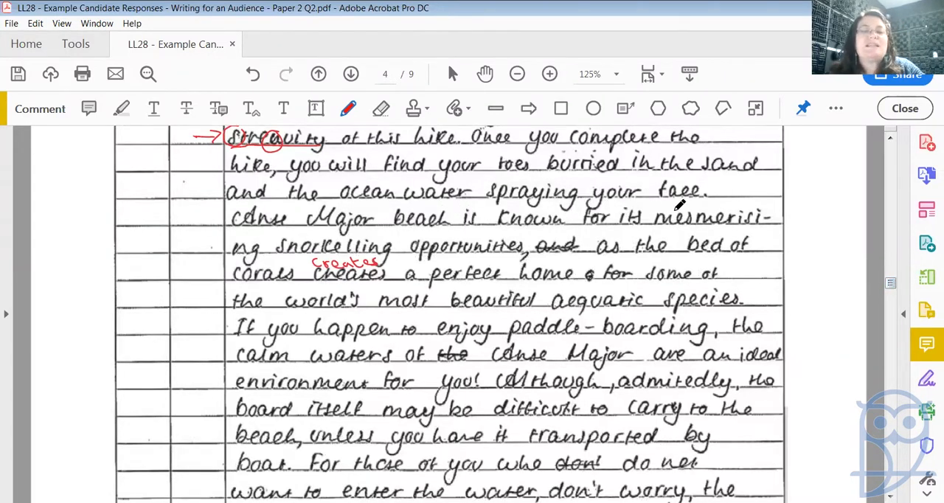
pyautogui.moveTo(667, 224)
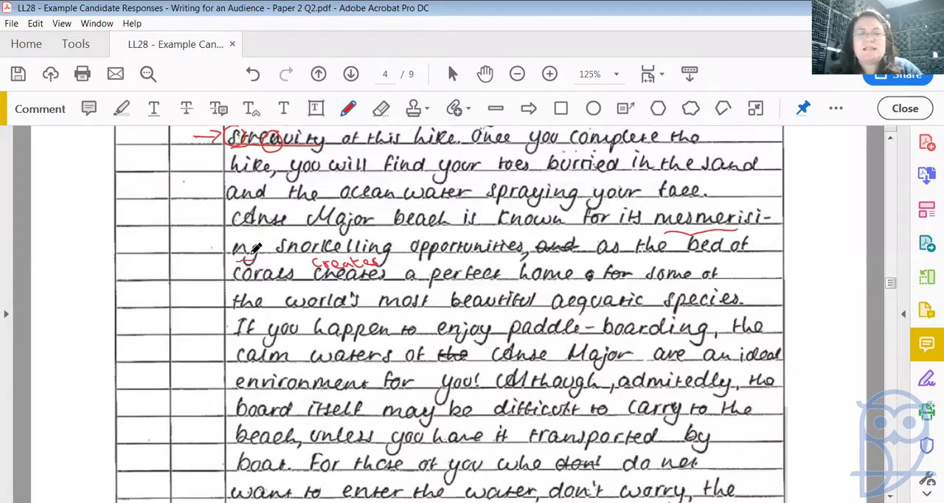
pyautogui.moveTo(469, 239)
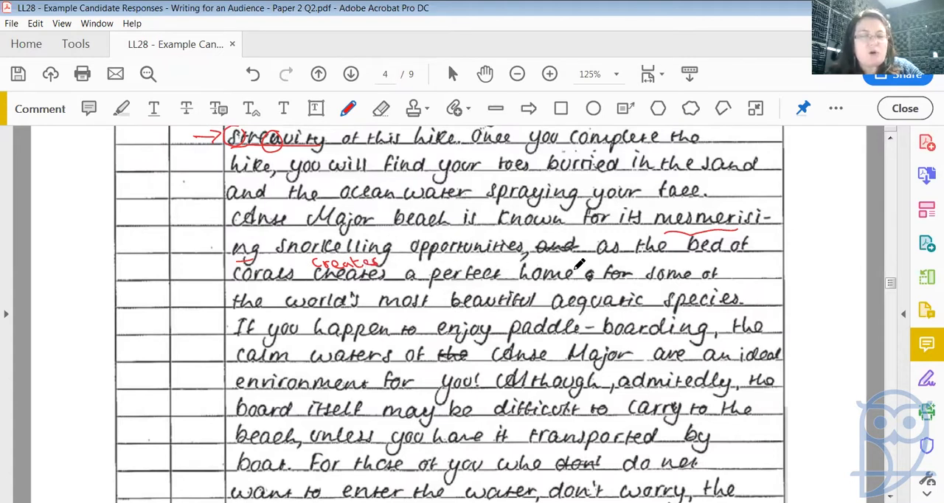
pyautogui.moveTo(509, 288)
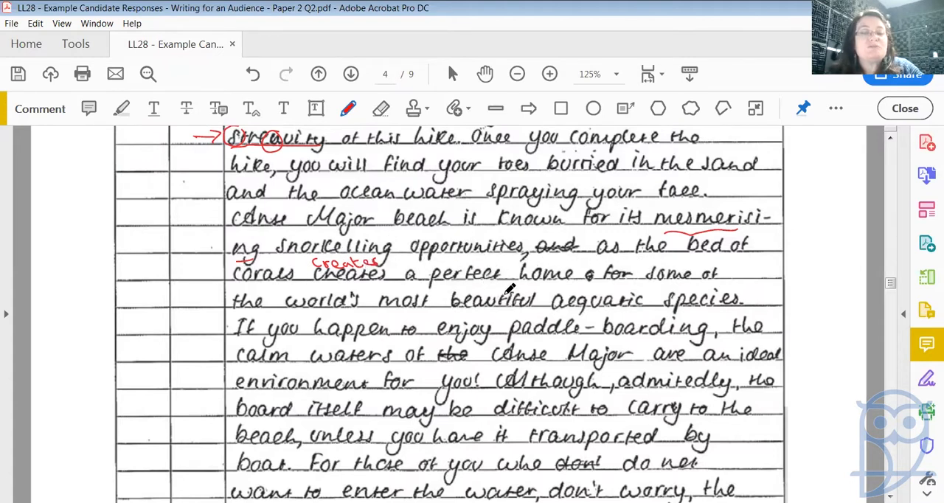
pyautogui.moveTo(712, 276)
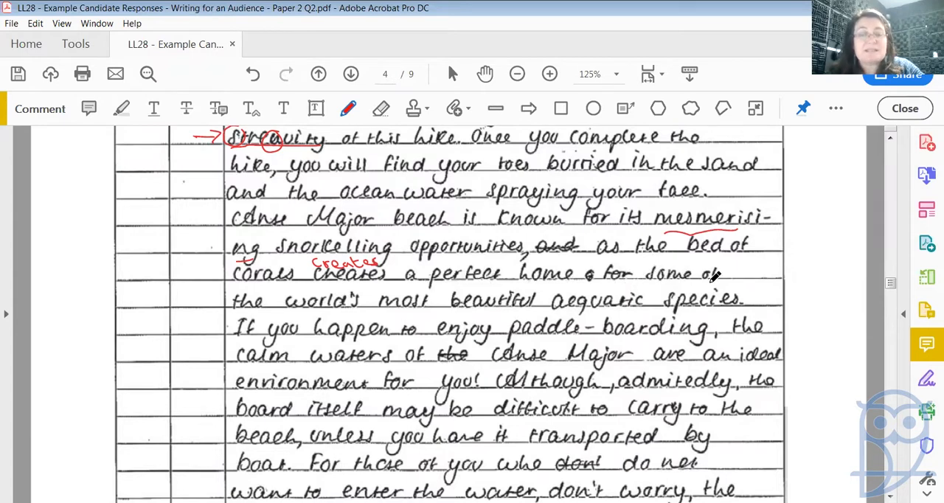
pyautogui.moveTo(469, 298)
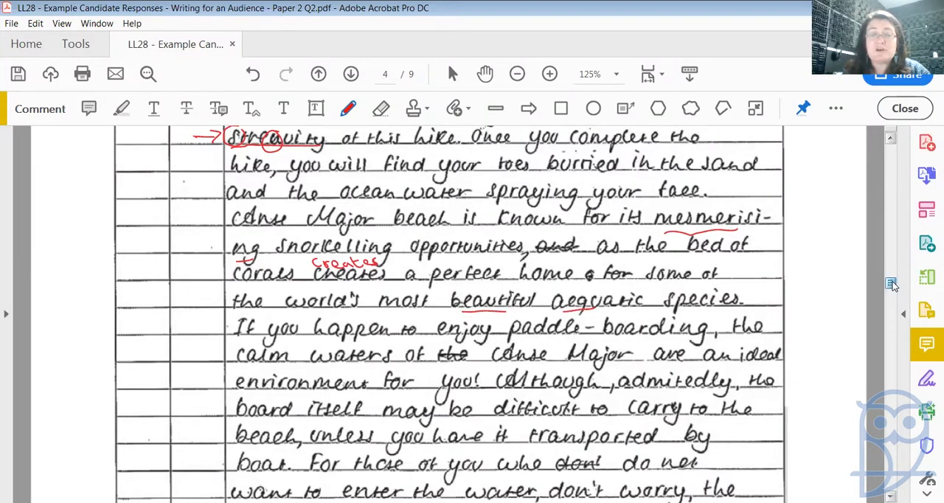
# Scroll page 4 down to the end of the beach-description response after the red underlines.
pyautogui.scroll(-3)
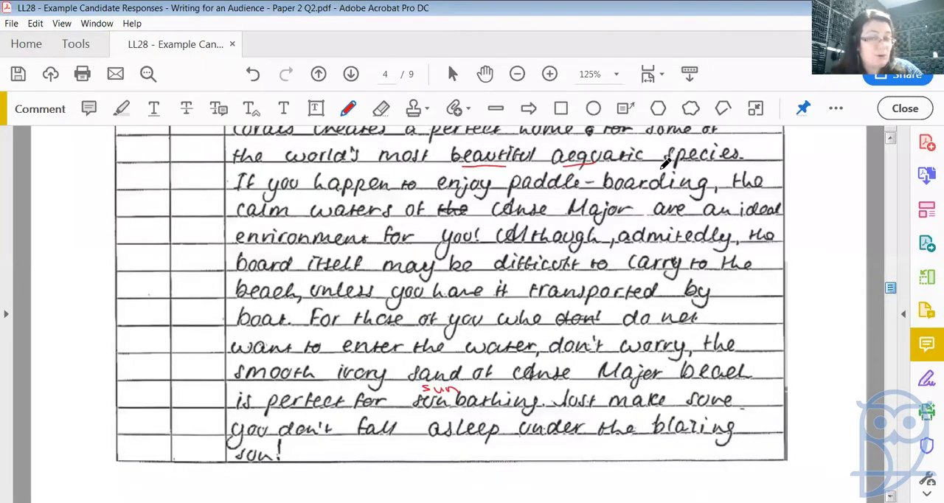
pyautogui.moveTo(472, 200)
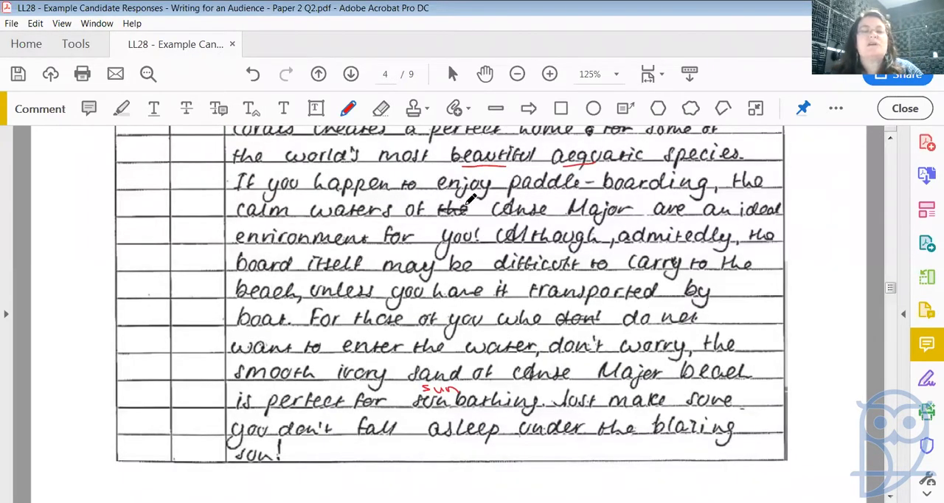
pyautogui.moveTo(366, 235)
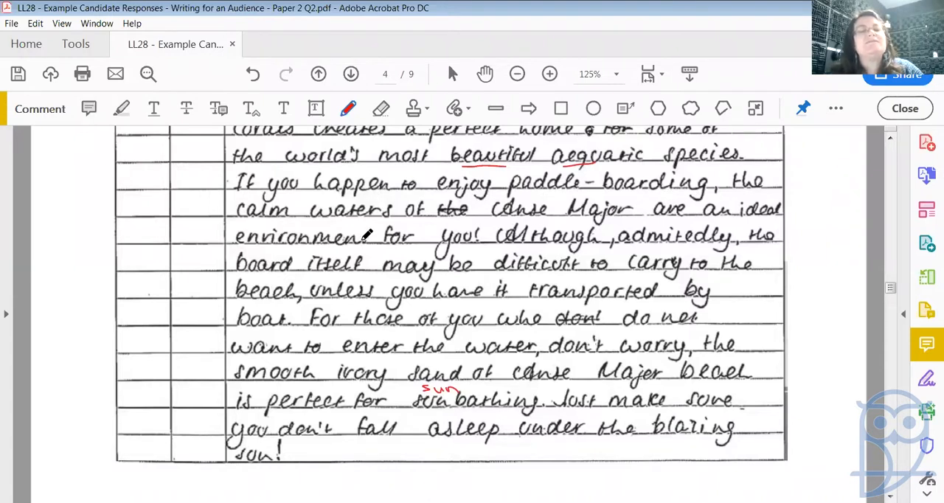
pyautogui.moveTo(575, 213)
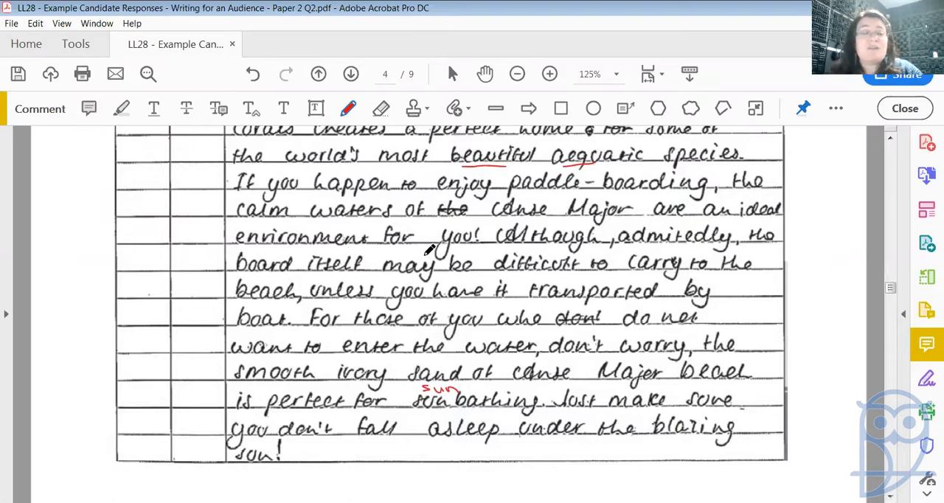
pyautogui.moveTo(332, 279)
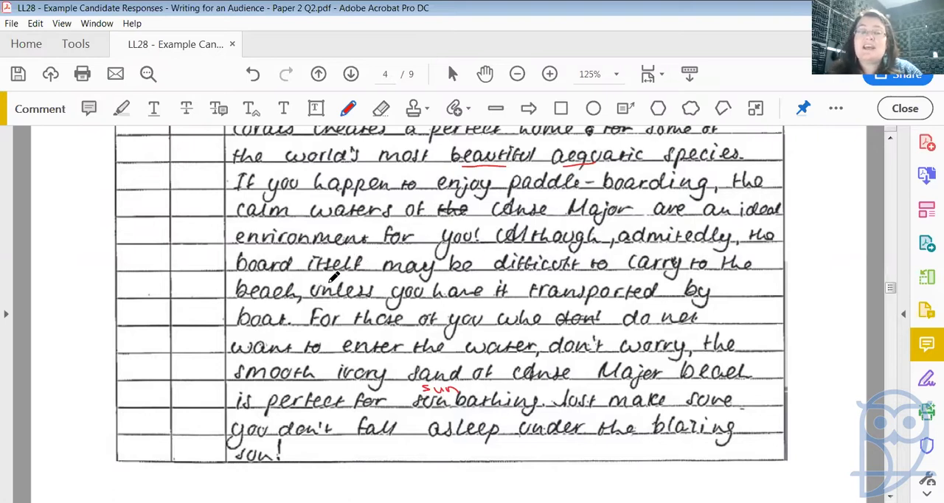
pyautogui.moveTo(410, 279)
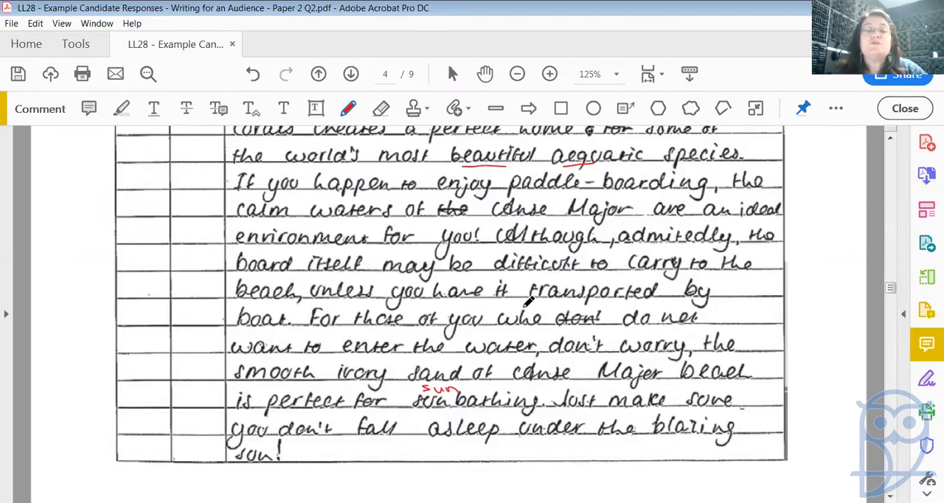
pyautogui.moveTo(560, 326)
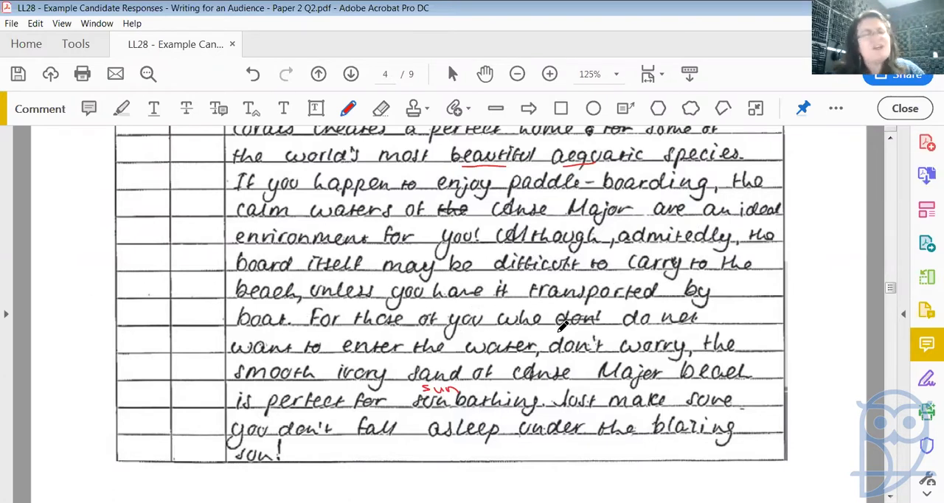
pyautogui.moveTo(336, 354)
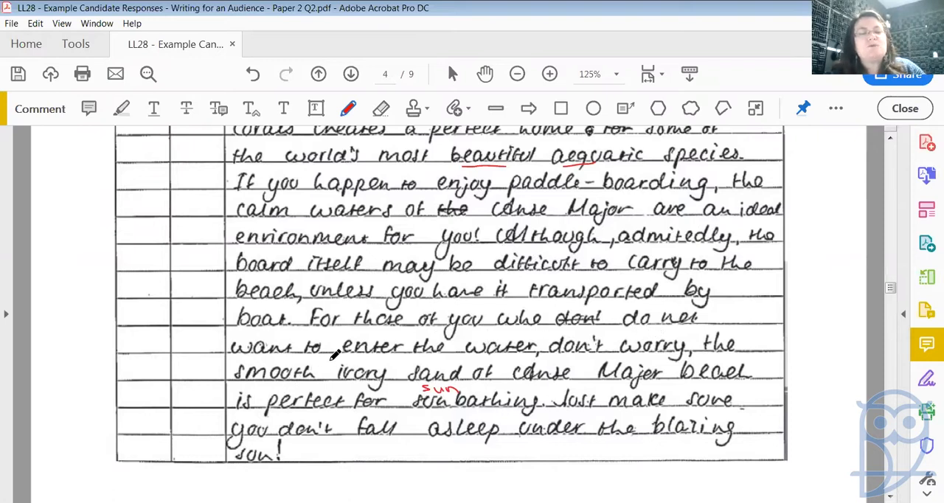
pyautogui.moveTo(513, 363)
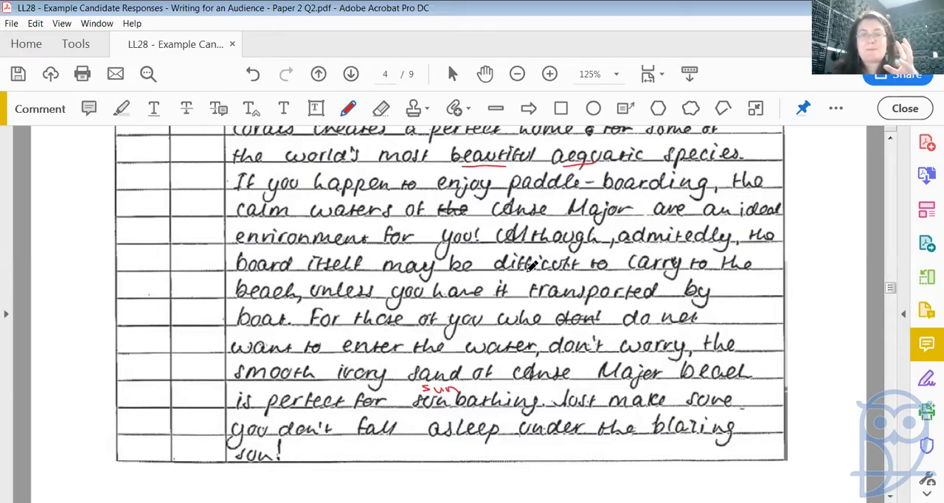
pyautogui.moveTo(572, 295)
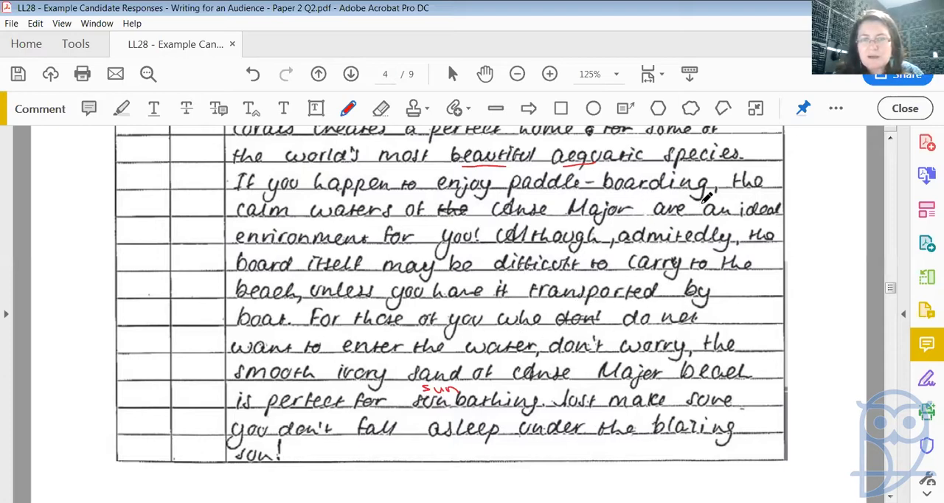
pyautogui.moveTo(579, 339)
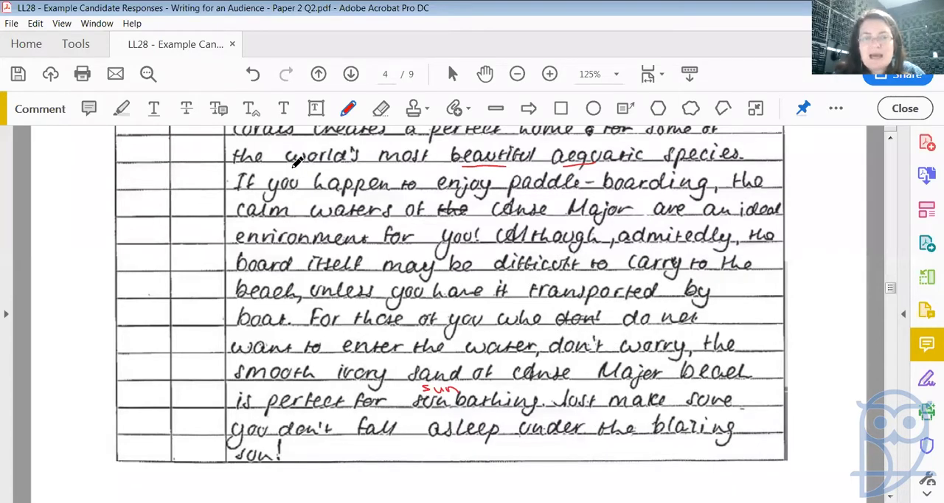
pyautogui.moveTo(661, 180)
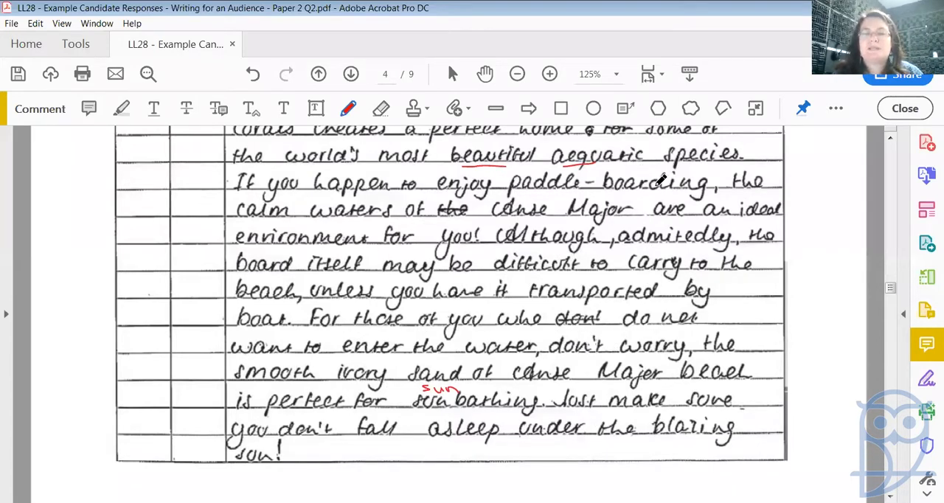
# Circle the word 'you' in red where the writer addresses the reader, then move to the response's last line.
pyautogui.moveTo(258, 192); pyautogui.dragTo(303, 185)
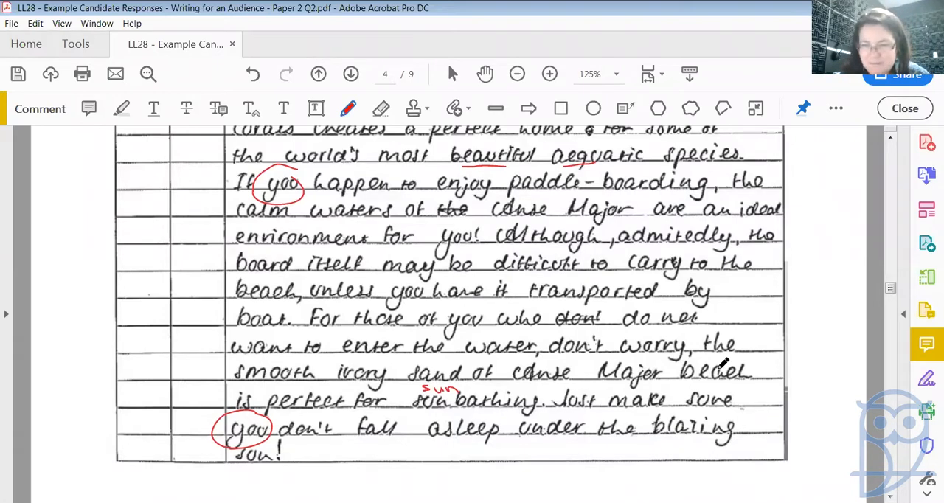
pyautogui.scroll(-3)
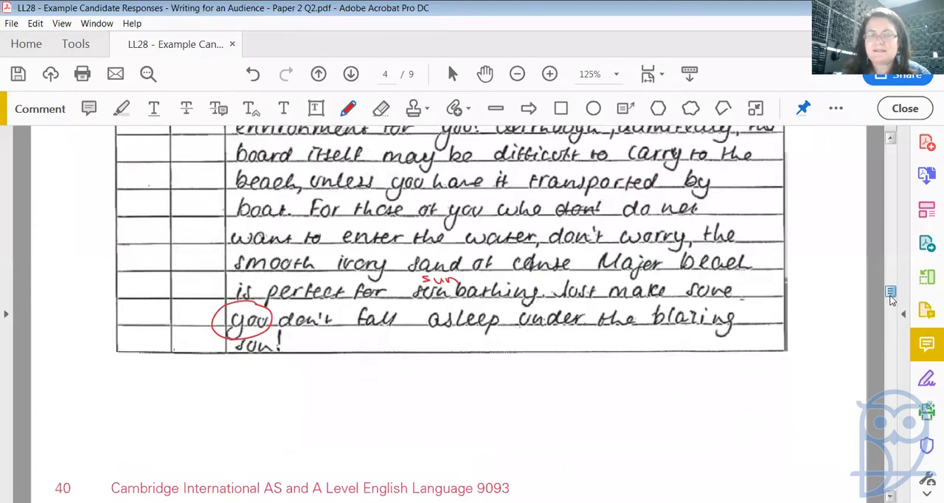
pyautogui.click(351, 74)
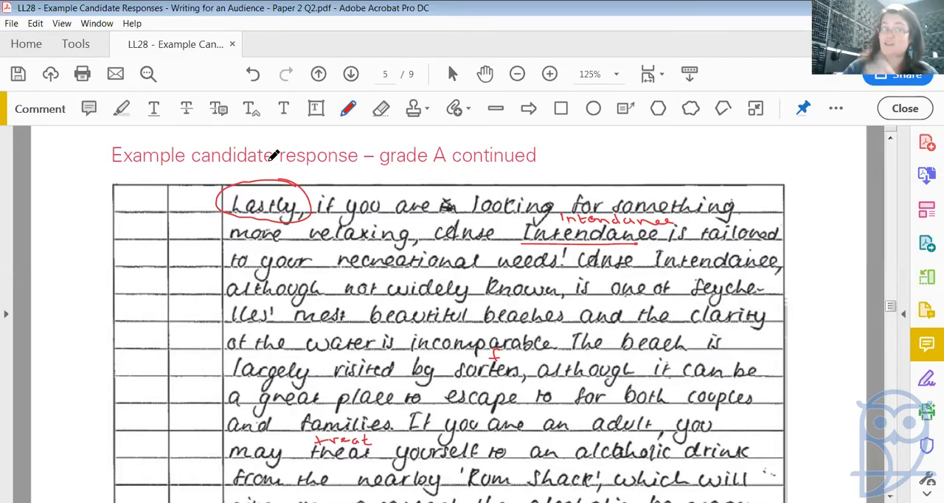
pyautogui.moveTo(475, 196)
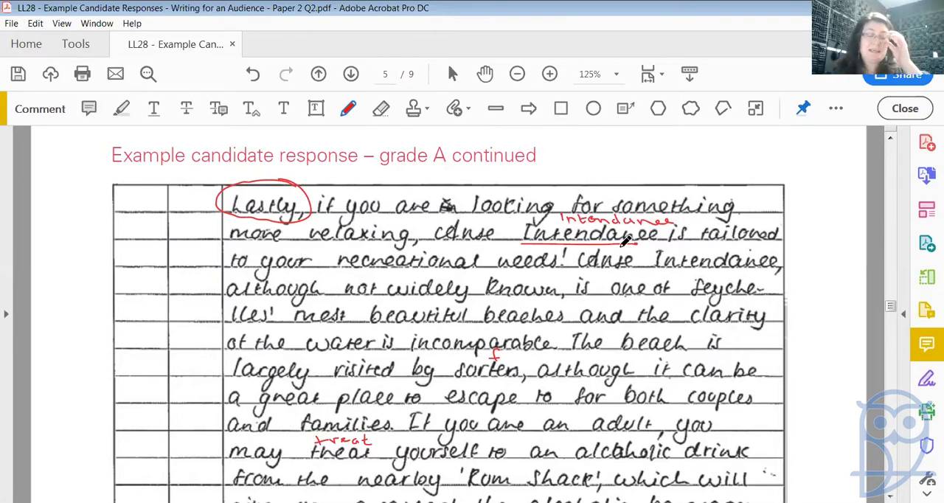
pyautogui.moveTo(431, 273)
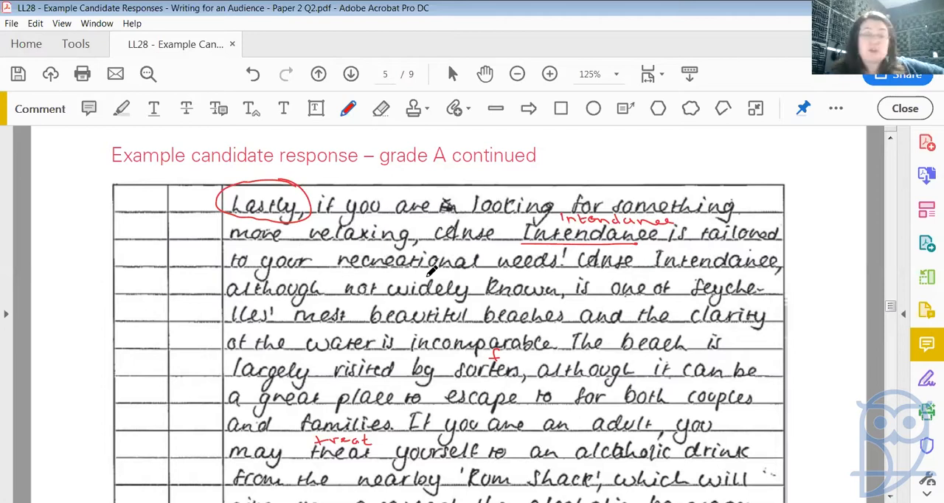
pyautogui.moveTo(696, 276)
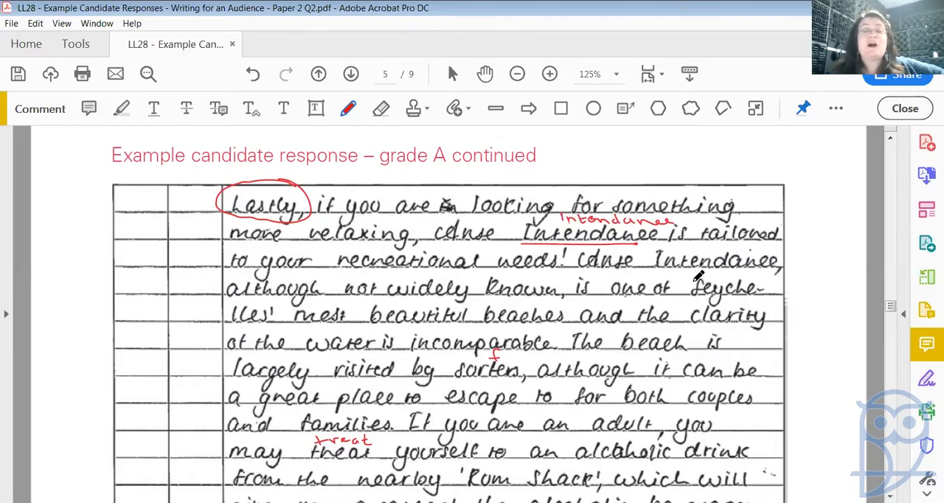
pyautogui.moveTo(436, 310)
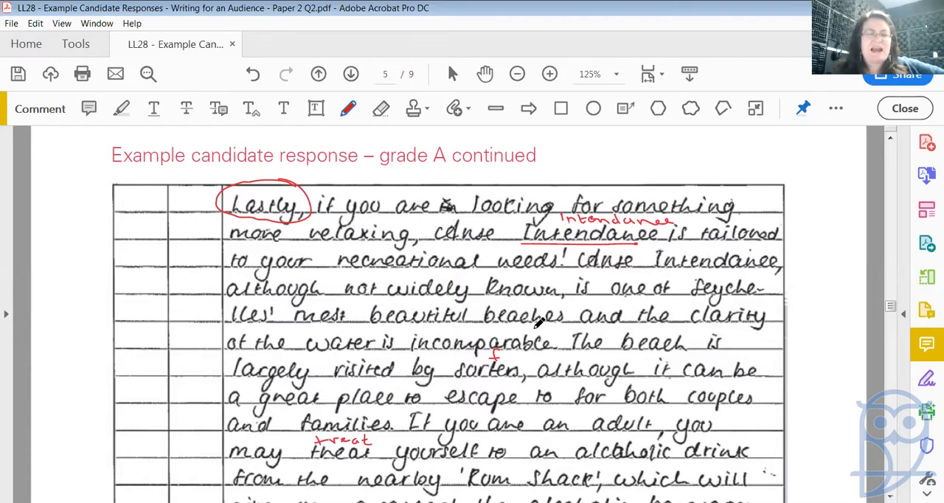
pyautogui.moveTo(502, 328)
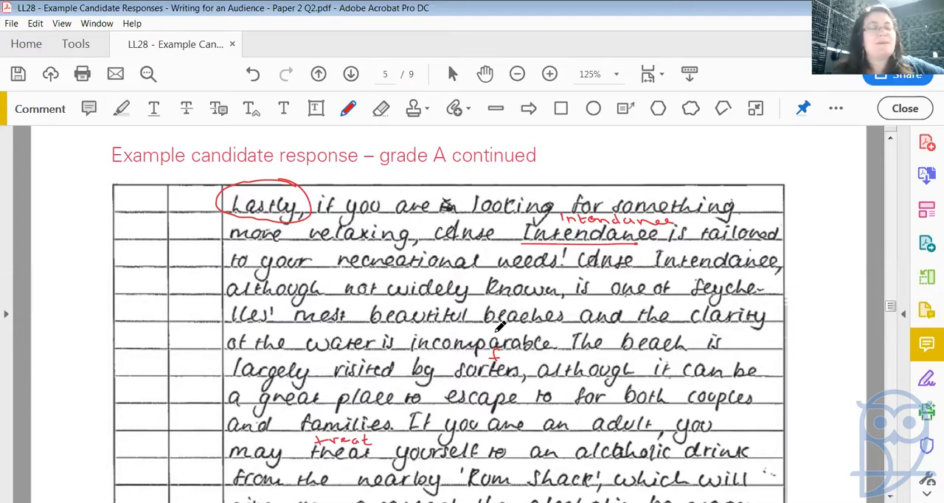
pyautogui.moveTo(667, 325)
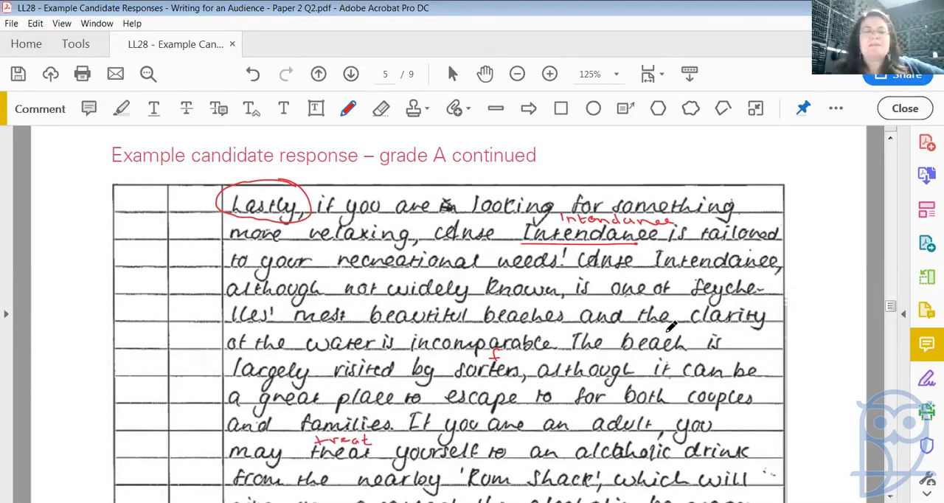
pyautogui.moveTo(386, 365)
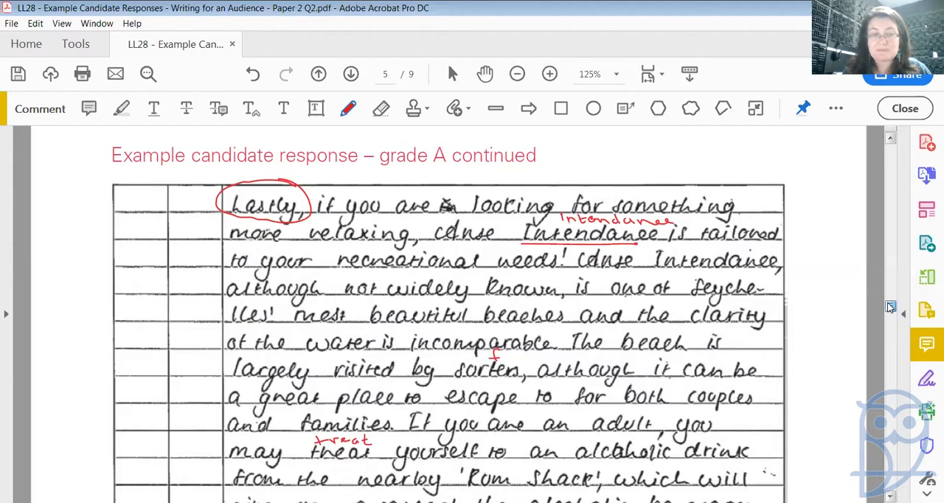
# Draw a red curly bracket in the margin beside the closing 'Rum Shack' paragraph on page 5.
pyautogui.scroll(-3)
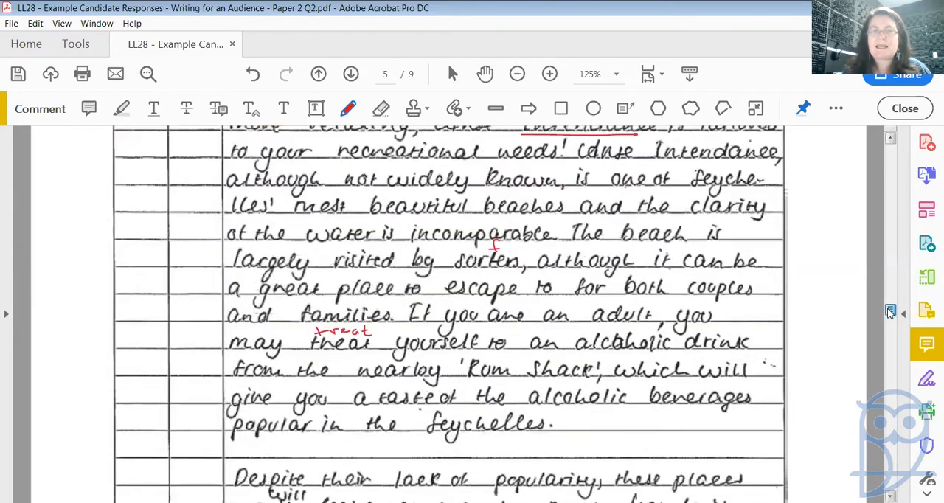
pyautogui.scroll(-3)
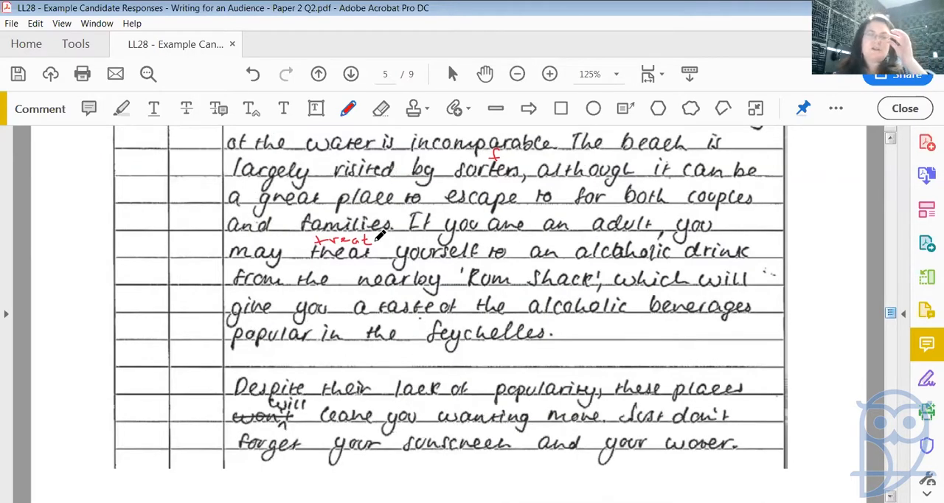
pyautogui.moveTo(670, 234)
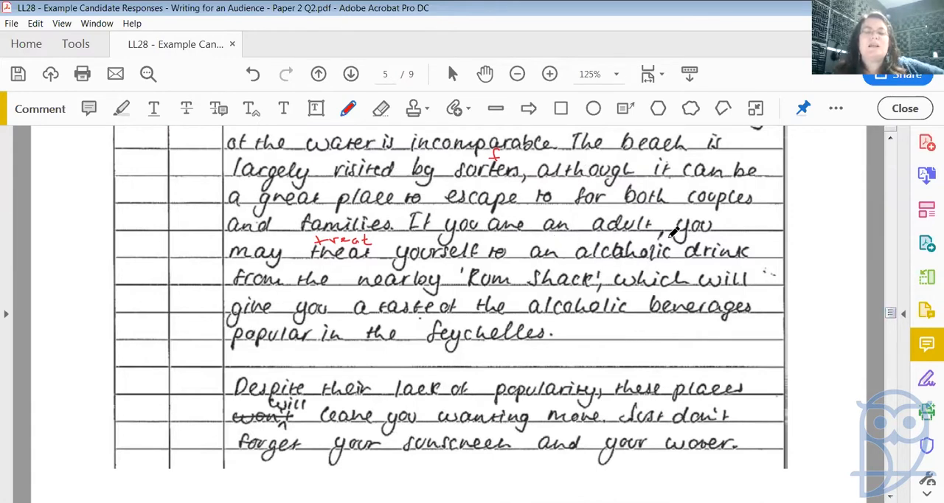
pyautogui.moveTo(568, 272)
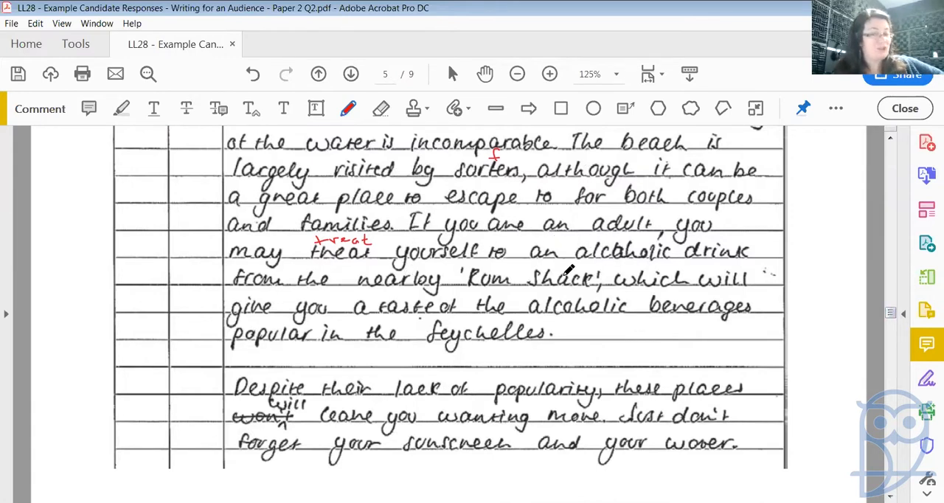
pyautogui.moveTo(516, 281)
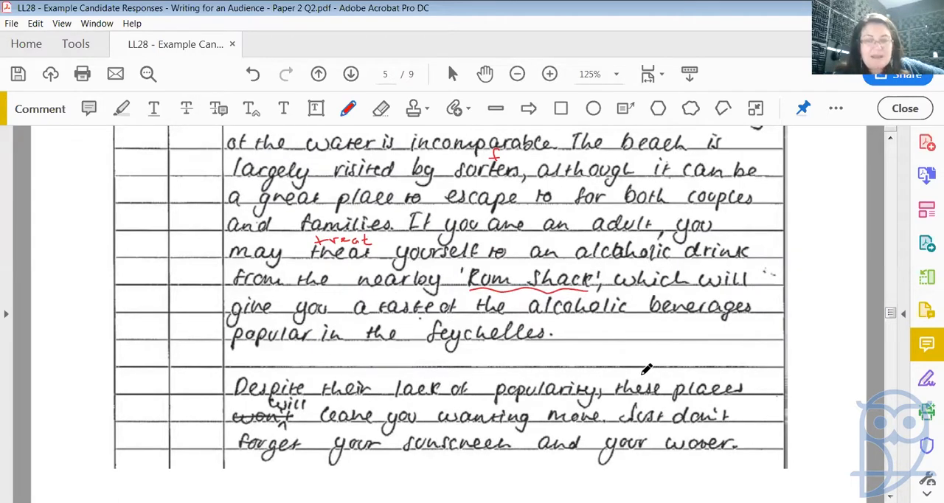
pyautogui.moveTo(399, 347)
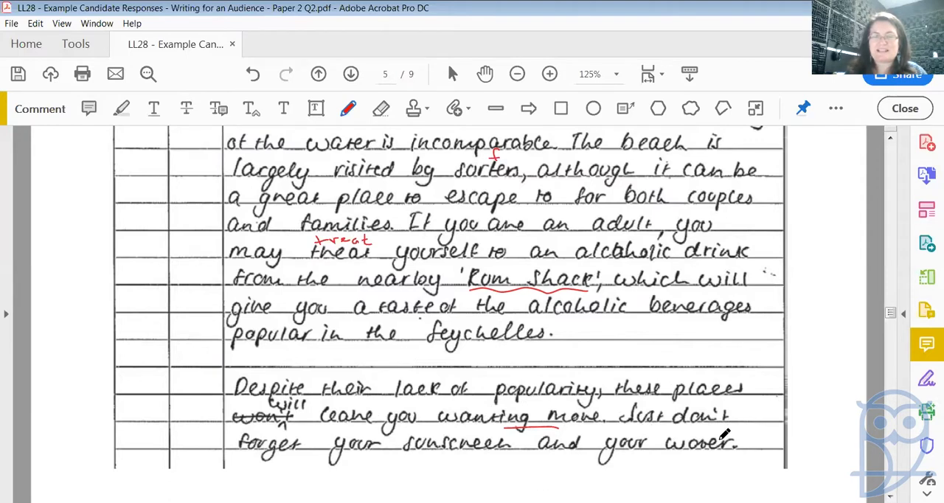
pyautogui.moveTo(928, 277)
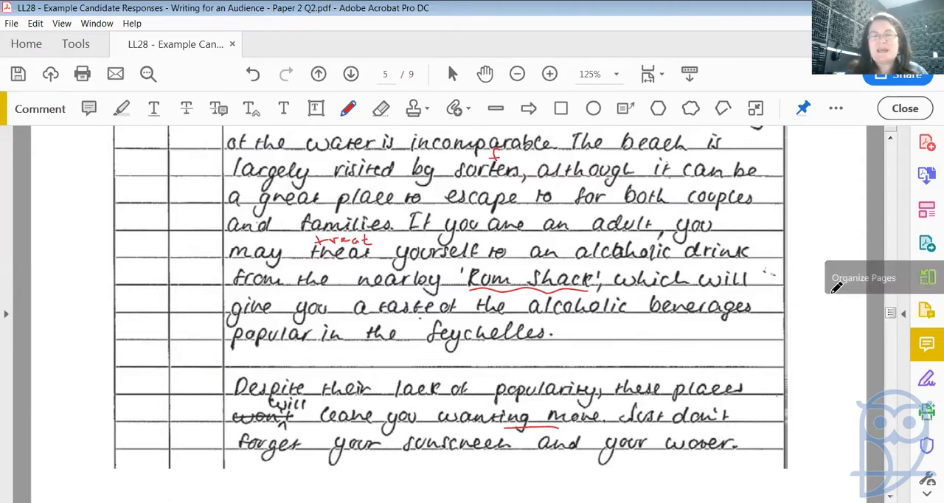
pyautogui.moveTo(794, 376); pyautogui.dragTo(785, 435)
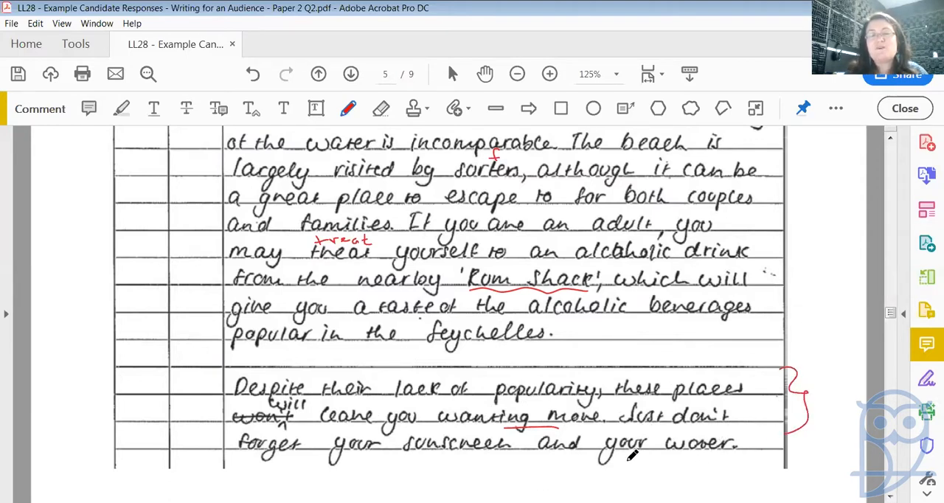
pyautogui.moveTo(425, 396)
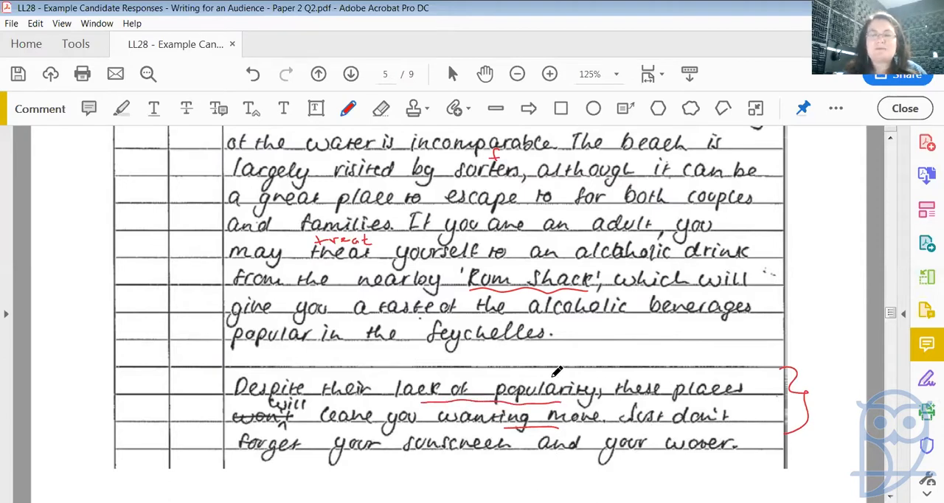
pyautogui.scroll(-3)
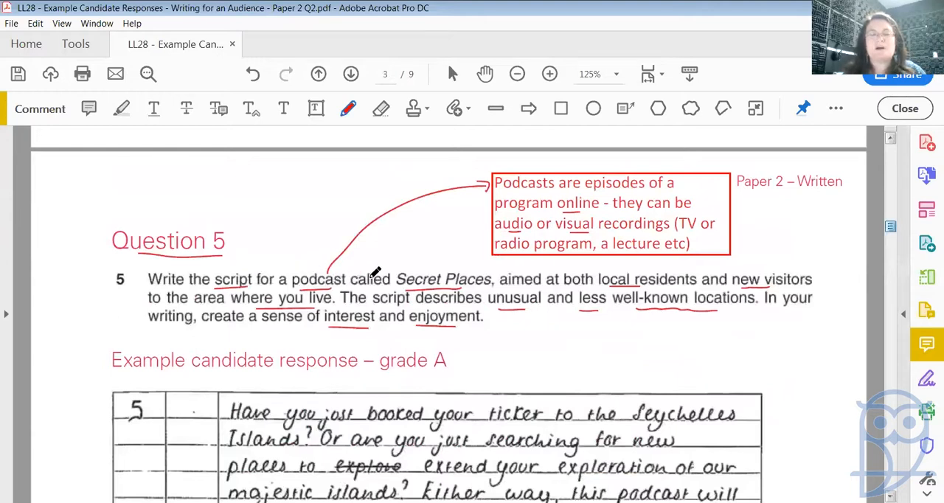
pyautogui.moveTo(451, 268)
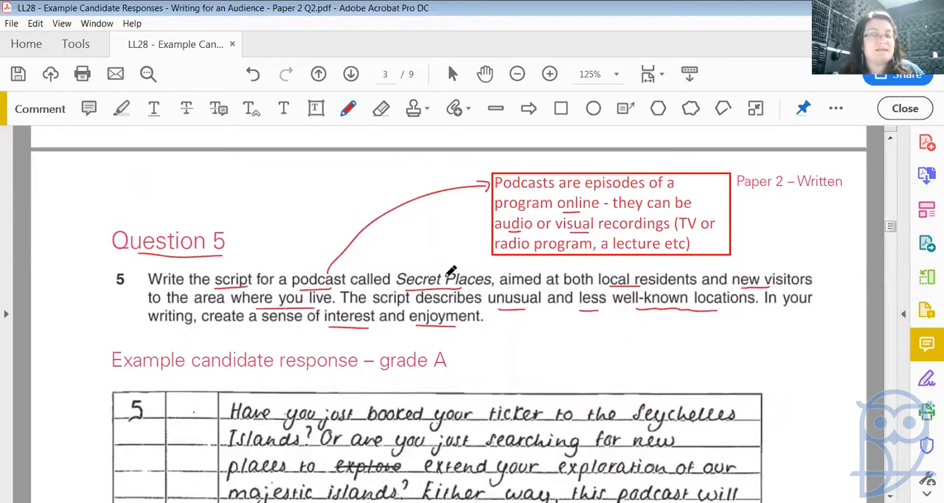
pyautogui.moveTo(661, 273)
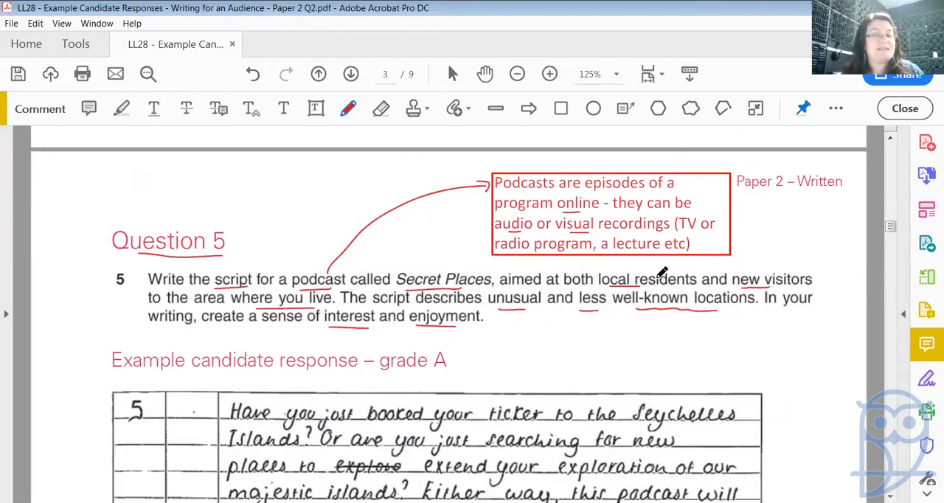
pyautogui.moveTo(303, 279)
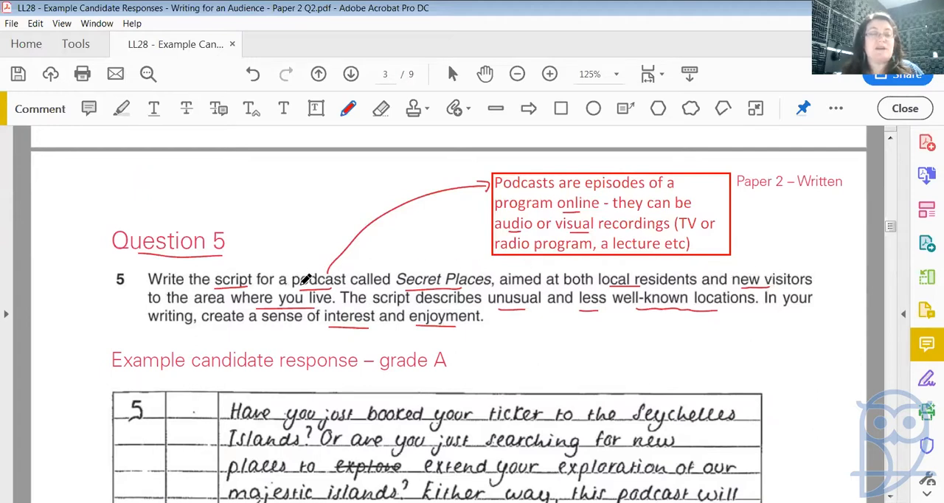
pyautogui.moveTo(821, 240)
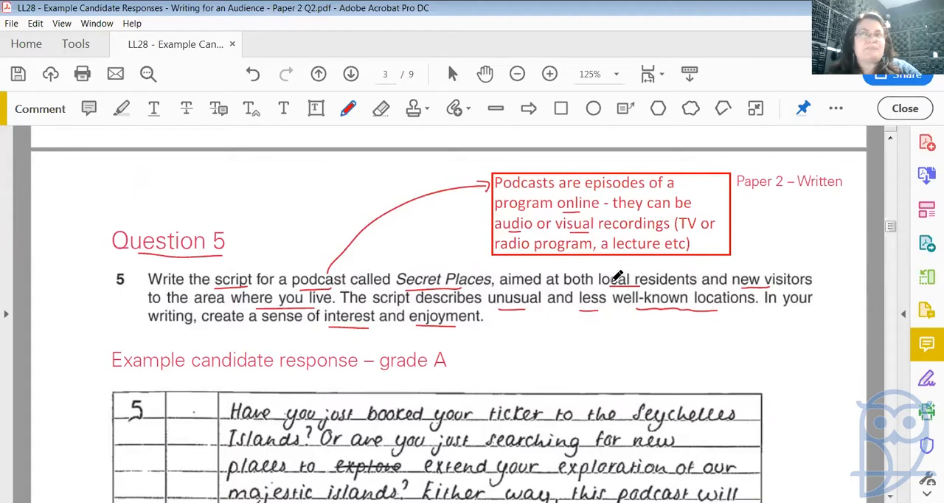
pyautogui.moveTo(637, 276)
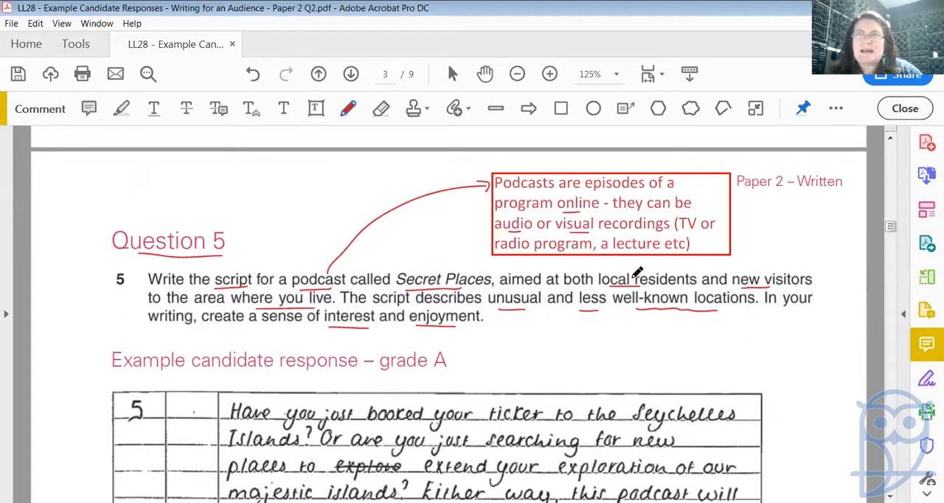
pyautogui.moveTo(629, 279)
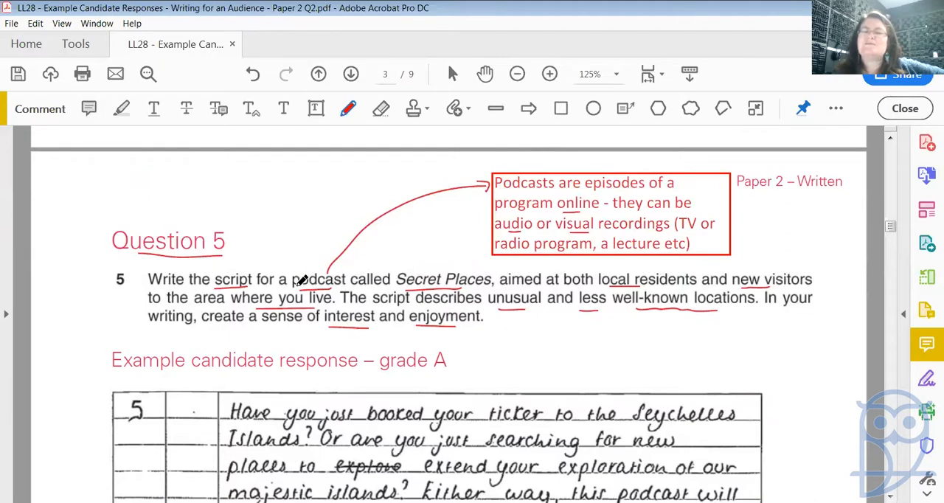
pyautogui.moveTo(641, 267)
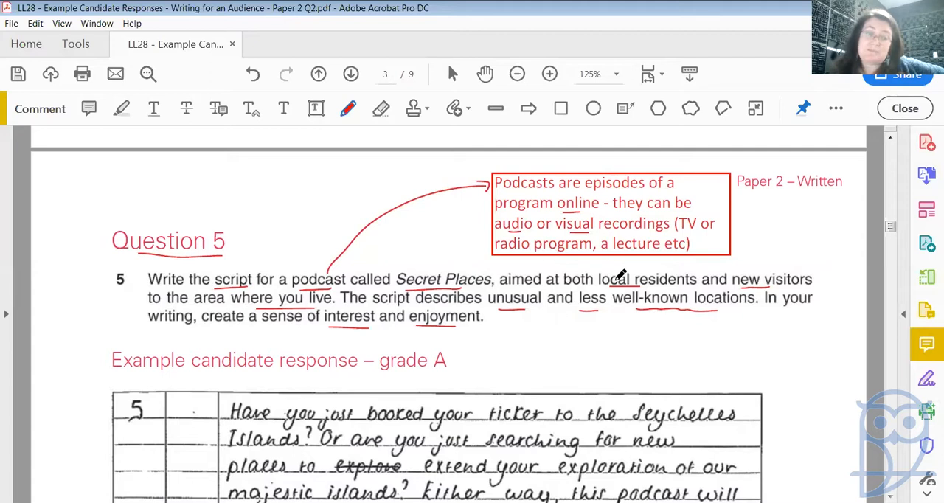
pyautogui.moveTo(633, 272)
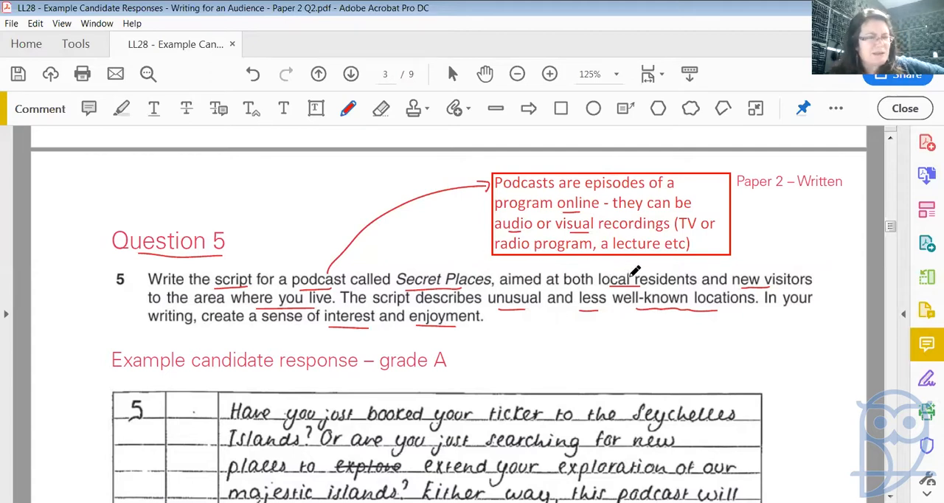
pyautogui.moveTo(321, 279)
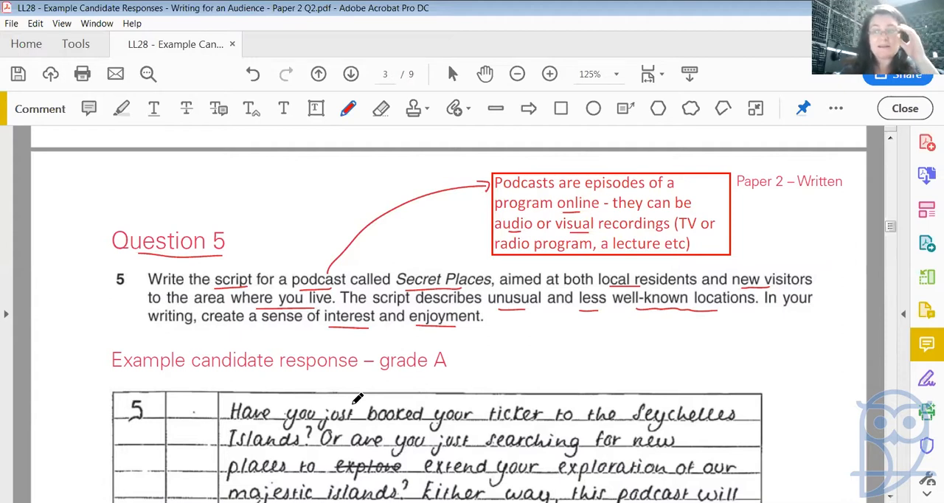
pyautogui.moveTo(382, 264)
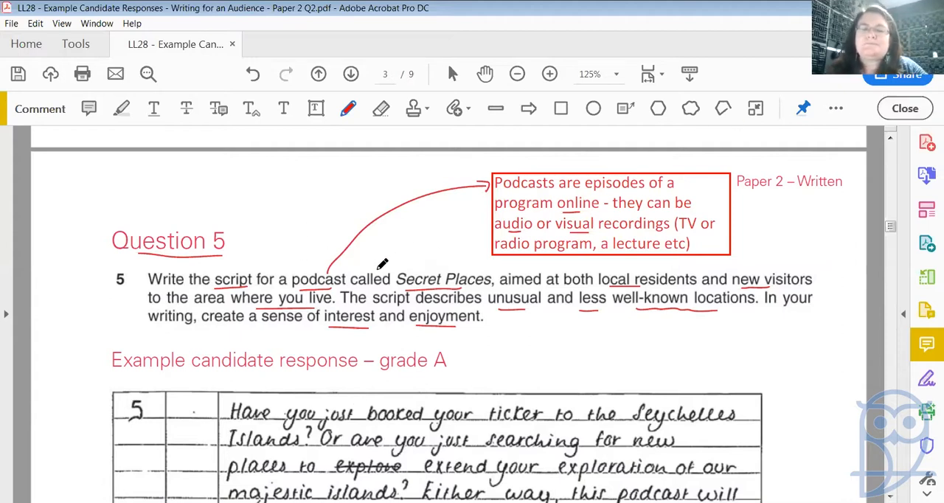
pyautogui.moveTo(537, 281)
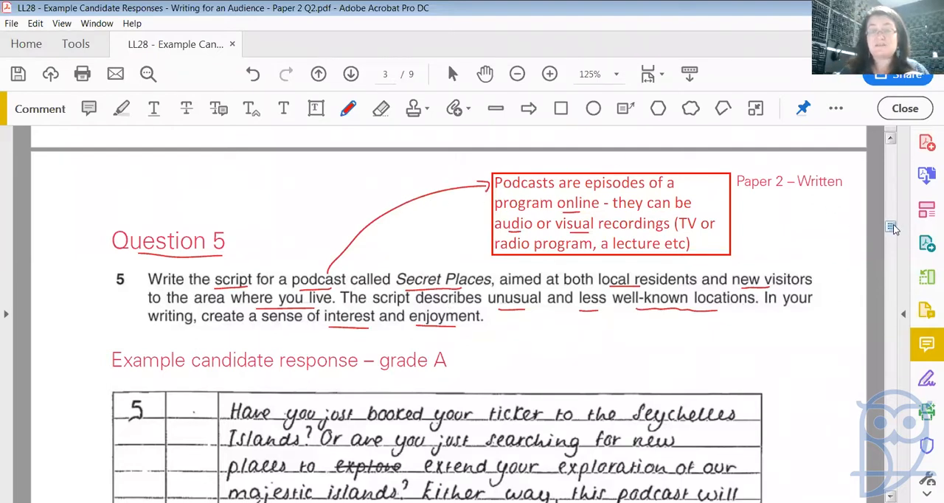
# Scroll past the handwritten response until the 'Examiner comment – grade A' section on page 5 is visible.
pyautogui.scroll(-3)
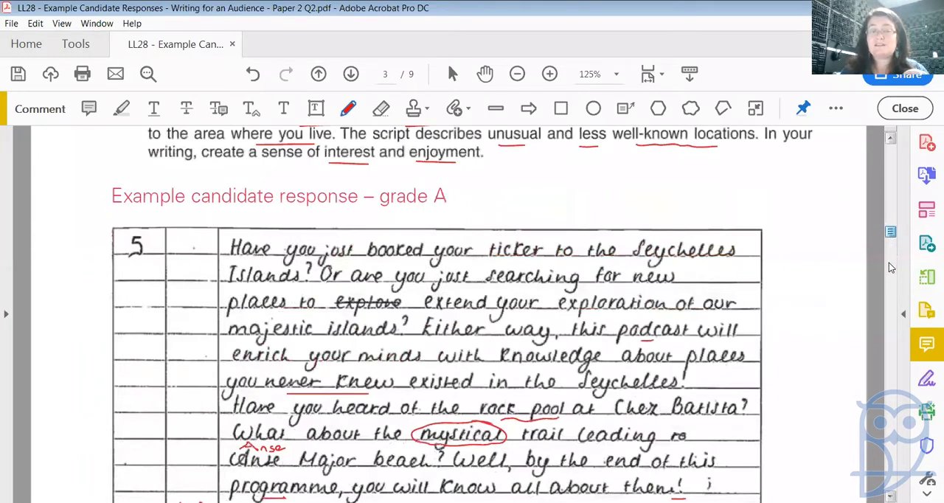
pyautogui.click(351, 73)
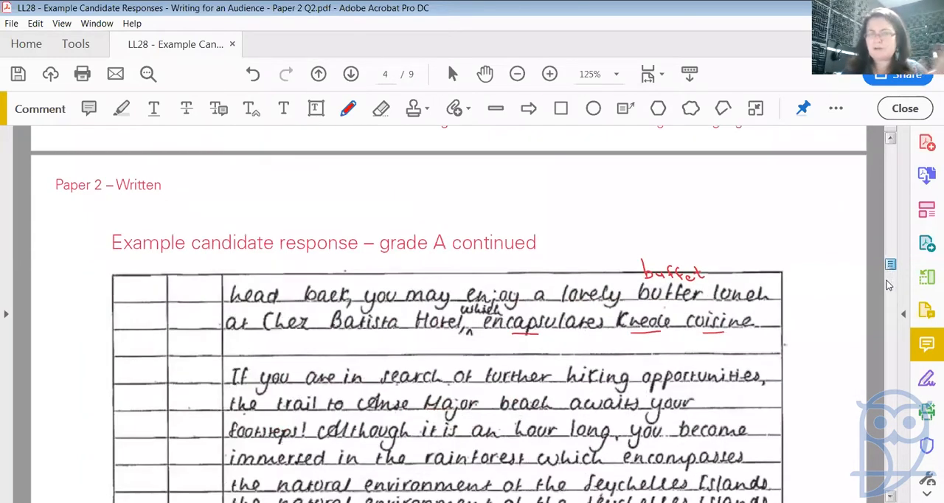
pyautogui.scroll(-3)
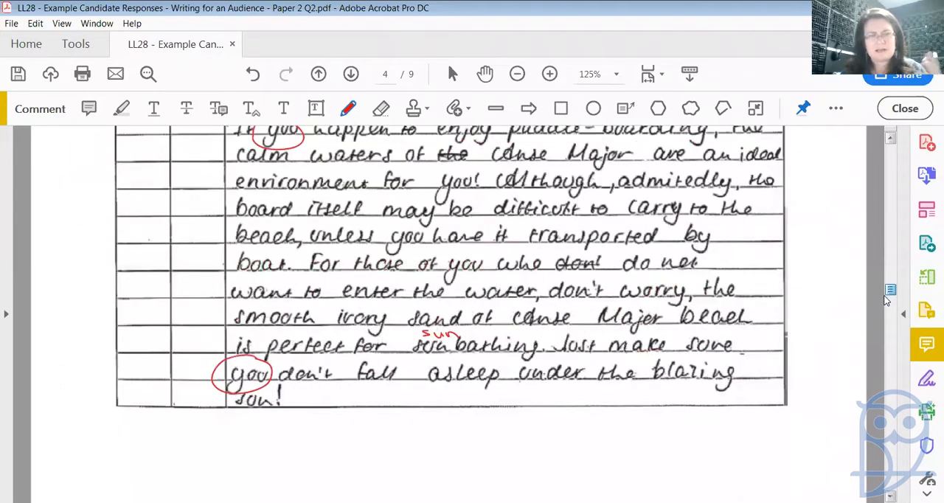
pyautogui.click(352, 74)
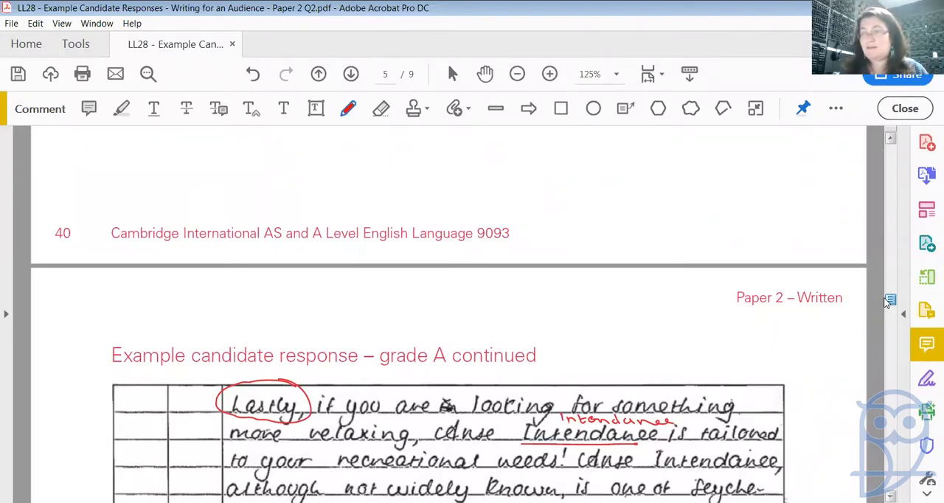
pyautogui.moveTo(797, 344)
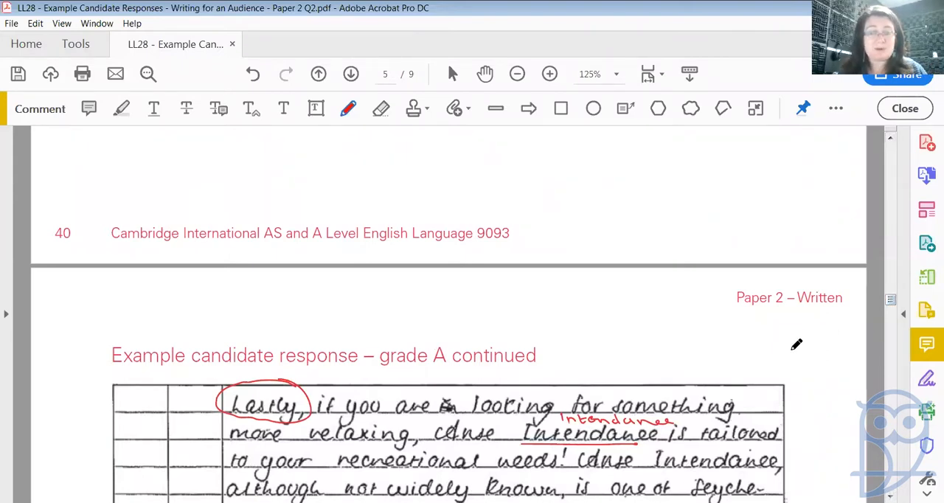
pyautogui.moveTo(797, 310)
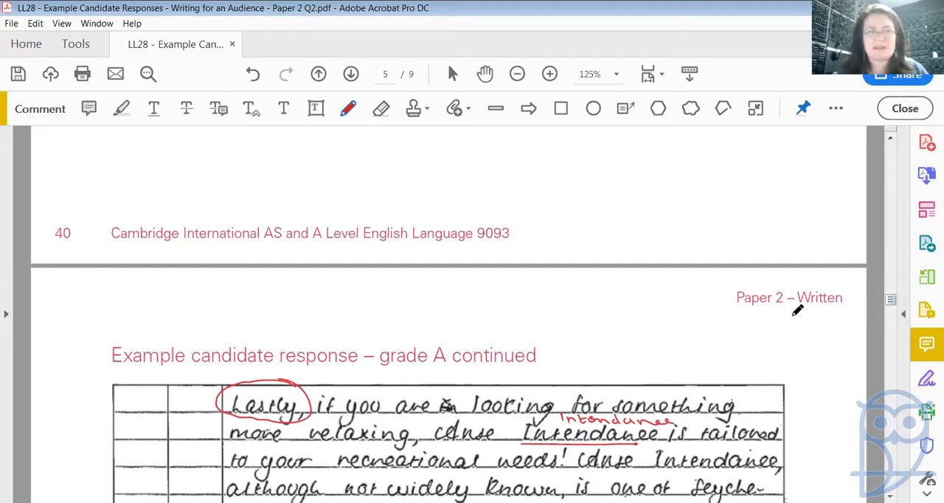
pyautogui.moveTo(795, 303)
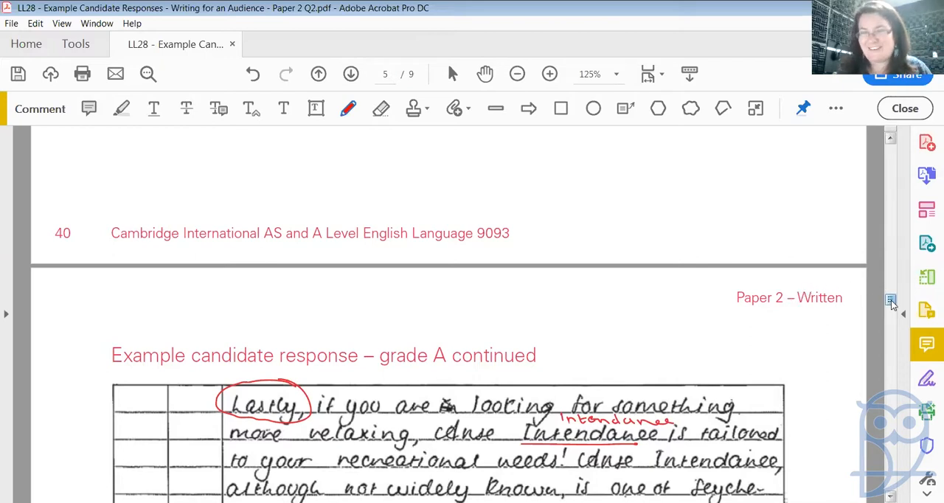
pyautogui.scroll(-3)
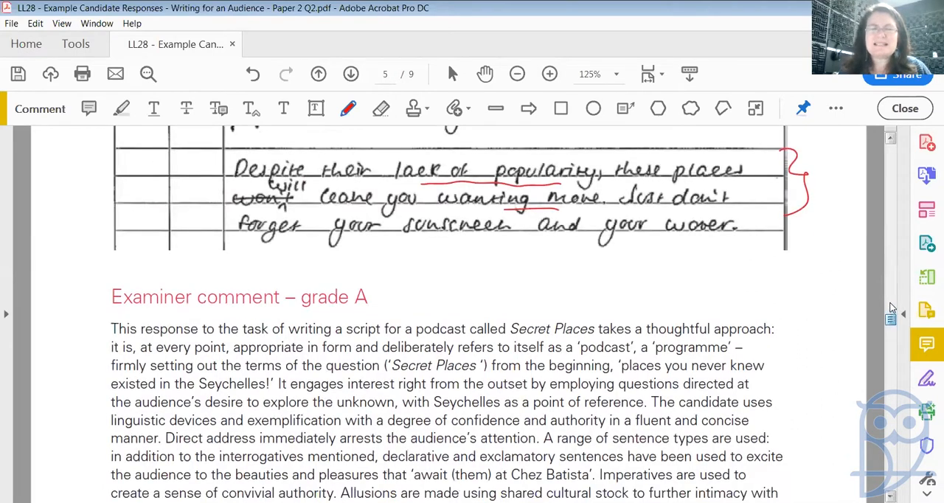
pyautogui.click(319, 73)
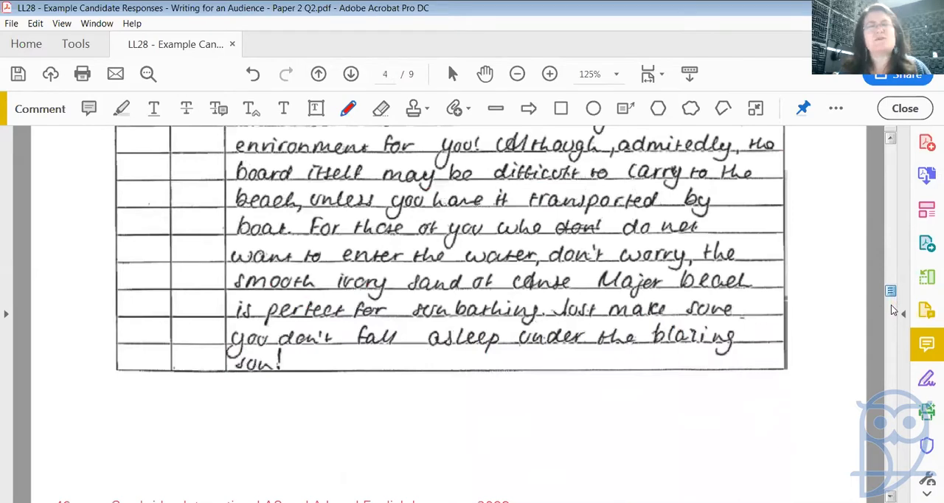
pyautogui.click(351, 73)
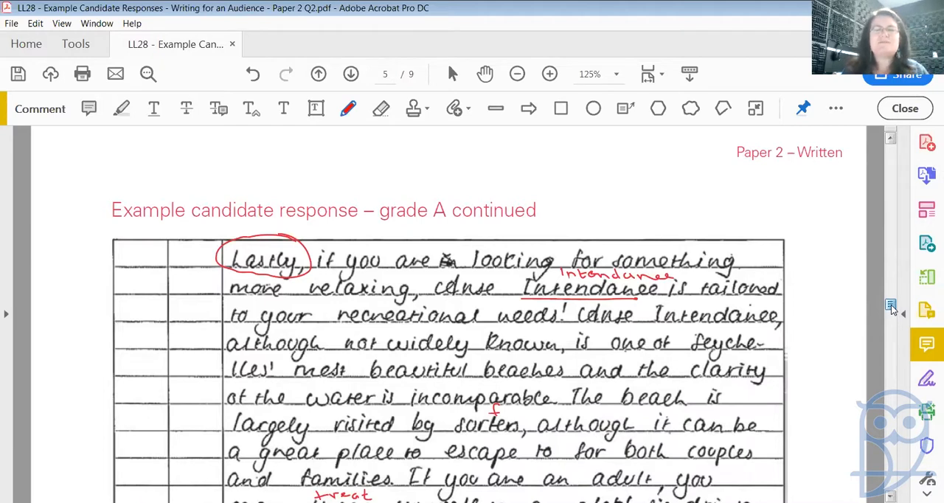
pyautogui.scroll(-3)
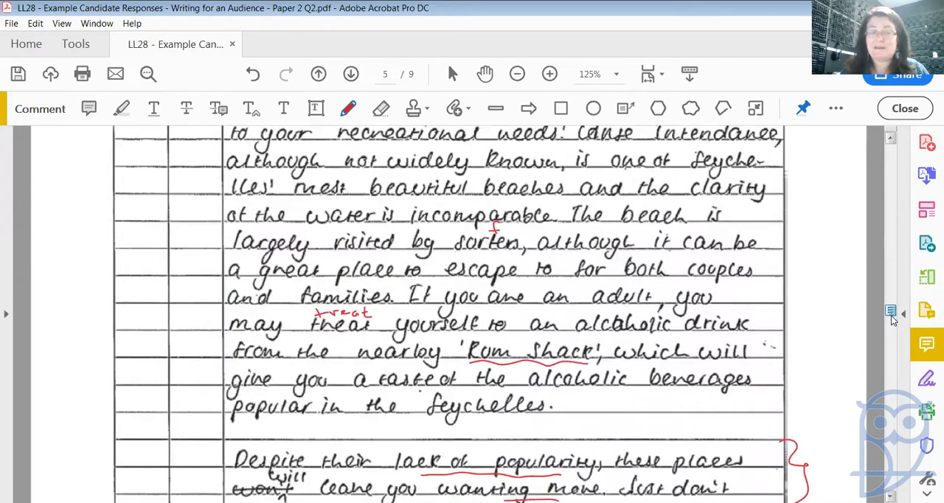
pyautogui.scroll(-3)
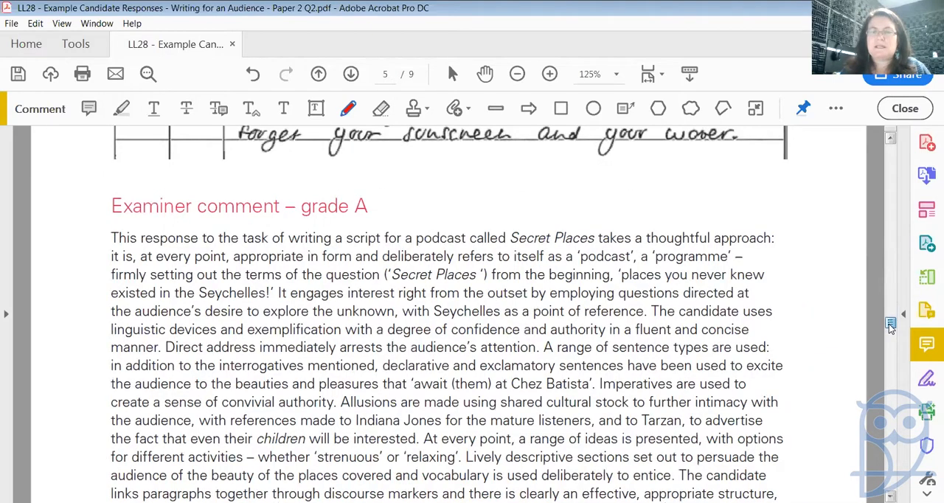
pyautogui.moveTo(892, 328)
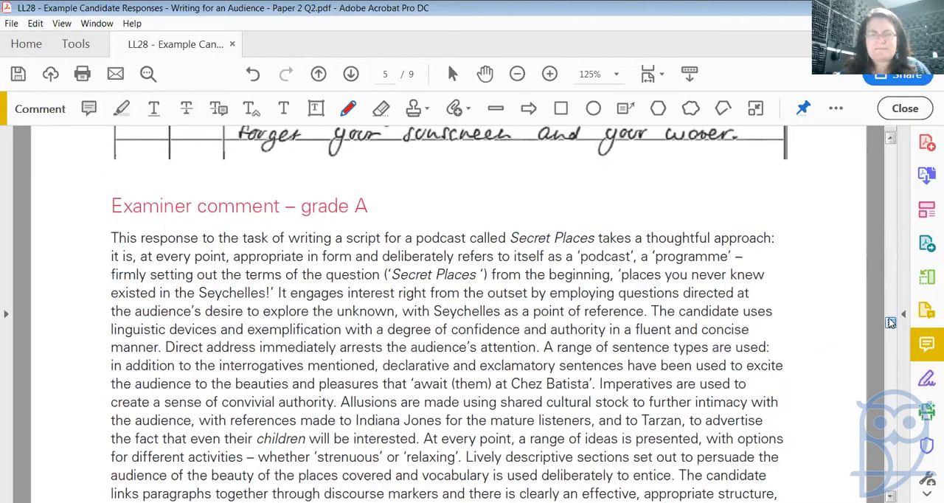
pyautogui.scroll(3)
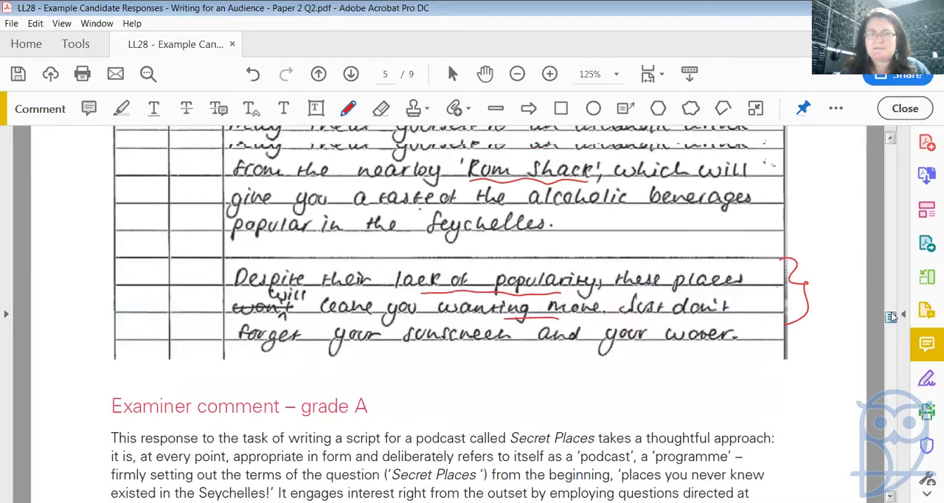
pyautogui.scroll(-3)
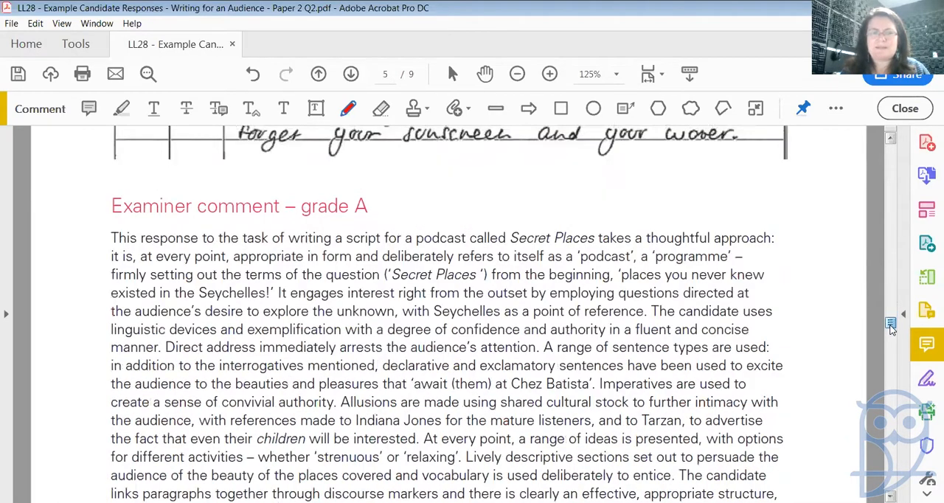
# Scroll so the full grade A examiner comment fills the screen.
pyautogui.scroll(-3)
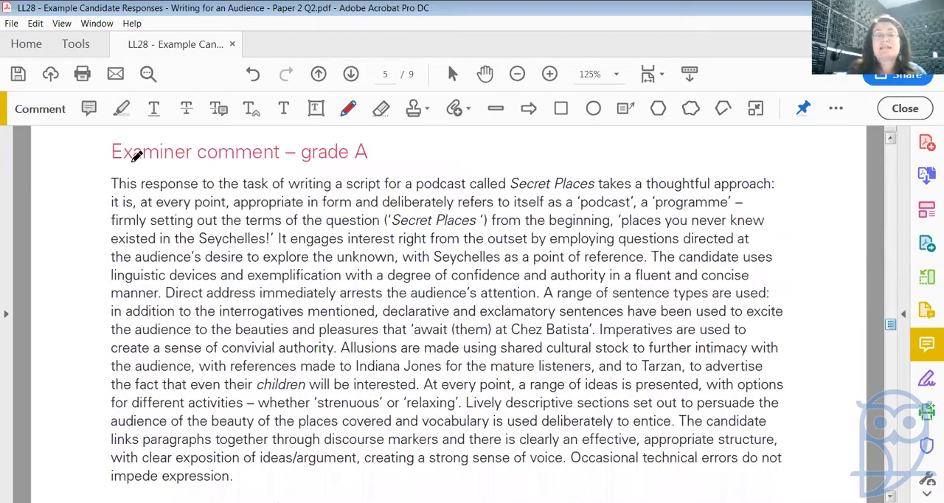
pyautogui.moveTo(354, 154)
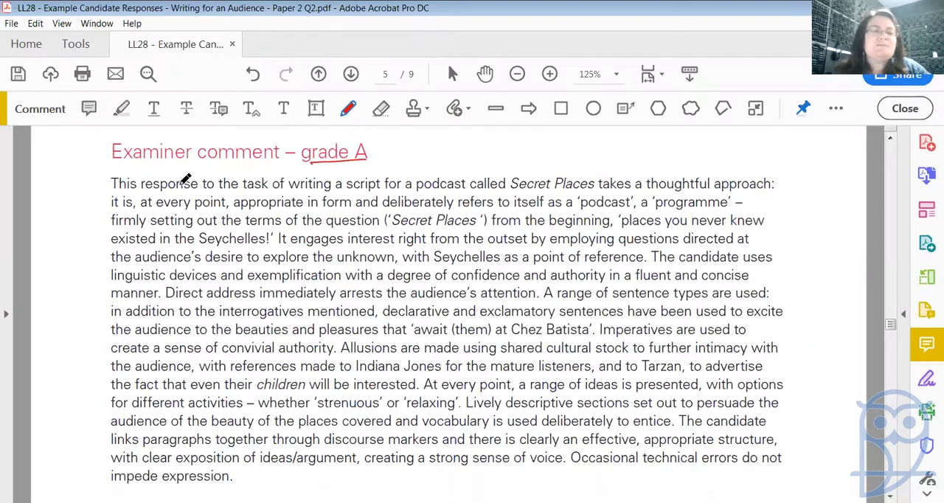
pyautogui.moveTo(358, 170)
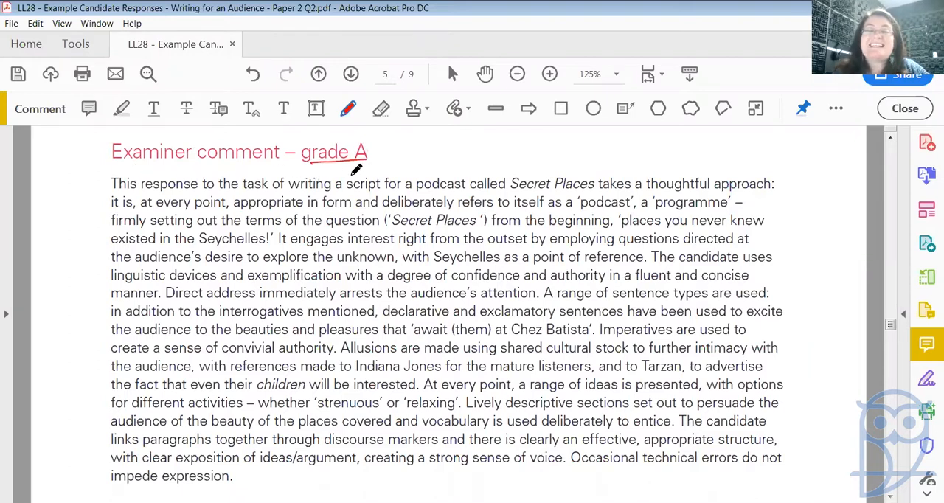
pyautogui.moveTo(509, 174)
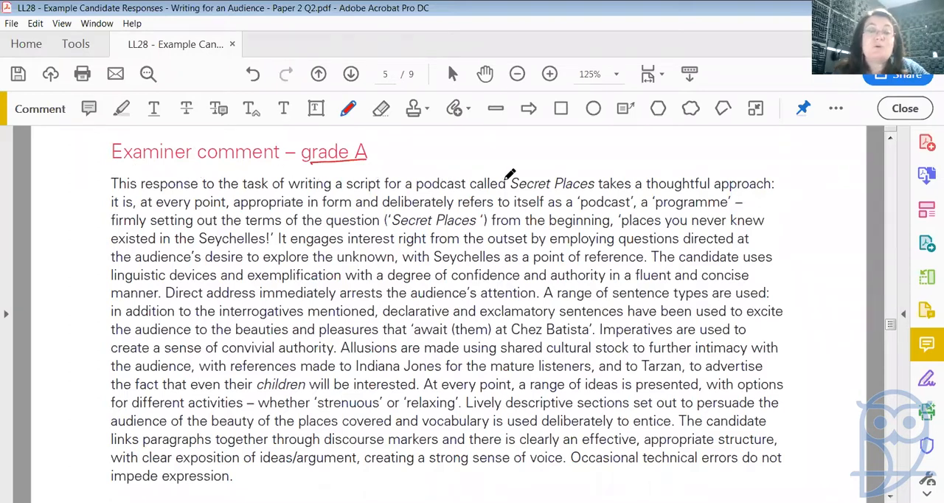
pyautogui.moveTo(637, 180)
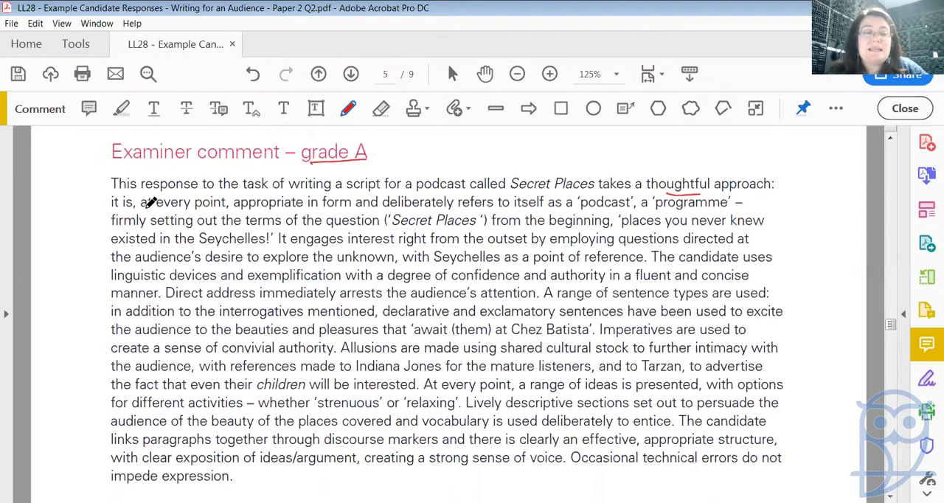
pyautogui.moveTo(286, 185)
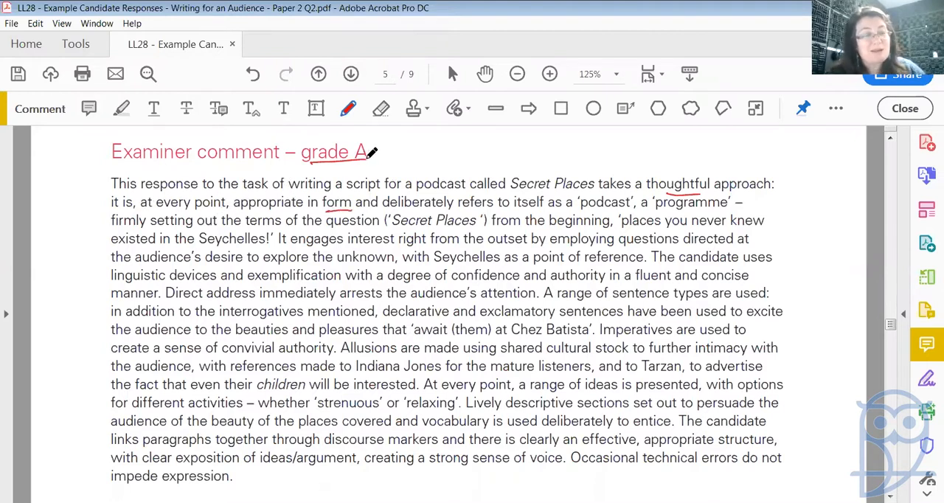
pyautogui.moveTo(332, 190)
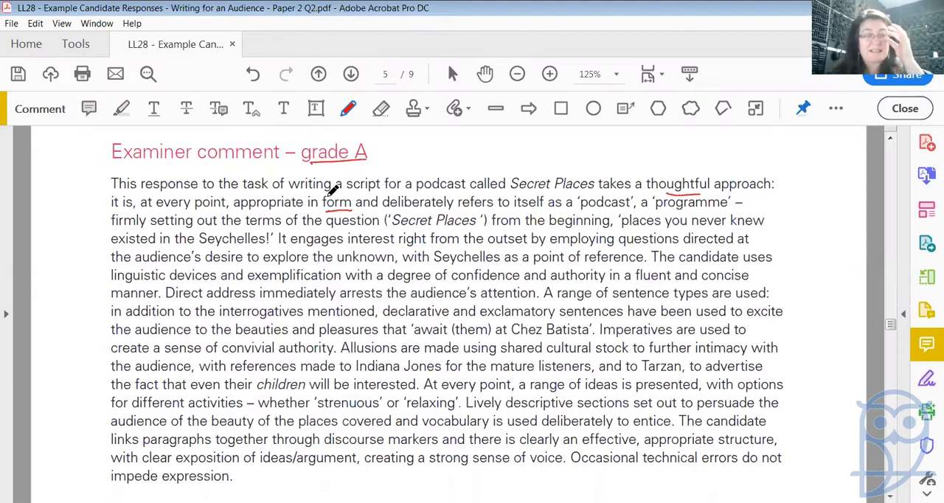
pyautogui.moveTo(416, 183)
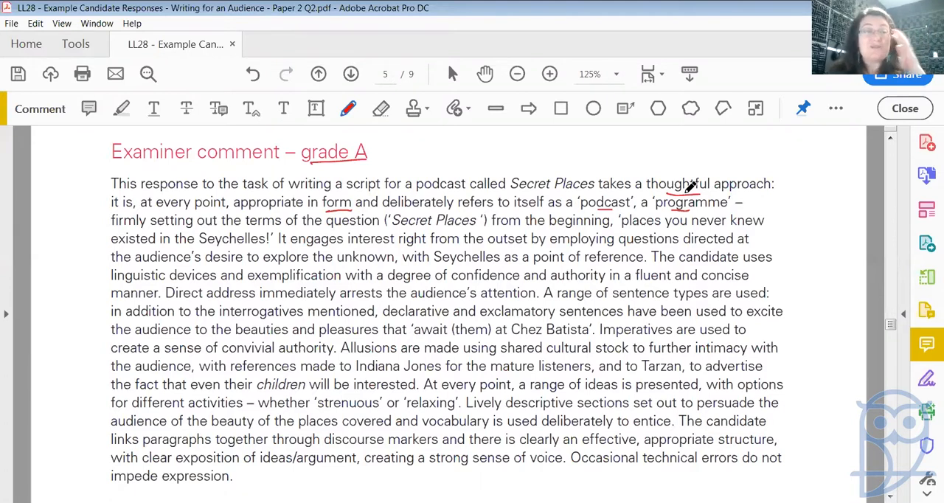
pyautogui.moveTo(546, 159)
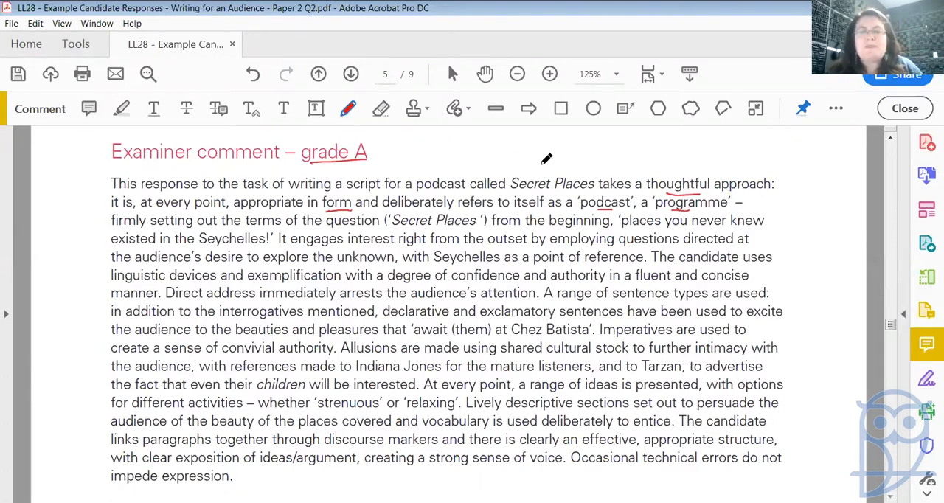
pyautogui.moveTo(277, 204)
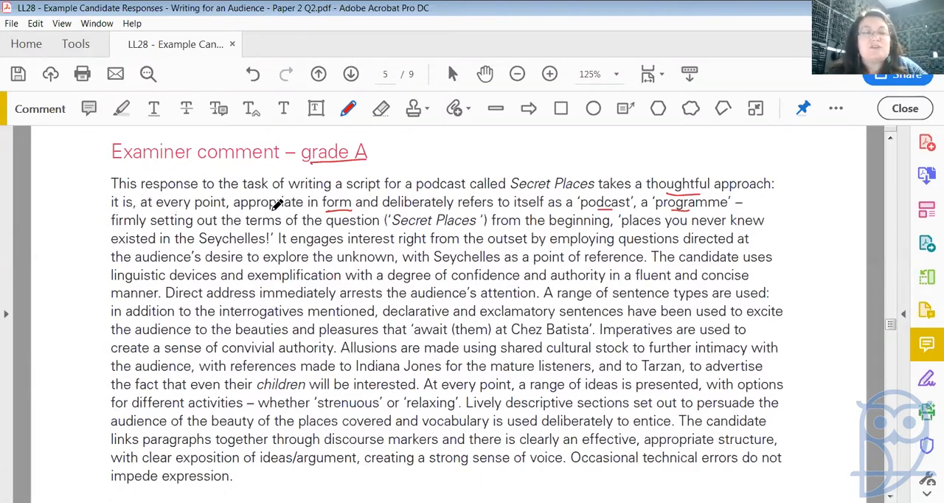
pyautogui.moveTo(425, 195)
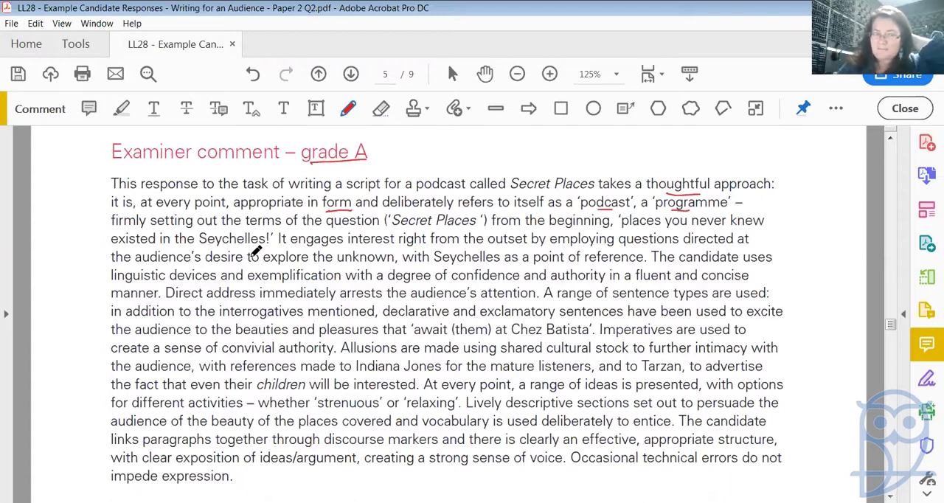
pyautogui.moveTo(357, 227)
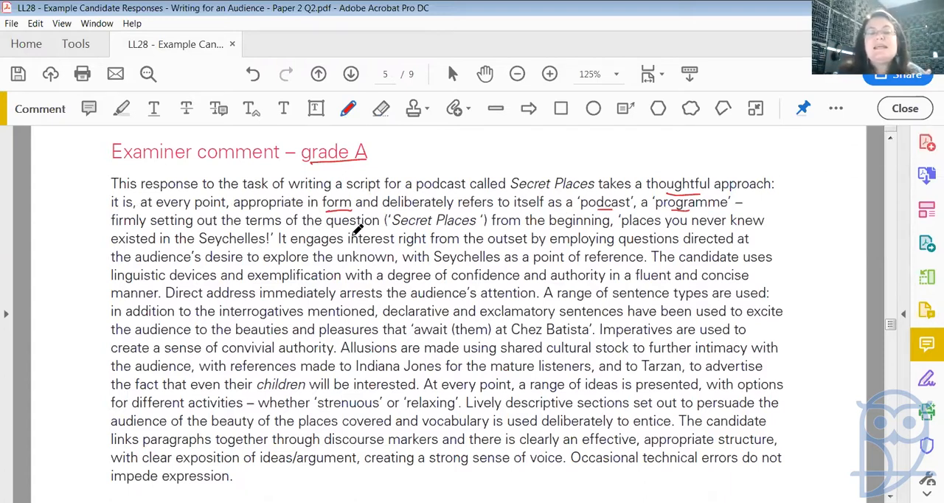
pyautogui.moveTo(568, 221)
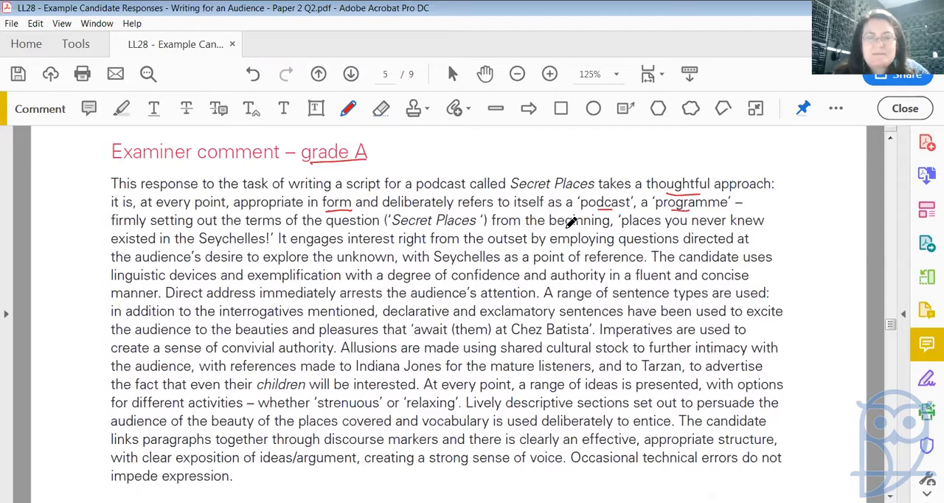
pyautogui.moveTo(701, 223)
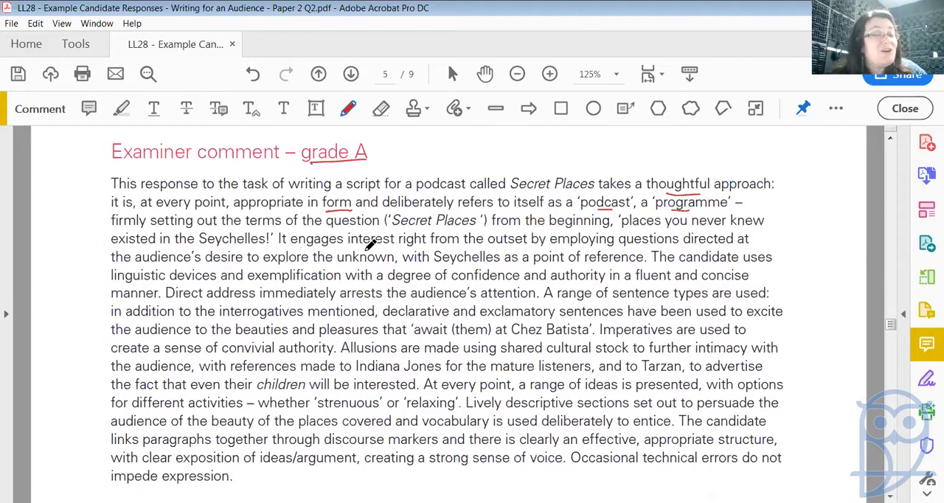
pyautogui.moveTo(573, 258)
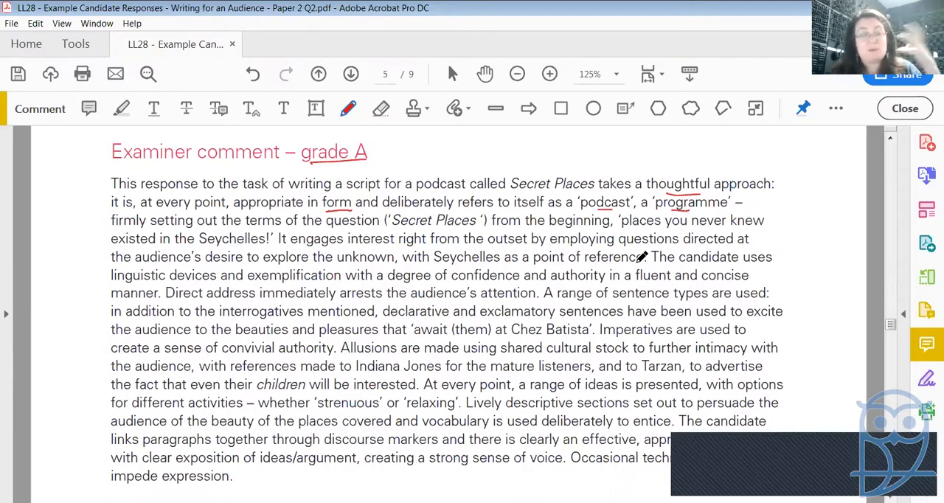
pyautogui.moveTo(828, 307)
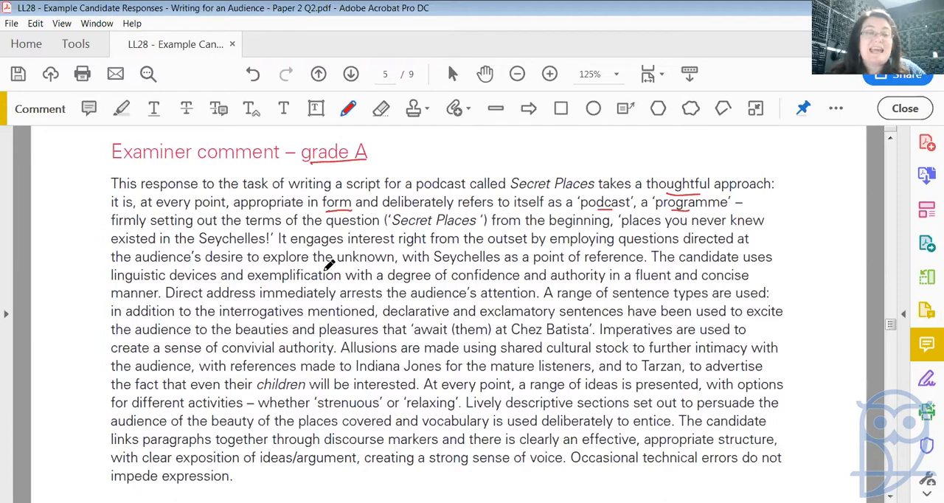
pyautogui.moveTo(391, 256)
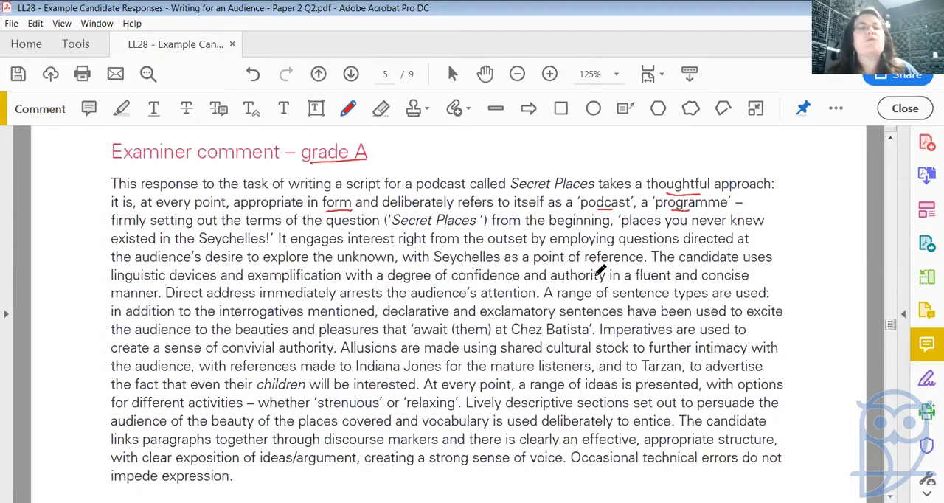
pyautogui.moveTo(590, 275)
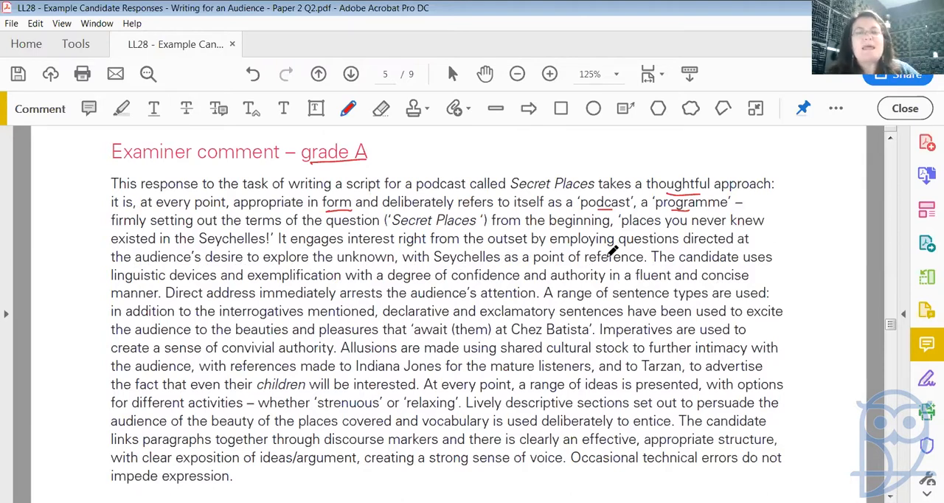
pyautogui.moveTo(646, 264)
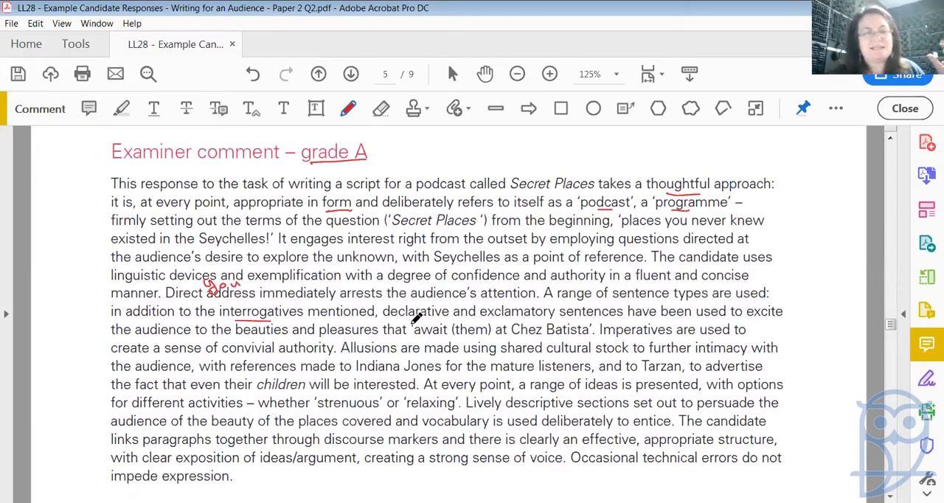
pyautogui.moveTo(517, 318)
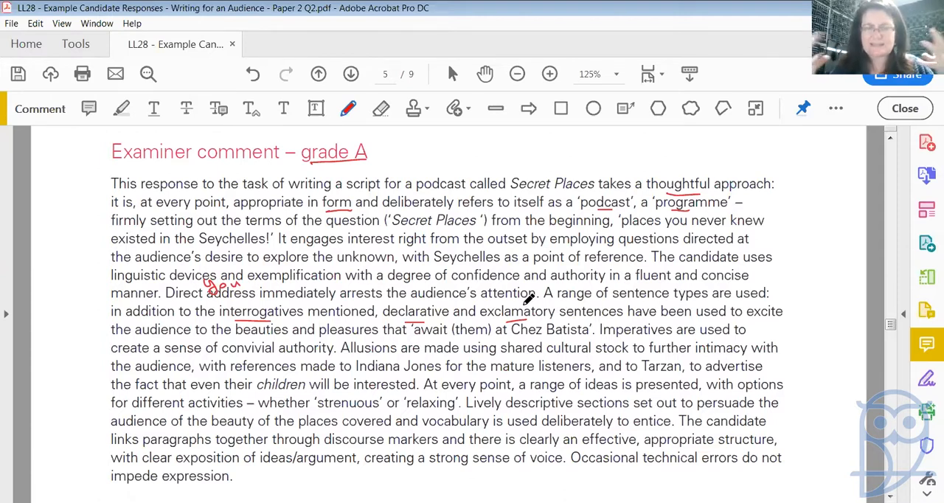
pyautogui.moveTo(566, 139)
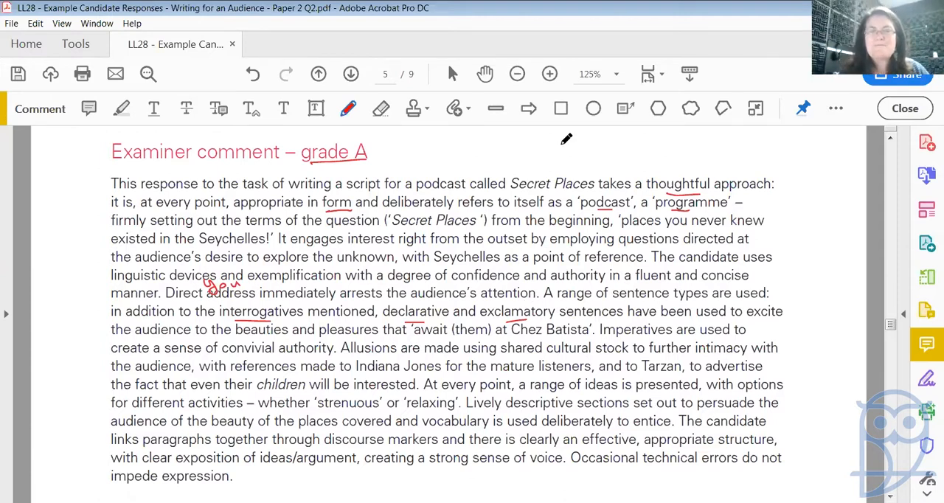
pyautogui.moveTo(765, 295)
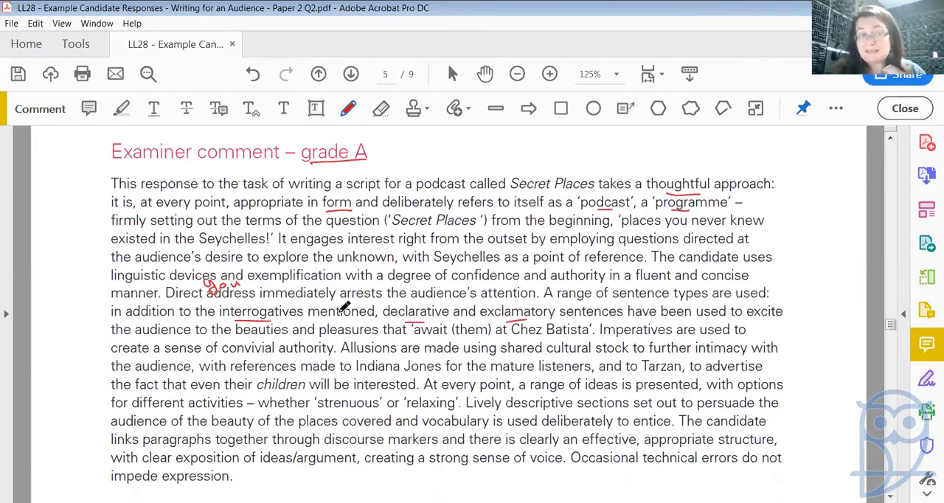
pyautogui.moveTo(583, 276)
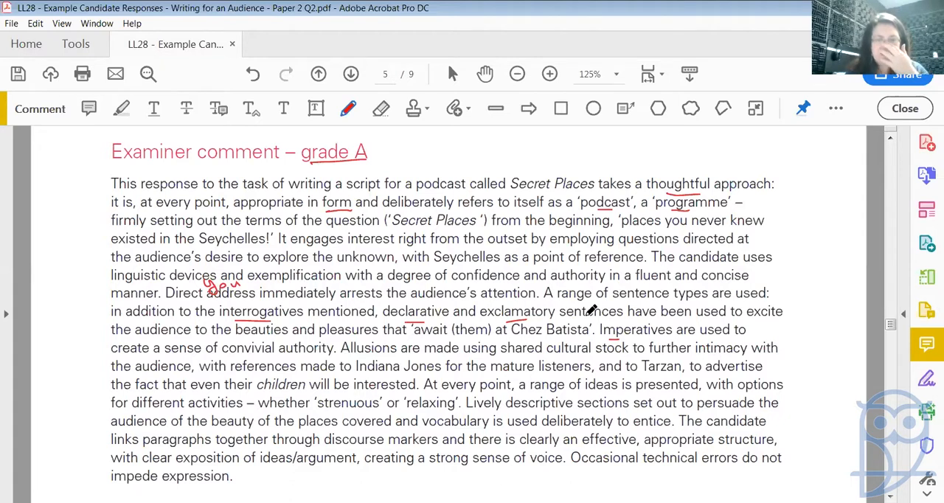
pyautogui.moveTo(237, 350)
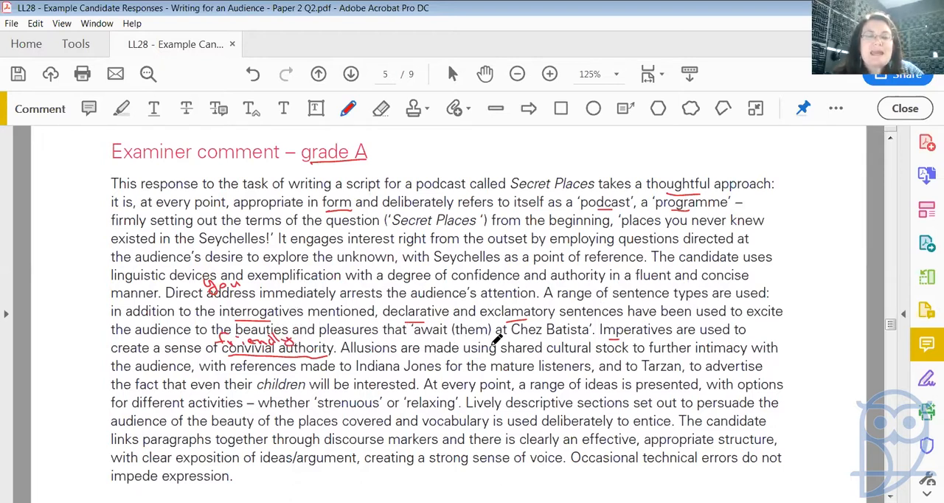
pyautogui.moveTo(620, 341)
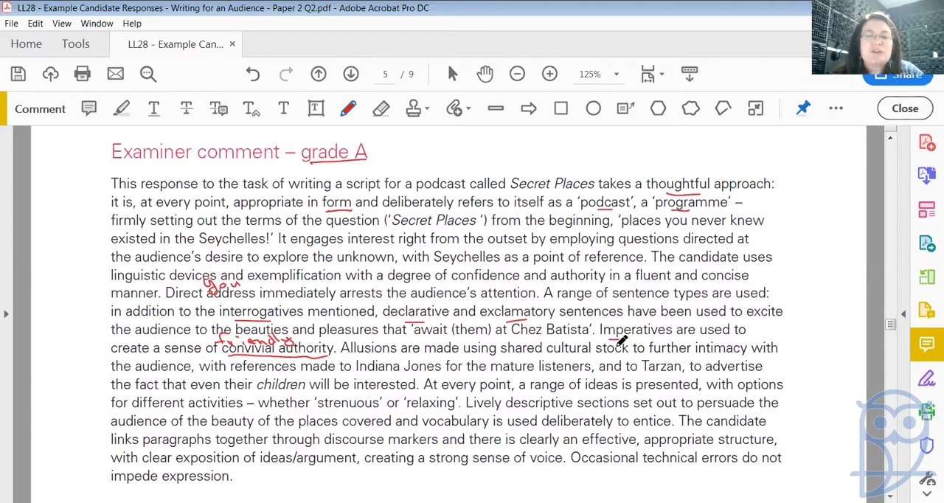
pyautogui.moveTo(720, 340)
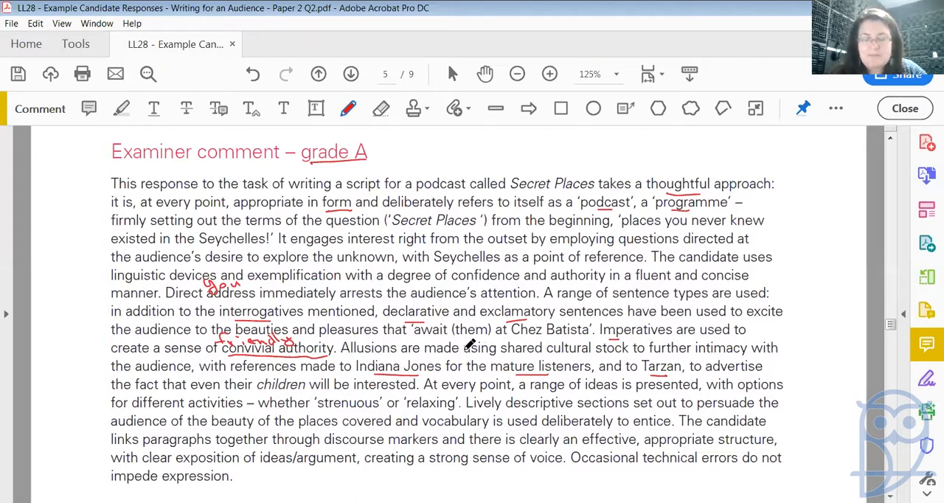
pyautogui.moveTo(555, 377)
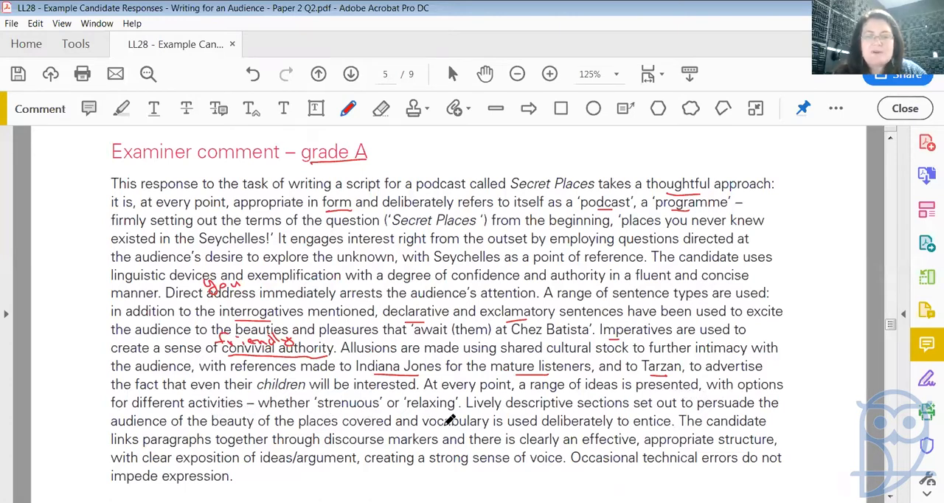
pyautogui.moveTo(613, 423)
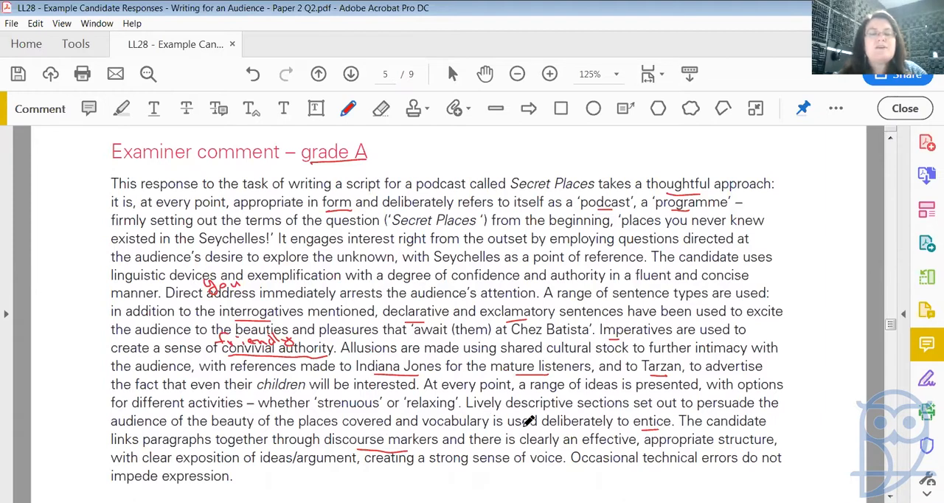
pyautogui.moveTo(608, 421)
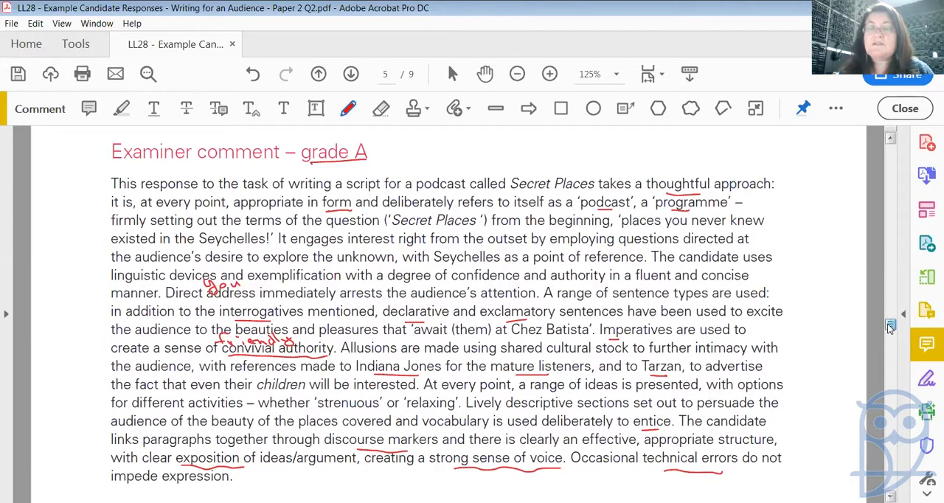
# Scroll down the examiner comment toward the circled mark 21.
pyautogui.scroll(-3)
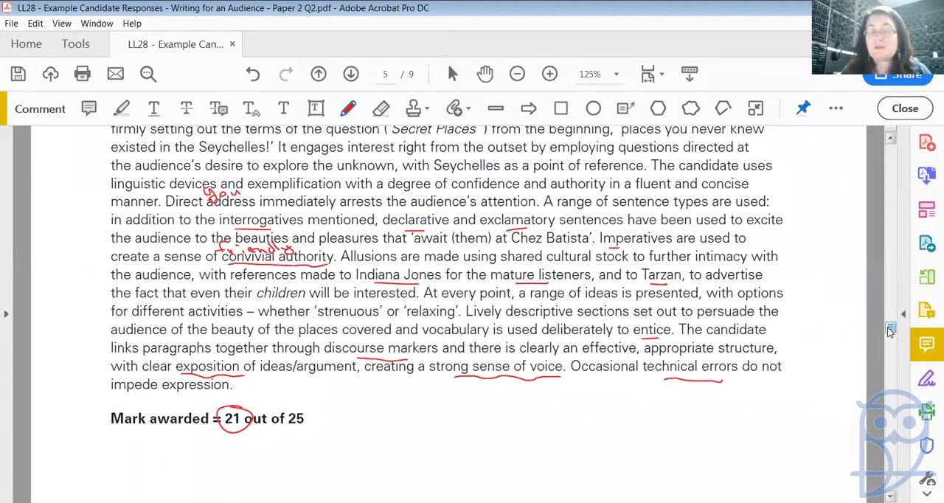
# Scroll back up to page 5's handwritten 'Rum Shack' paragraph above the examiner comment.
pyautogui.scroll(3)
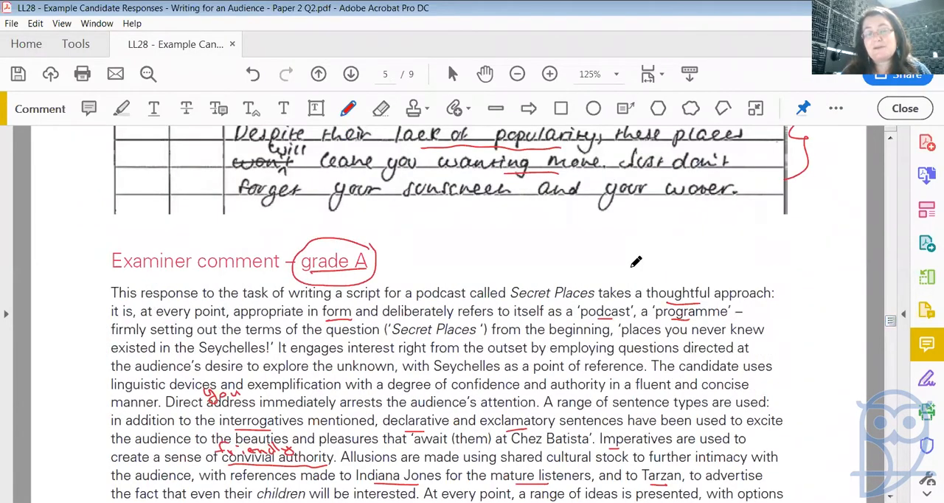
pyautogui.scroll(3)
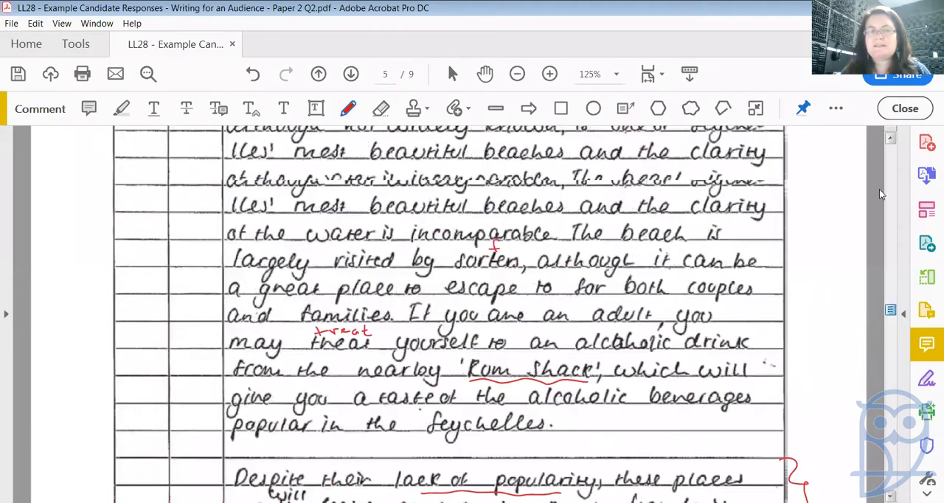
# Jump to page 2's Section B mark scheme and erase the handwritten 'A' and 'B' beside Bands 1 and 2.
pyautogui.click(318, 74)
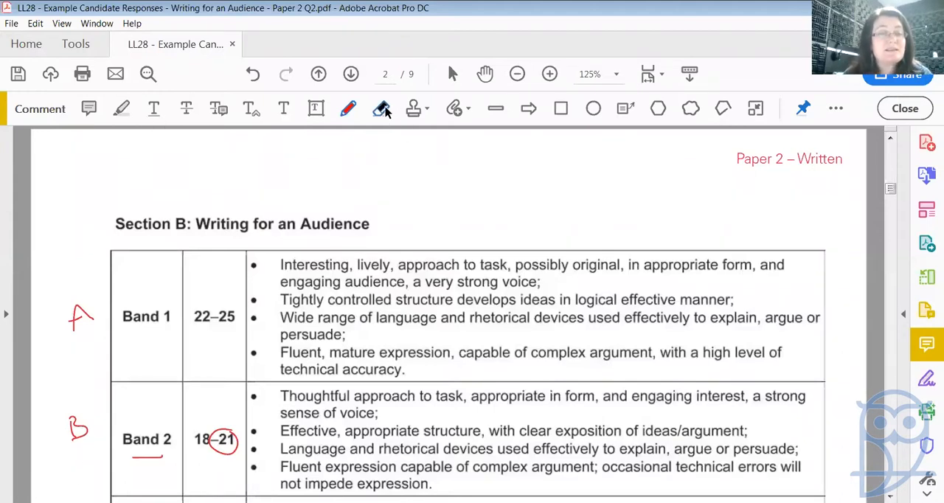
pyautogui.click(381, 109)
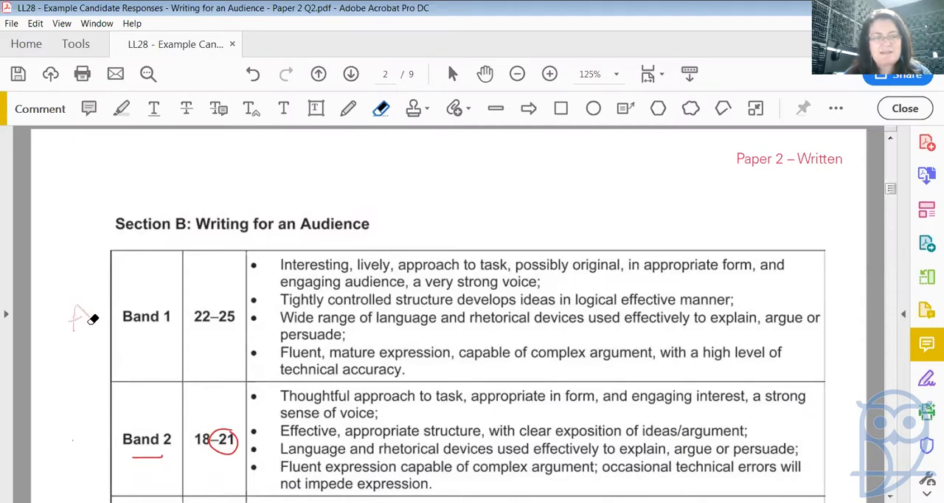
pyautogui.moveTo(387, 147)
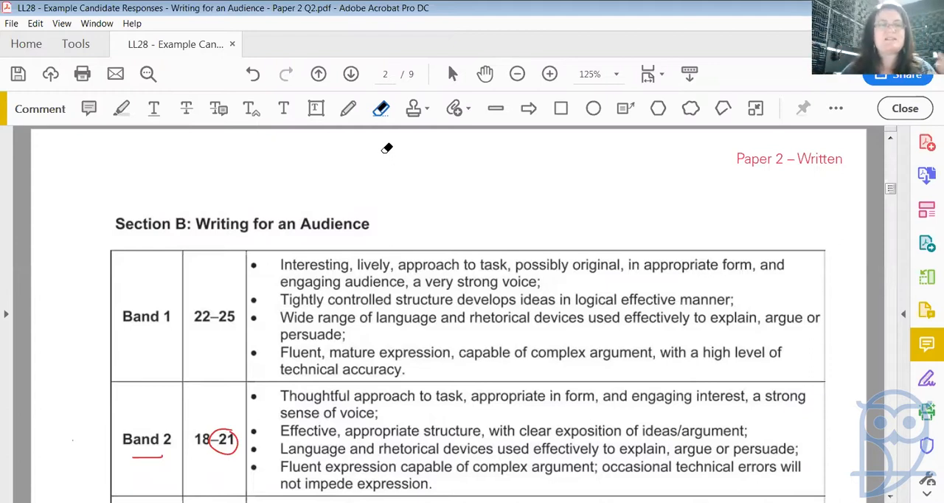
pyautogui.moveTo(155, 428)
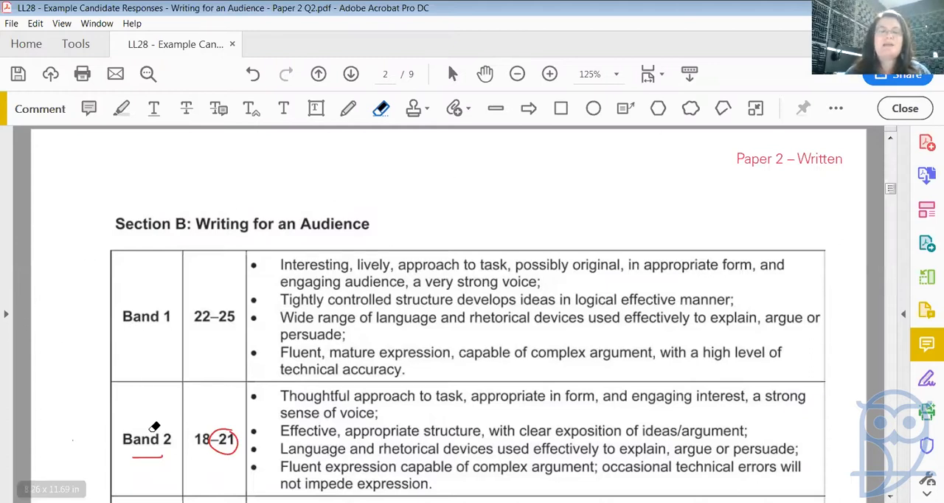
pyautogui.moveTo(342, 313)
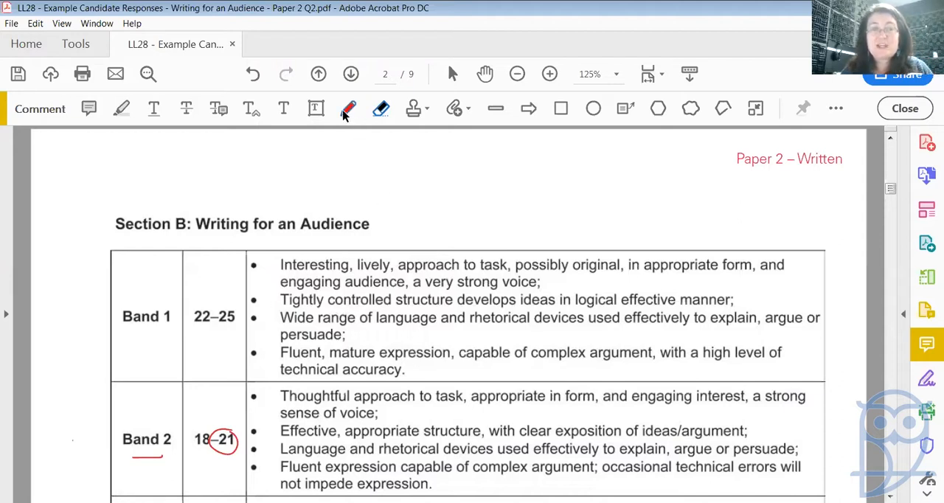
pyautogui.click(348, 109)
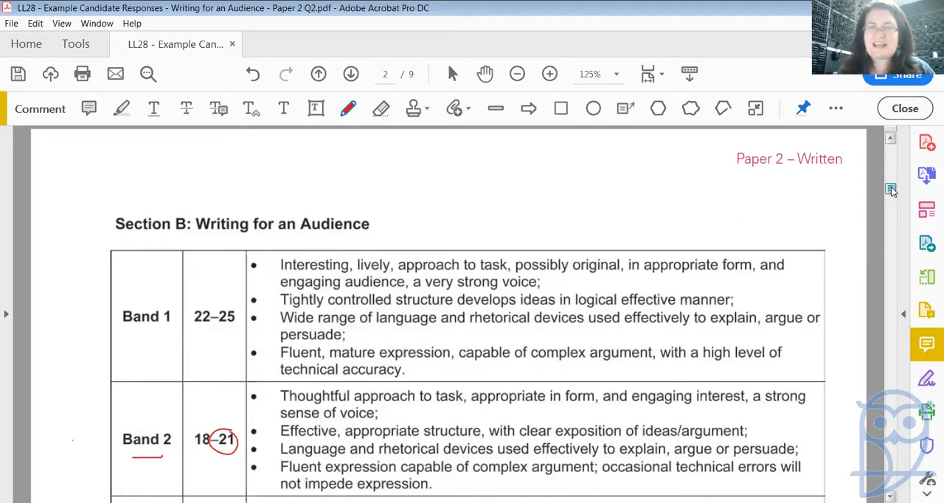
# Draw a red bracket spanning the four ticked Band 2 criteria in the mark scheme table.
pyautogui.scroll(-3)
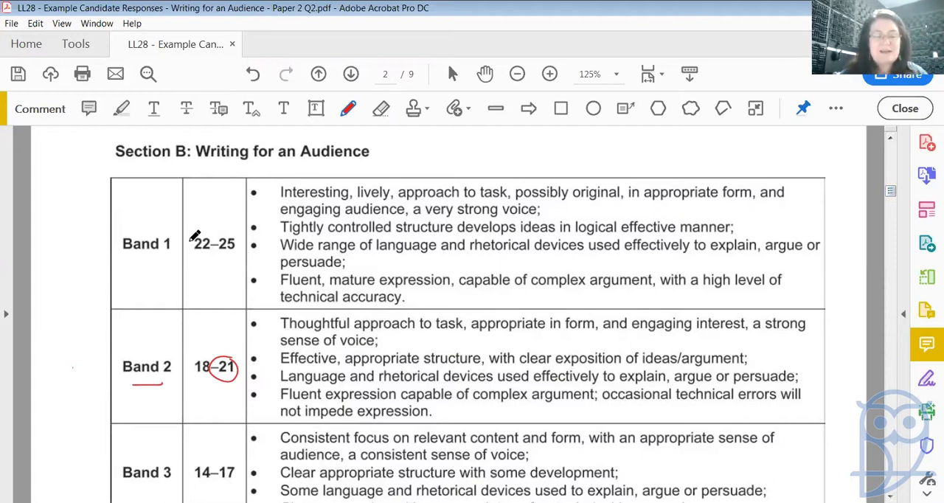
pyautogui.moveTo(283, 369)
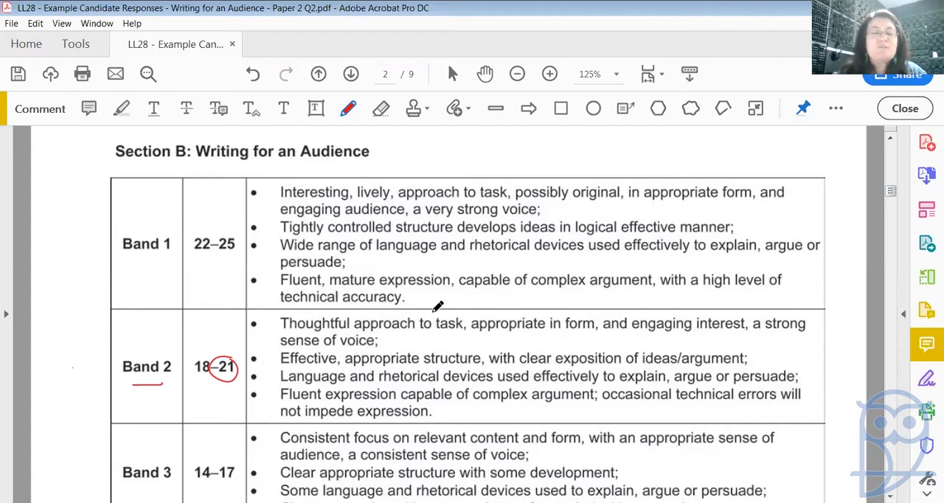
pyautogui.moveTo(579, 308)
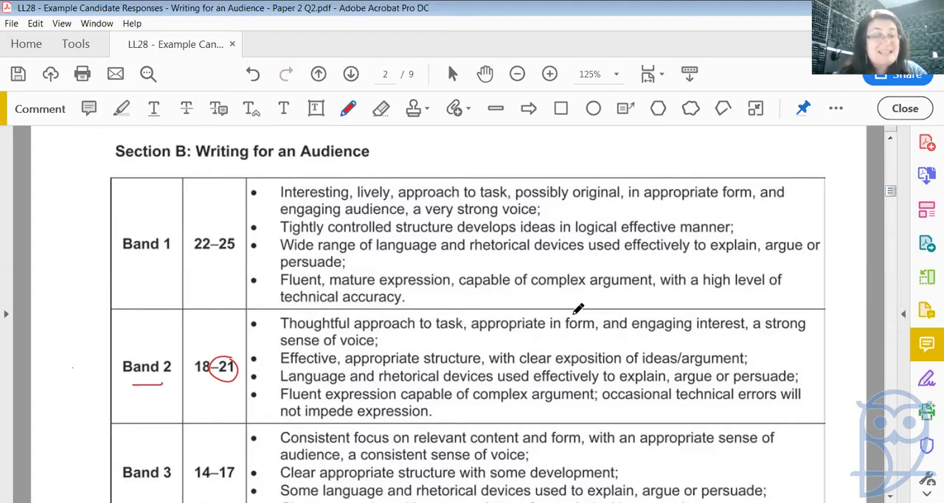
pyautogui.moveTo(723, 317)
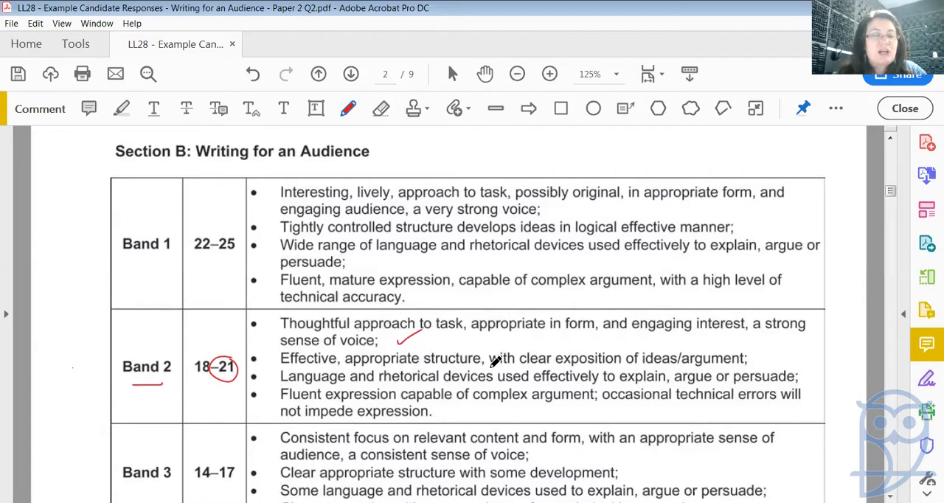
pyautogui.moveTo(720, 344)
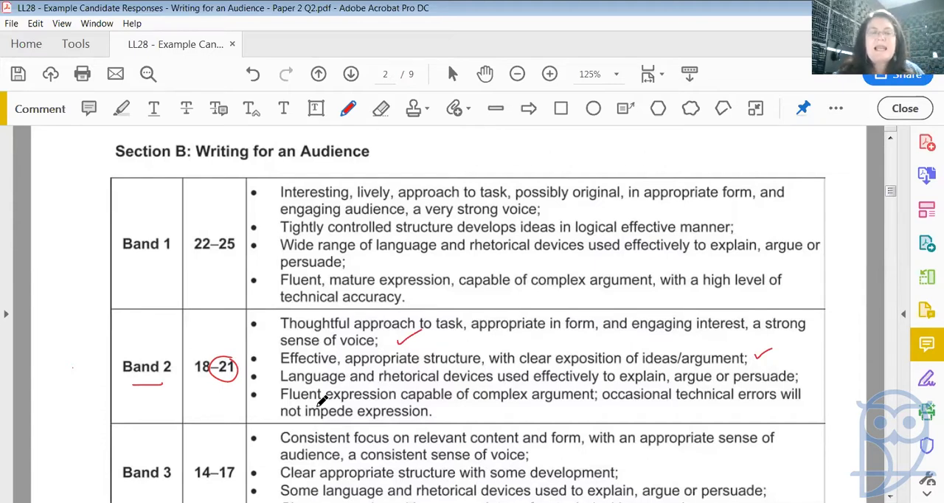
pyautogui.moveTo(576, 366)
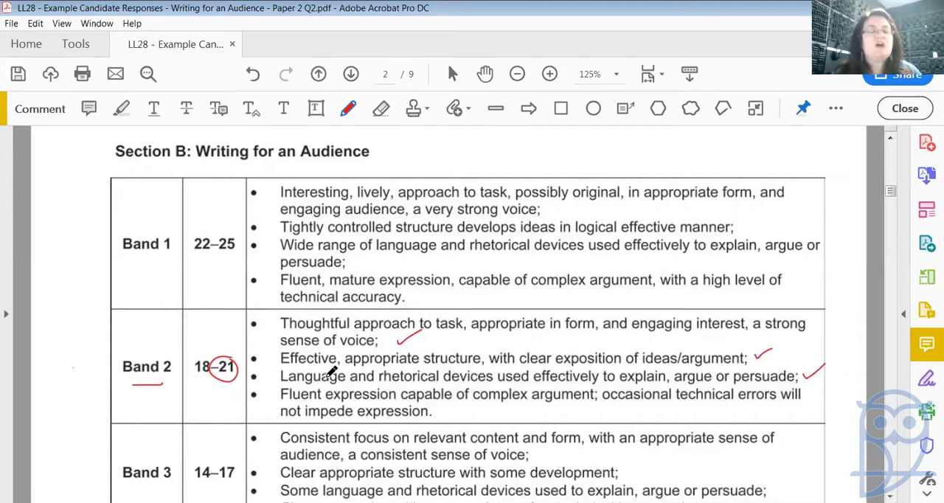
pyautogui.moveTo(546, 390)
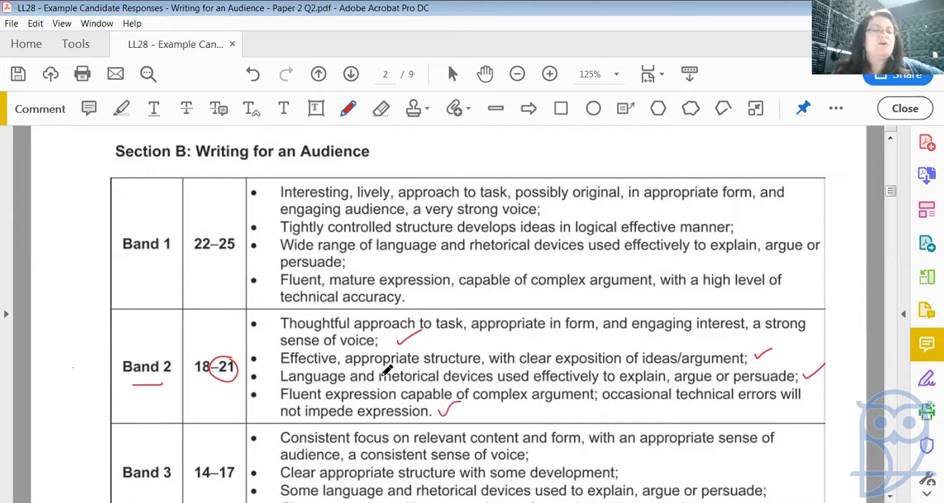
pyautogui.moveTo(258, 318); pyautogui.dragTo(258, 401)
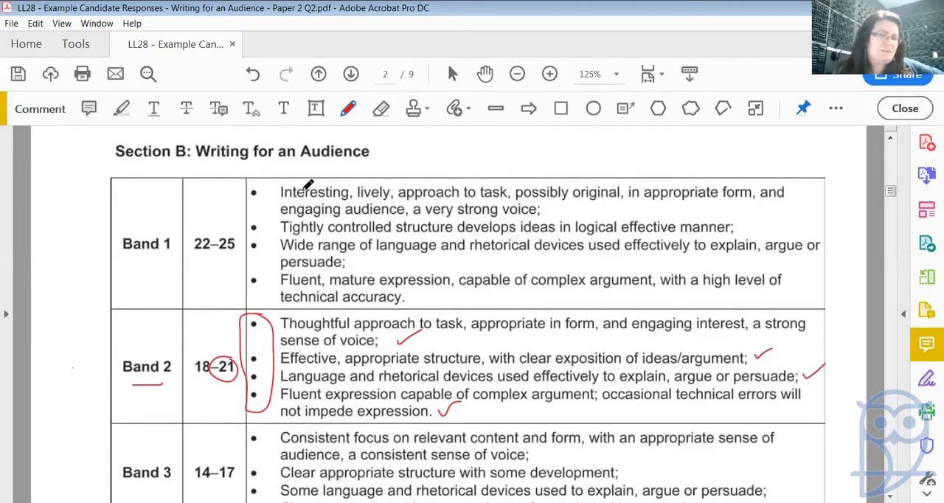
pyautogui.moveTo(519, 184)
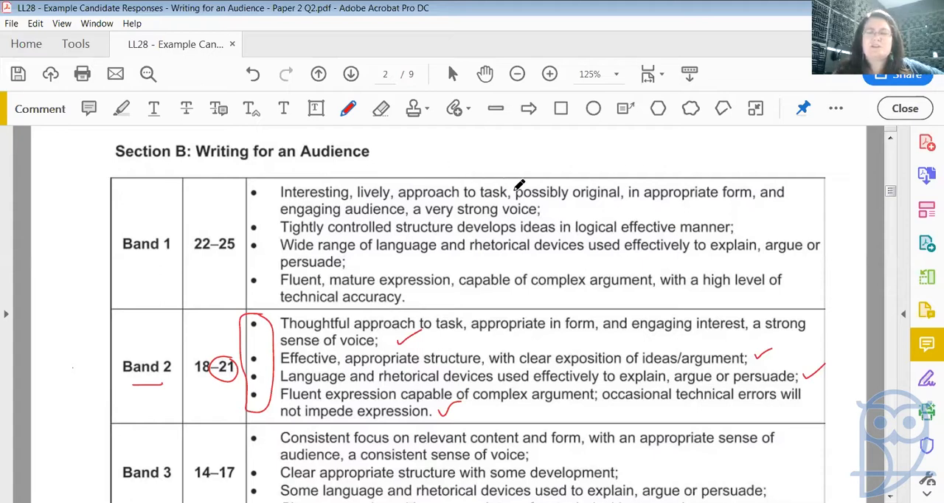
pyautogui.moveTo(679, 184)
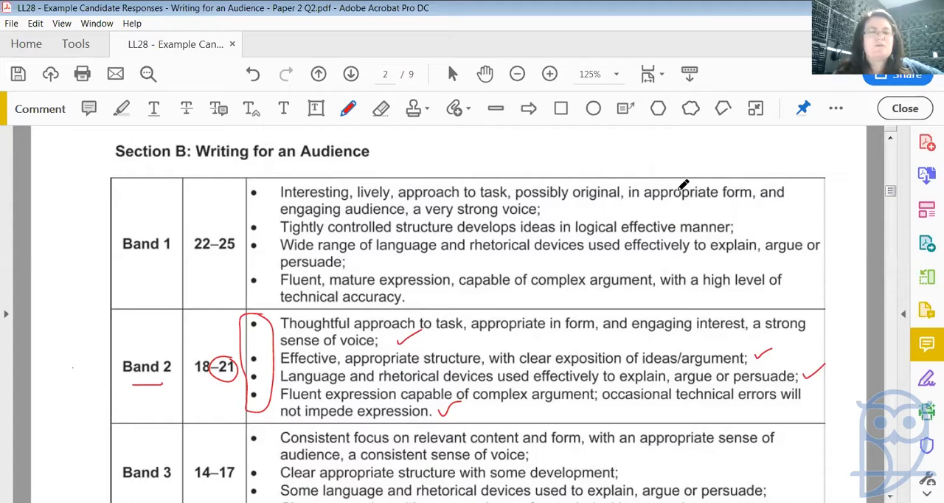
pyautogui.moveTo(516, 190)
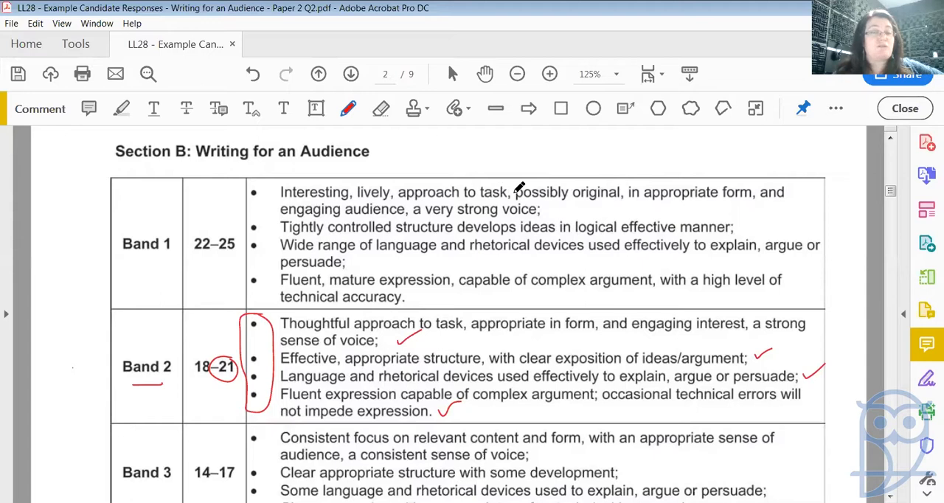
pyautogui.moveTo(528, 219)
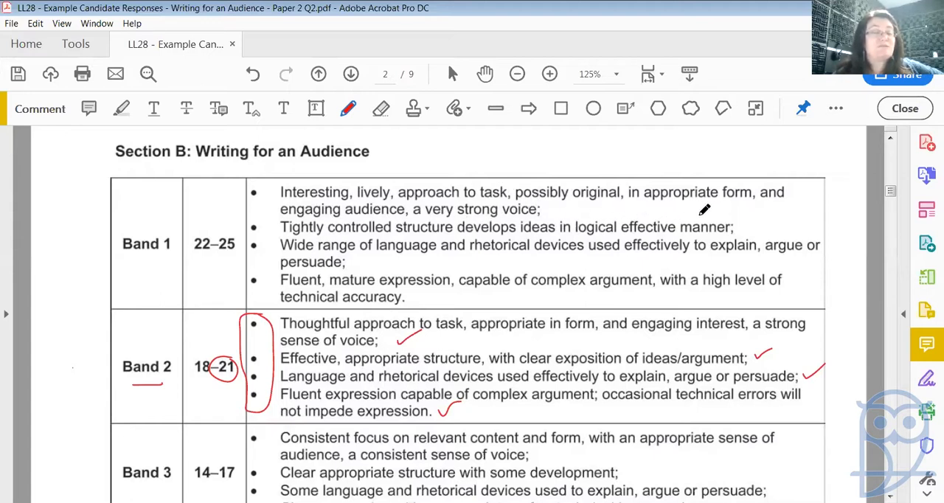
pyautogui.moveTo(531, 236)
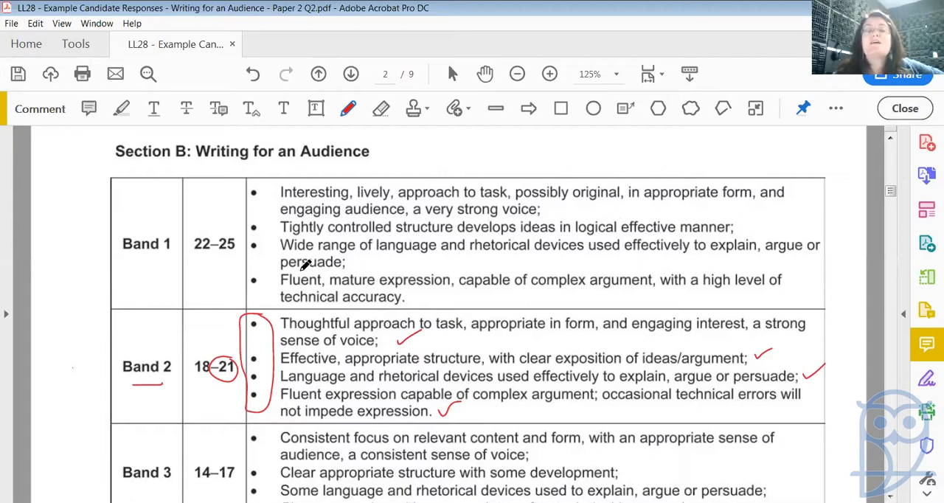
pyautogui.moveTo(649, 273)
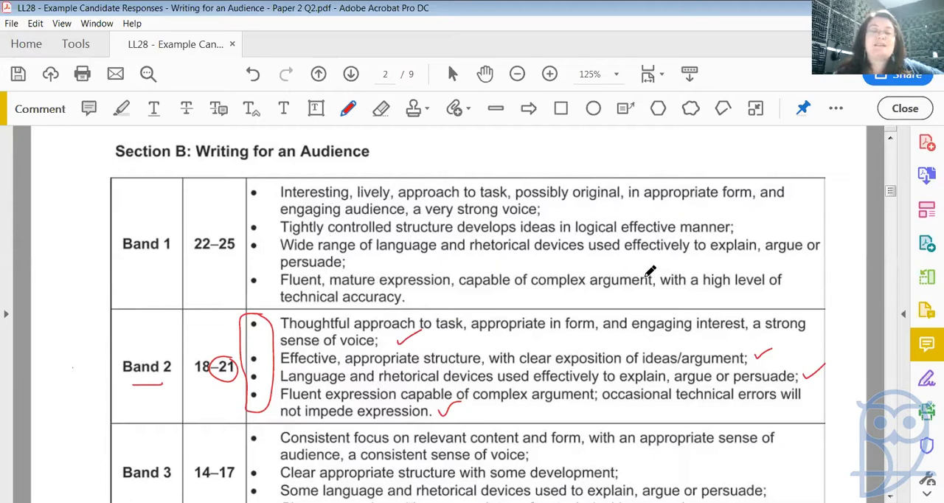
pyautogui.moveTo(401, 284)
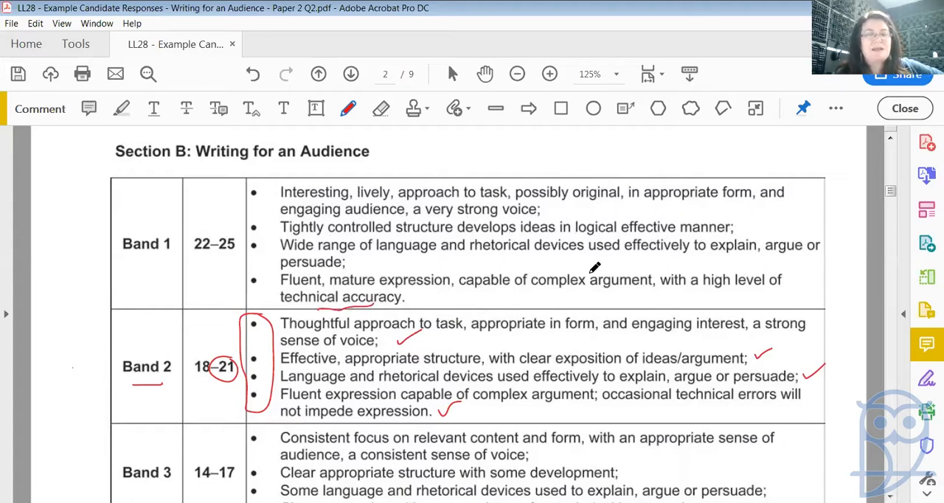
pyautogui.moveTo(484, 248)
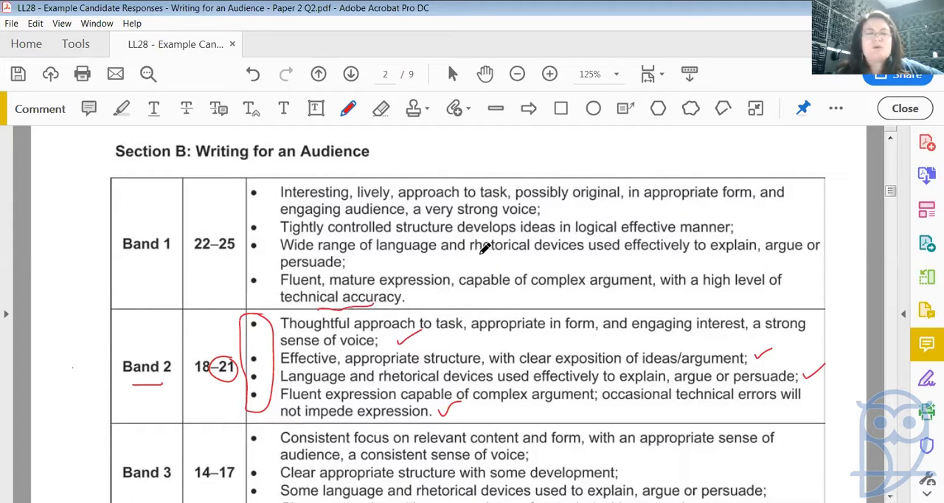